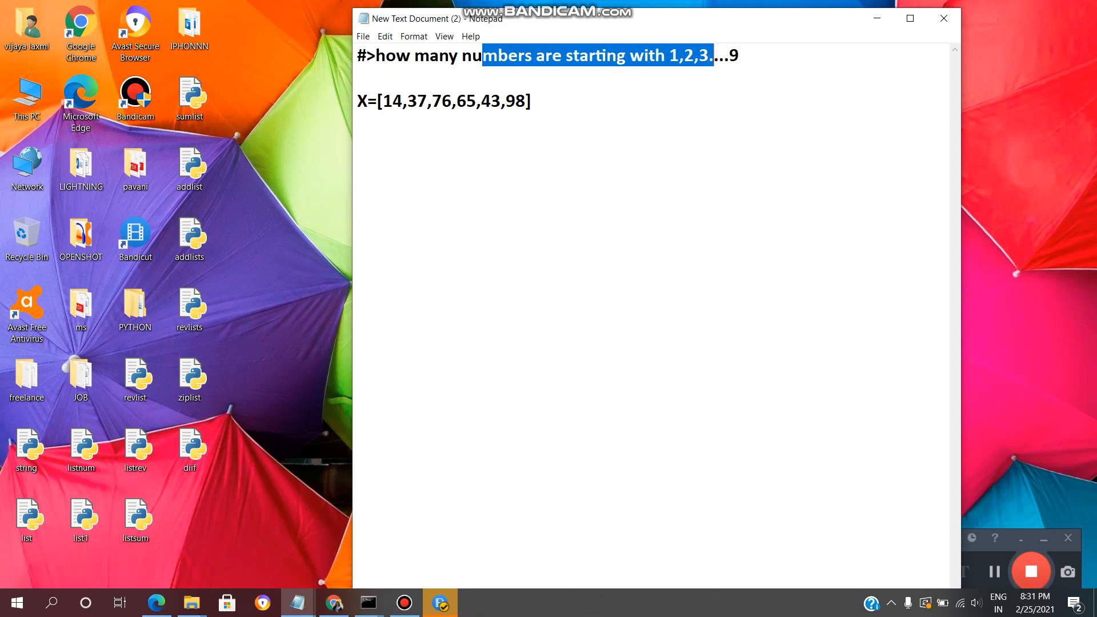
- Highlight individual numbers in the X list to examine their leading digits
{"action": "left_click", "coordinate": [366, 101]}
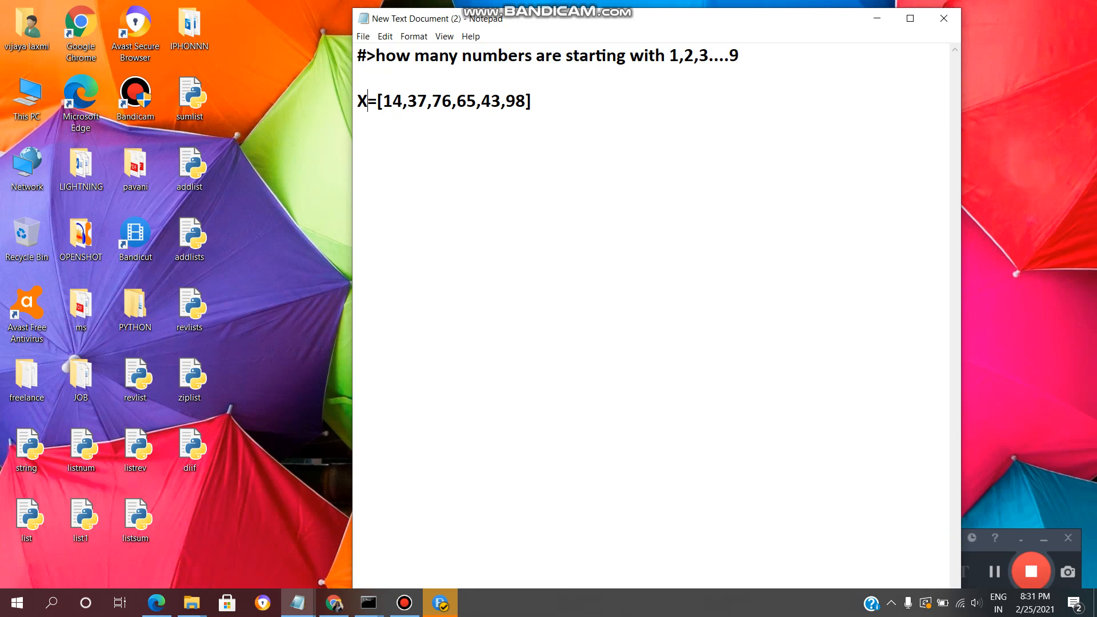
{"action": "left_click_drag", "start_coordinate": [369, 101], "coordinate": [451, 100]}
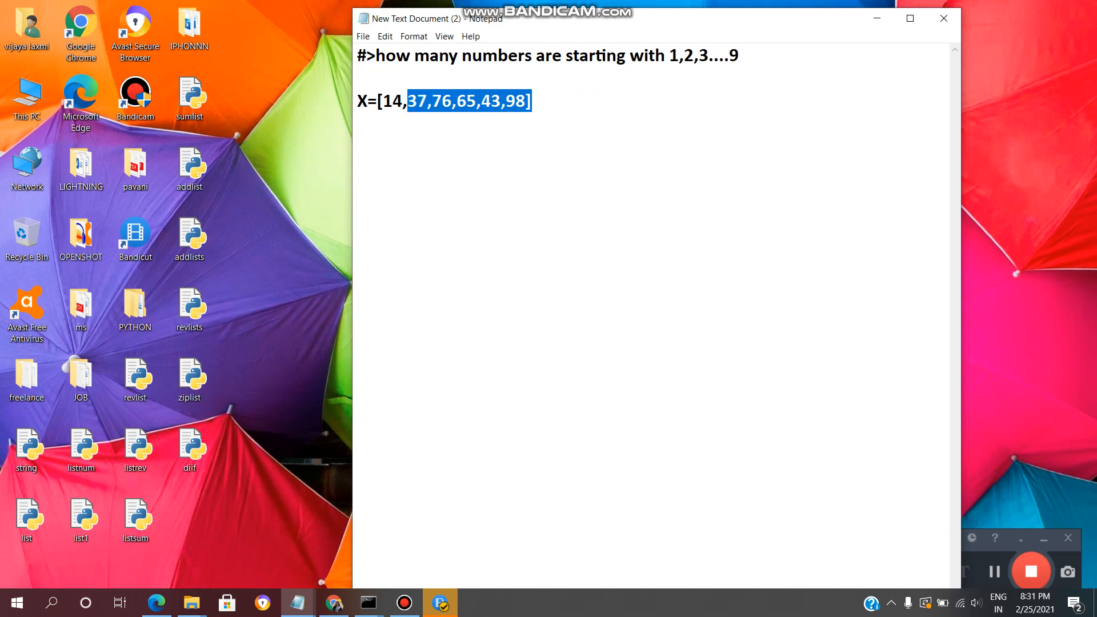
{"action": "double_click", "coordinate": [392, 101]}
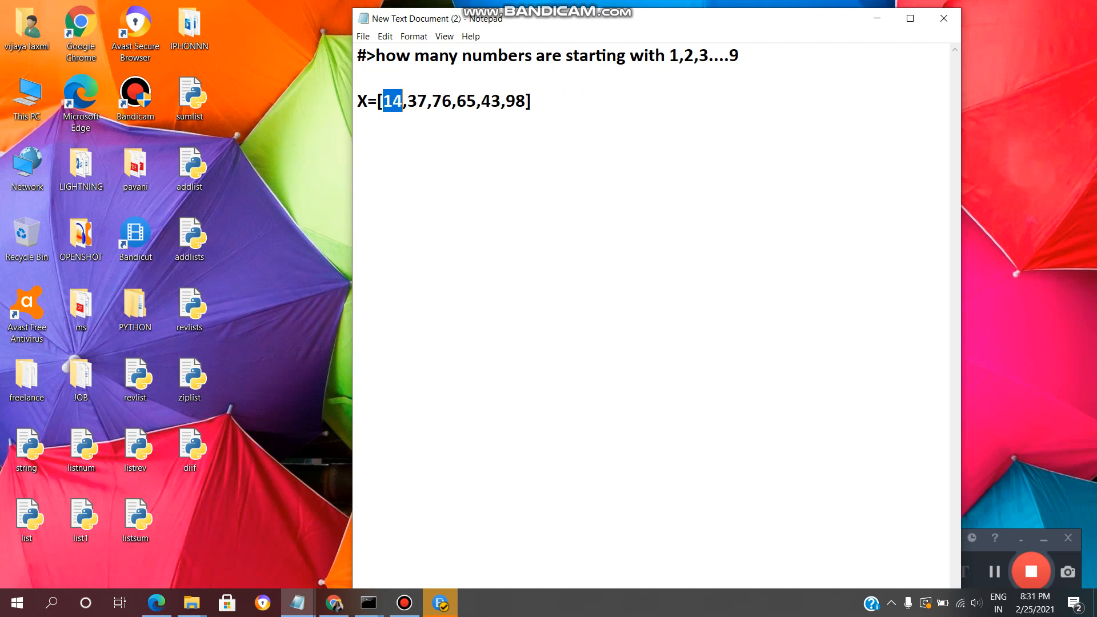
{"action": "left_click", "coordinate": [408, 101]}
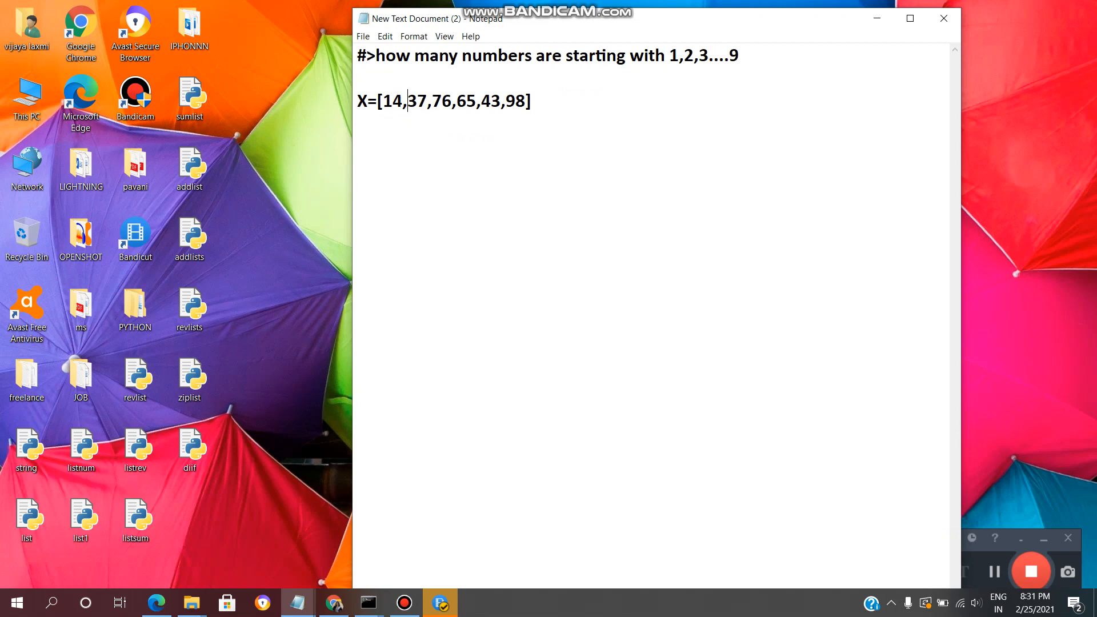
{"action": "double_click", "coordinate": [410, 100]}
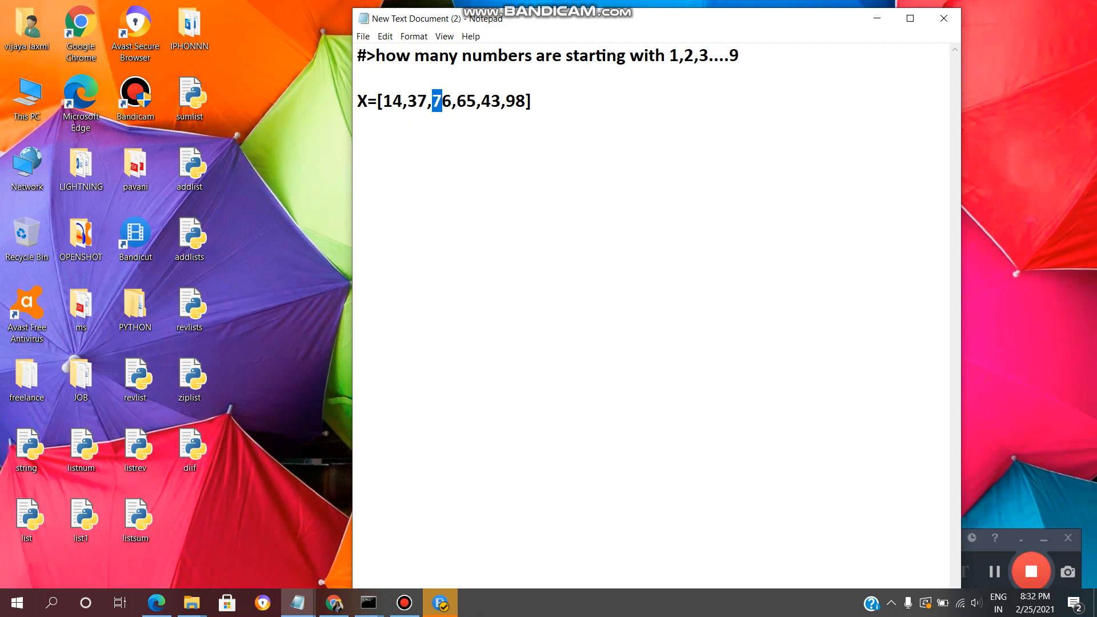
- Extend the list to X=[14,37,76,65,43,98,15,12] and select the whole list line
{"action": "type", "text": ","}
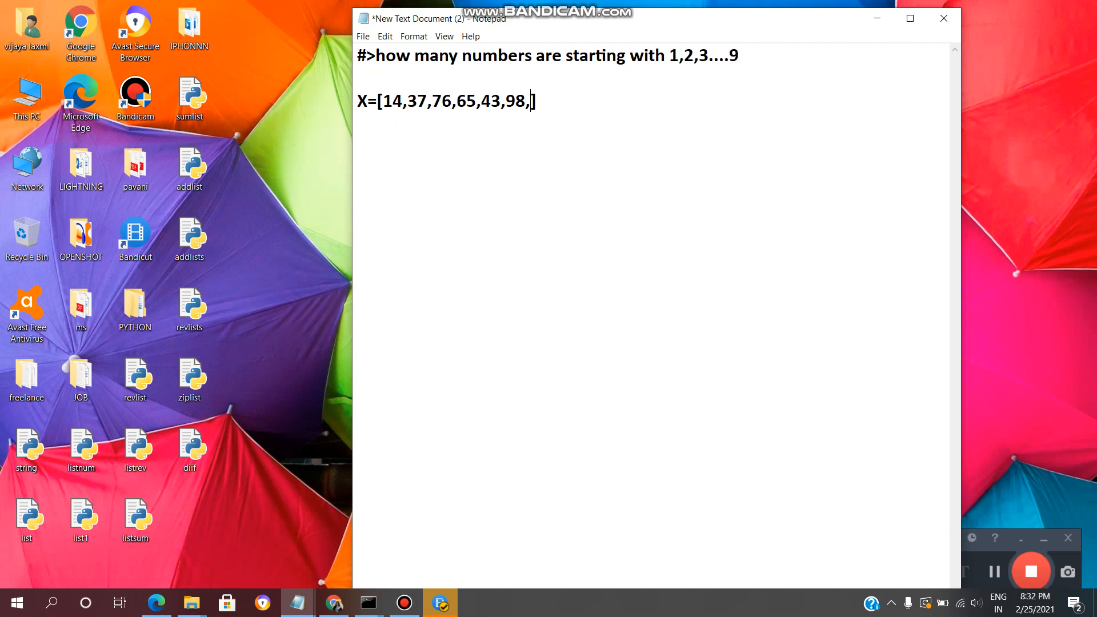
{"action": "type", "text": "1]"}
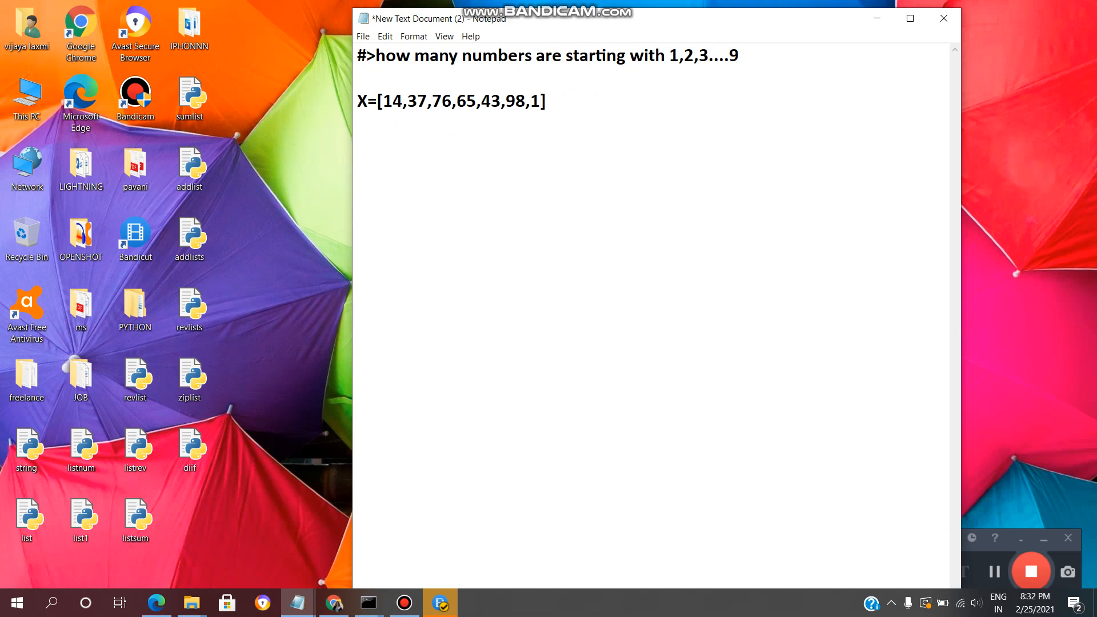
{"action": "type", "text": "5"}
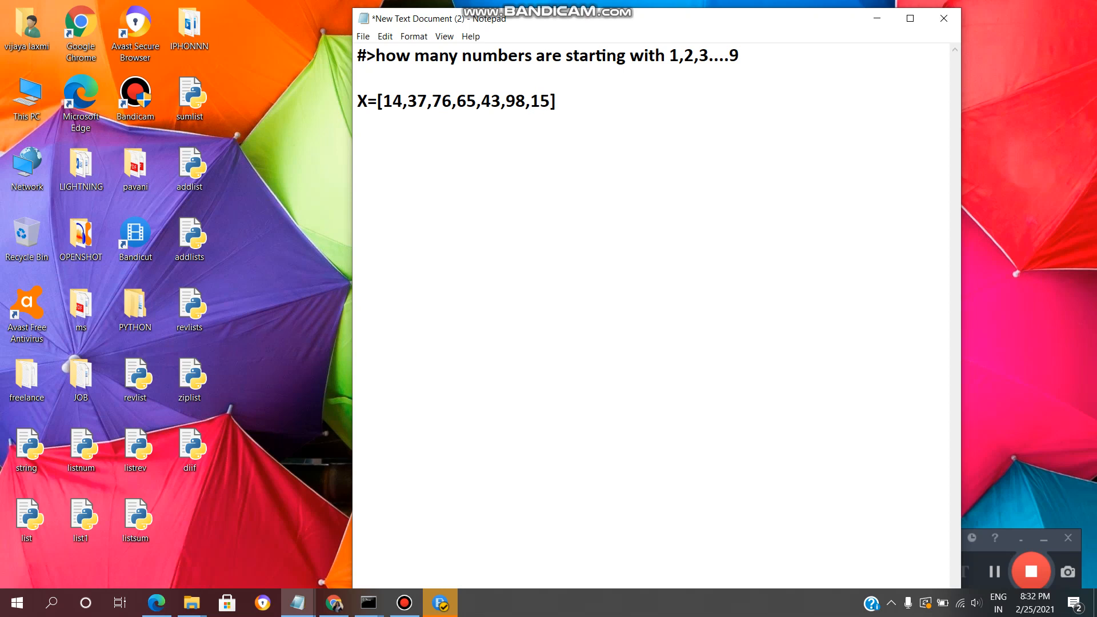
{"action": "type", "text": ",3"}
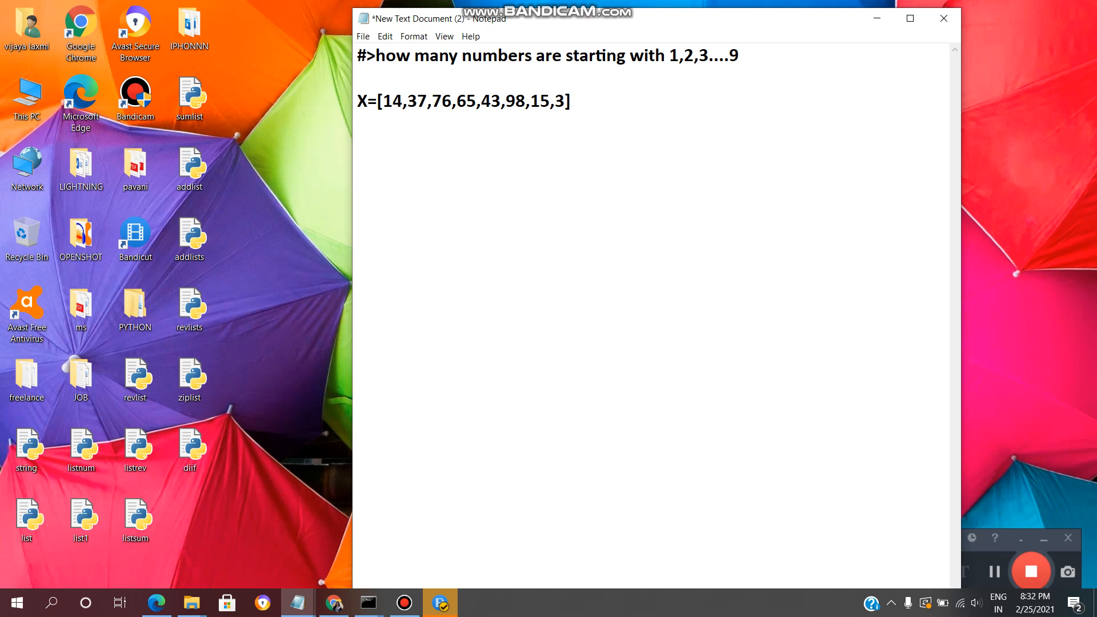
{"action": "type", "text": "2"}
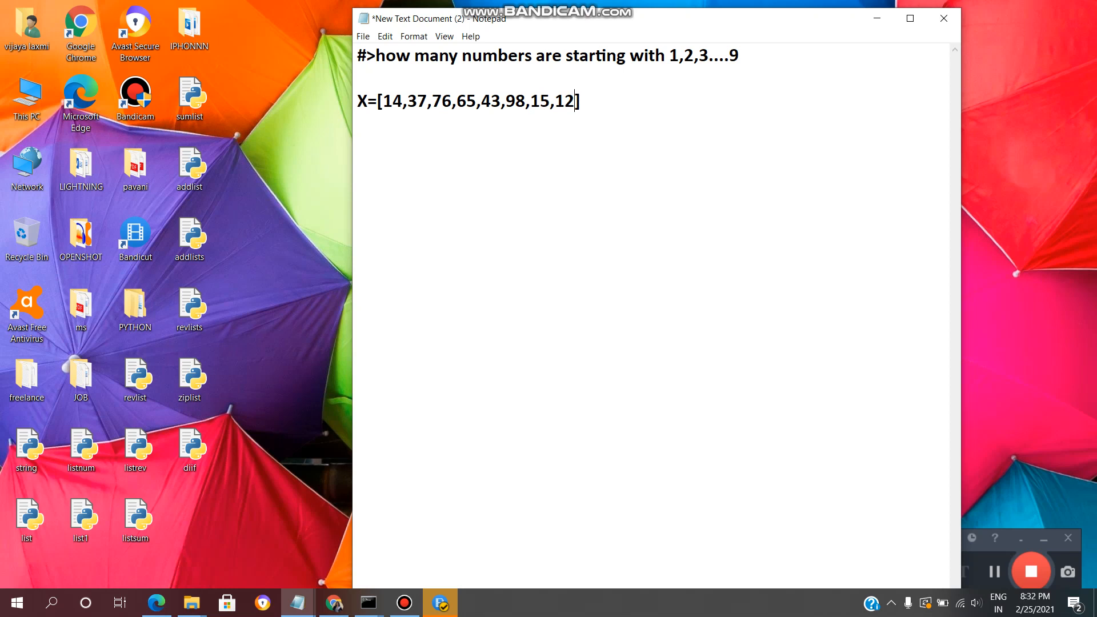
{"action": "left_click", "coordinate": [405, 100]}
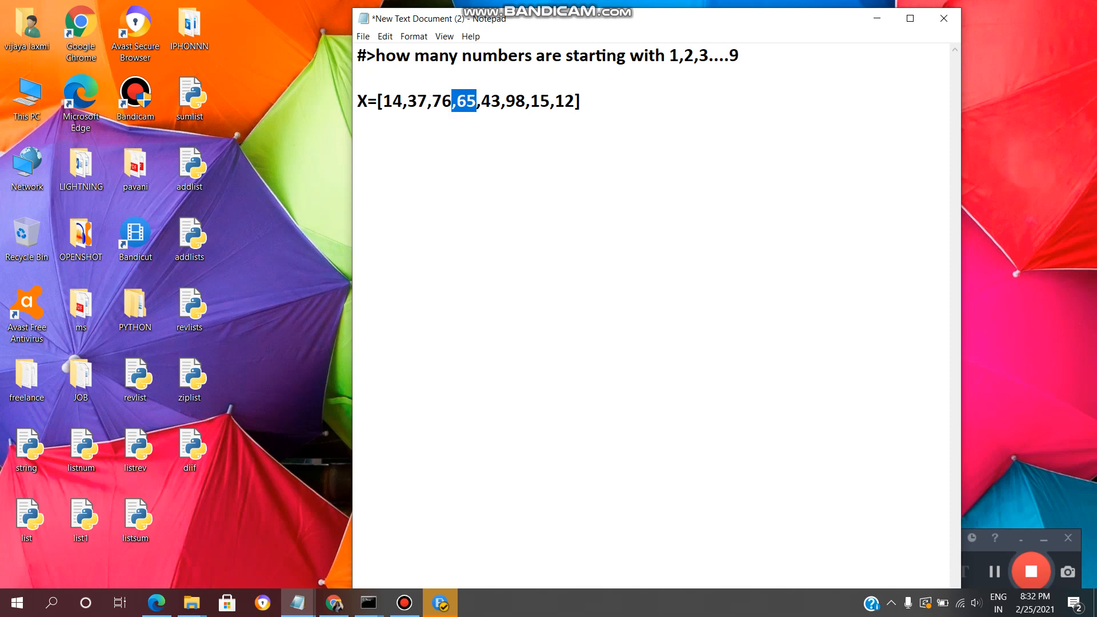
{"action": "left_click", "coordinate": [581, 102]}
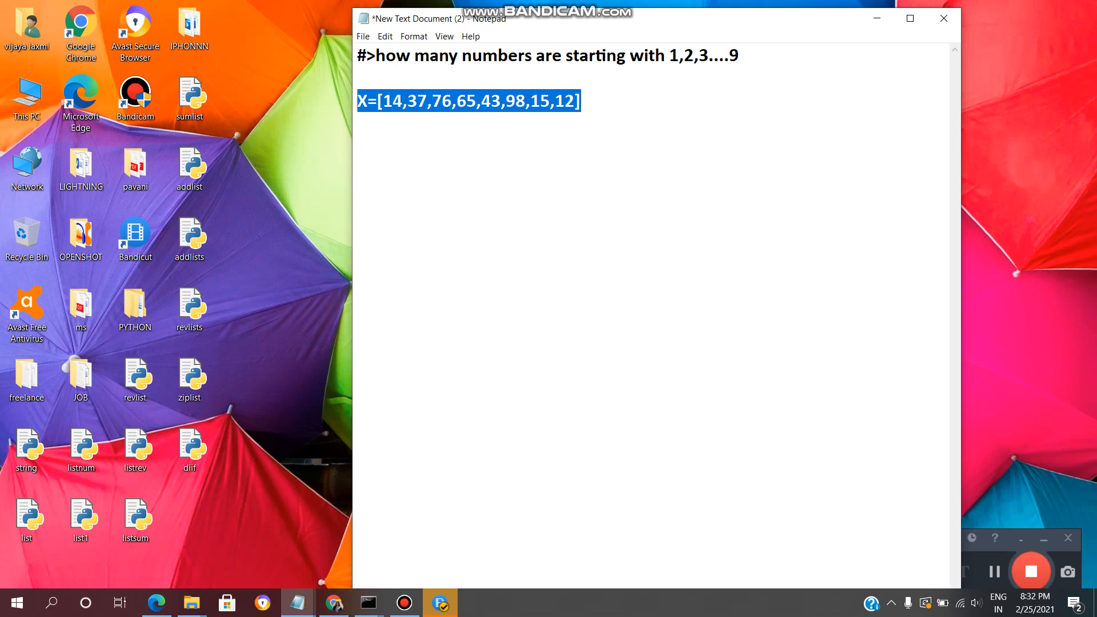
- Replace the old list line with x=[25,12,34,13,14,56,78]
{"action": "key", "text": "Delete"}
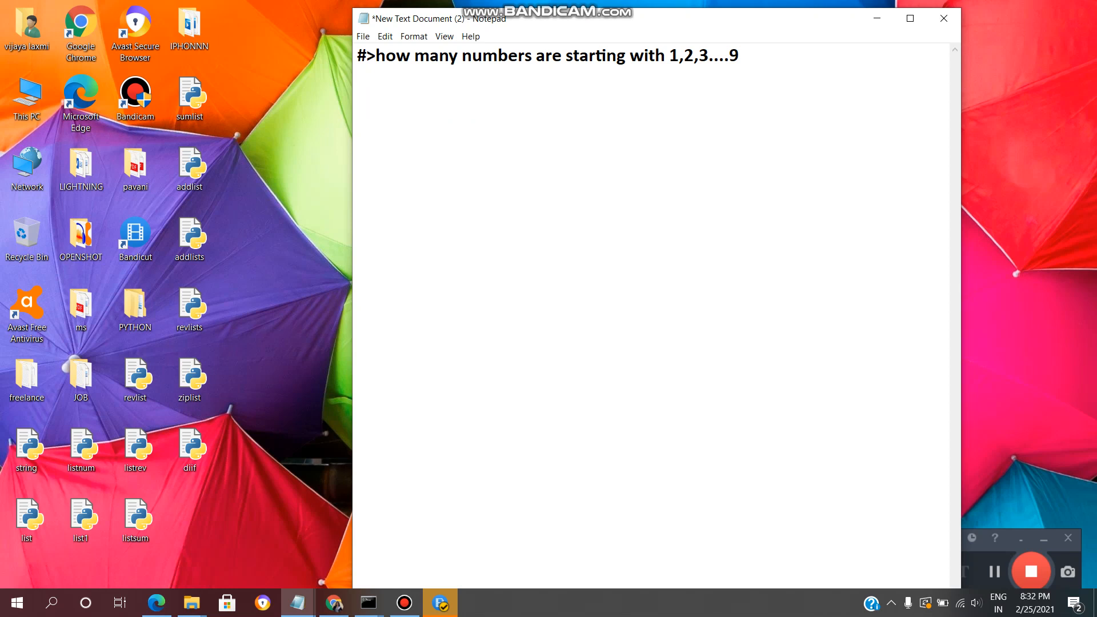
{"action": "key", "text": "enter"}
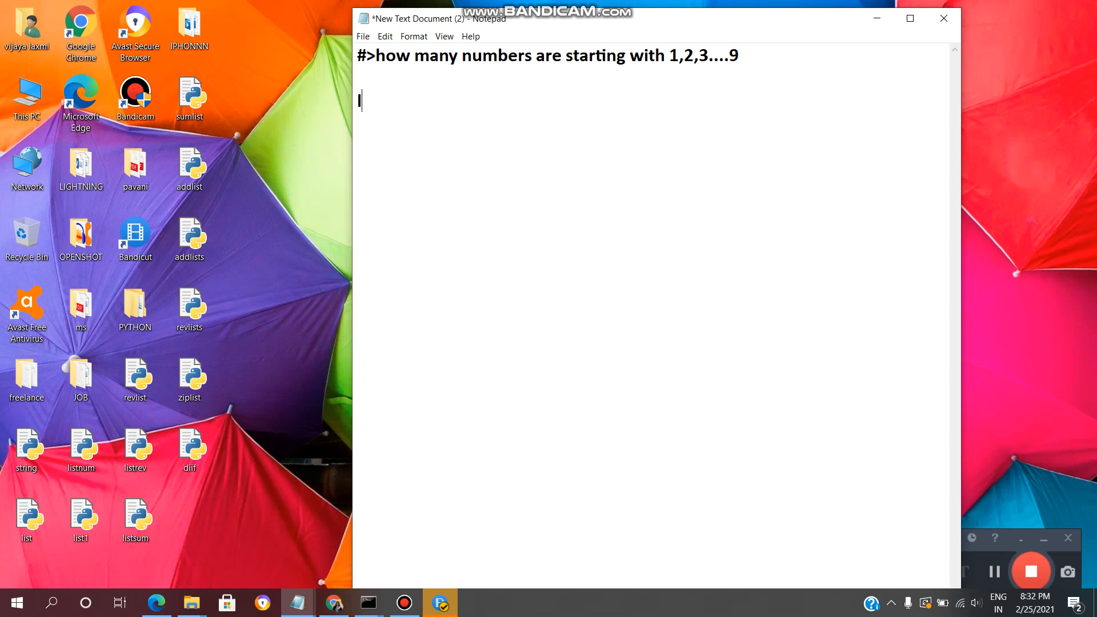
{"action": "type", "text": "x="}
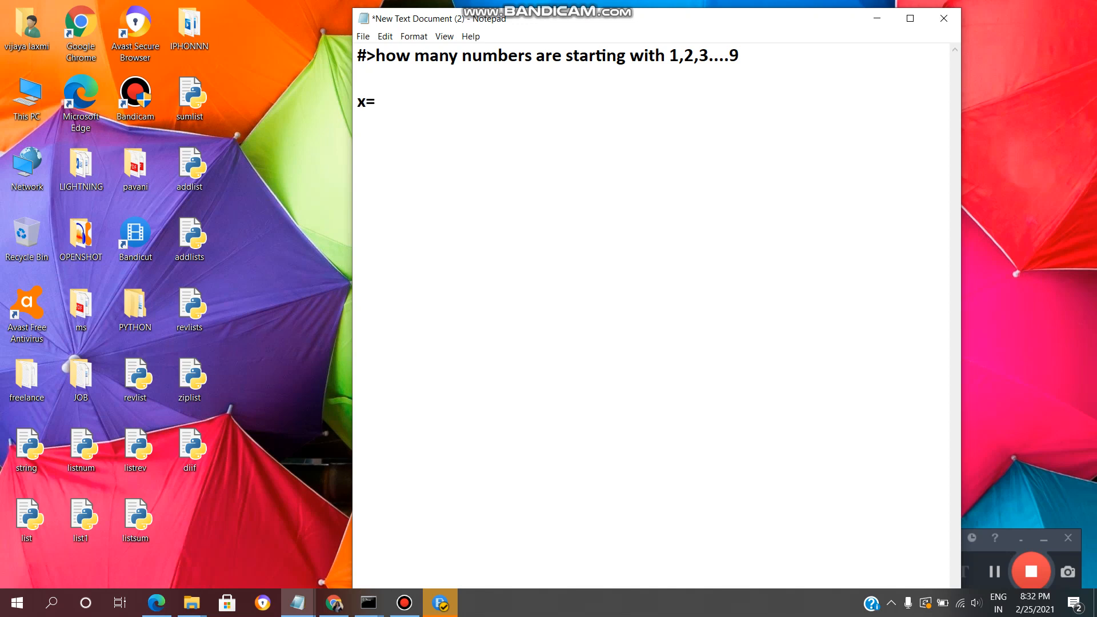
{"action": "type", "text": "[25"}
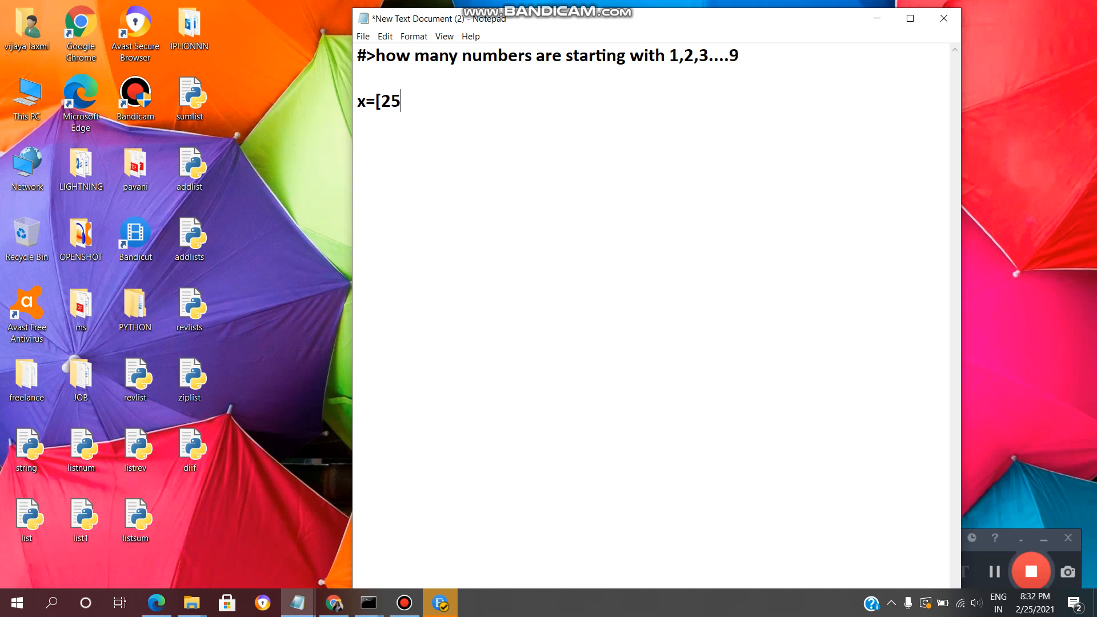
{"action": "type", "text": ",12,"}
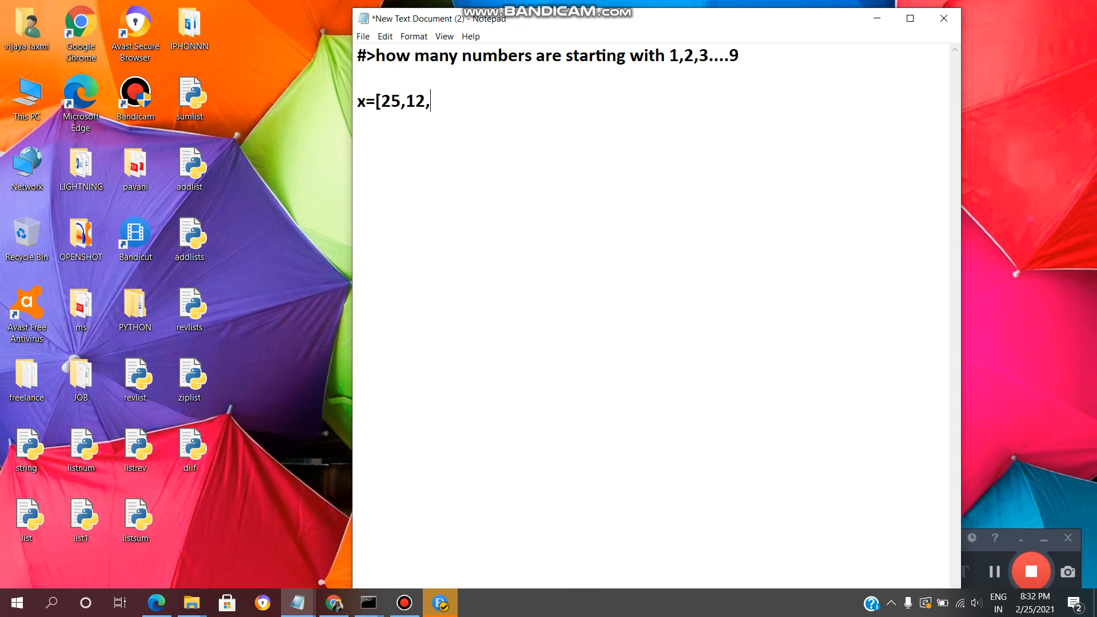
{"action": "type", "text": "34,12"}
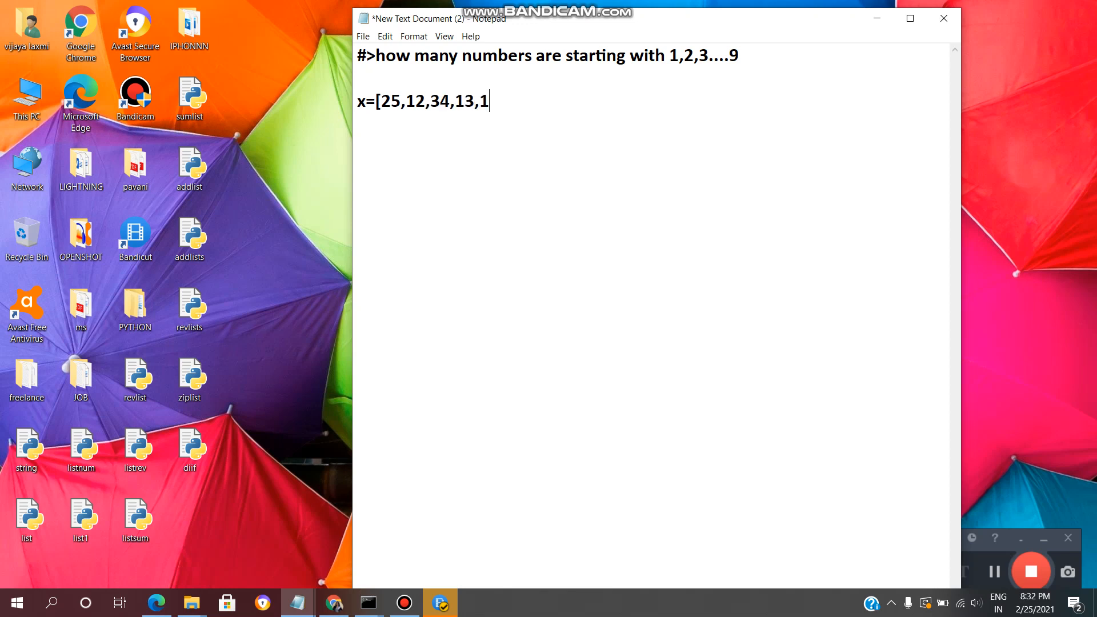
{"action": "type", "text": "4,56,"}
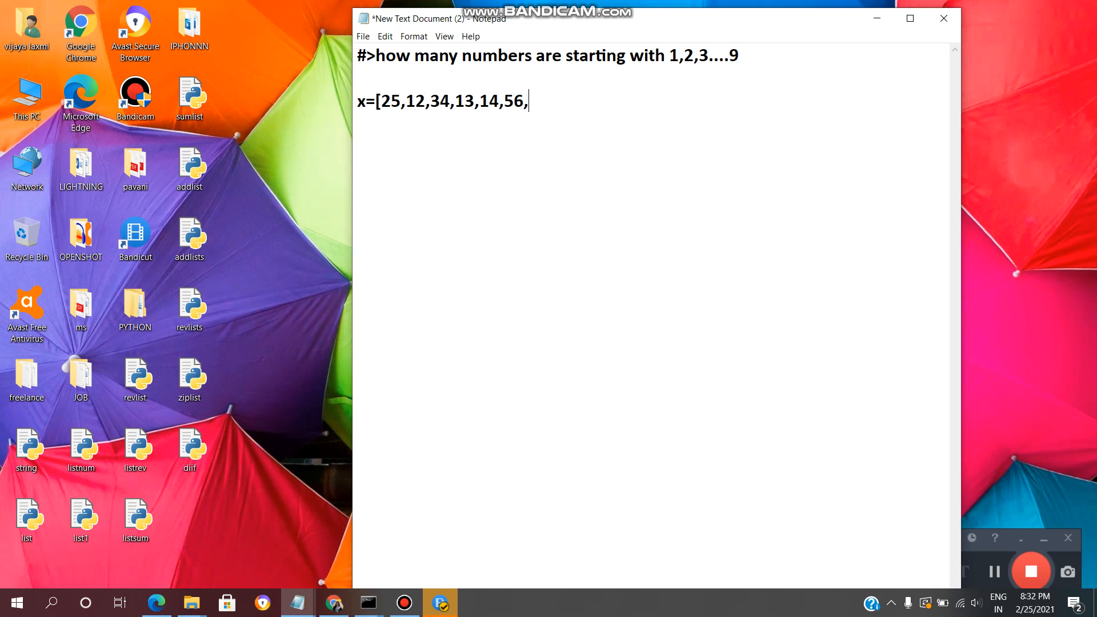
{"action": "type", "text": "78]"}
{"action": "type", "text": "fd"}
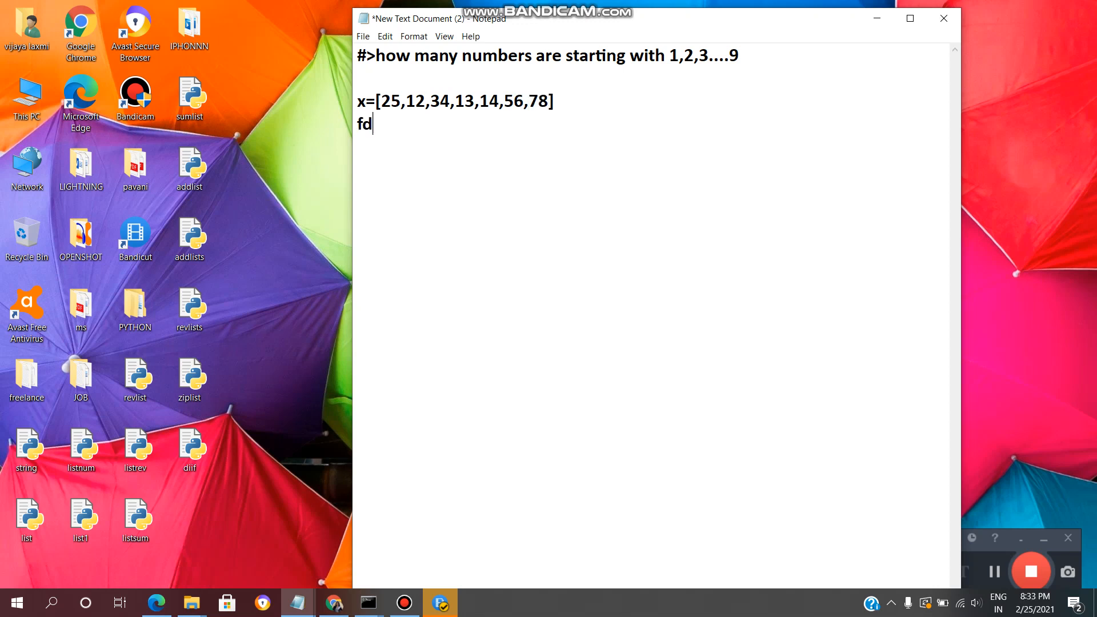
- Start the counter list fd=[0,0,0,0,0,0,0,0,0 on the next line
{"action": "type", "text": "=["}
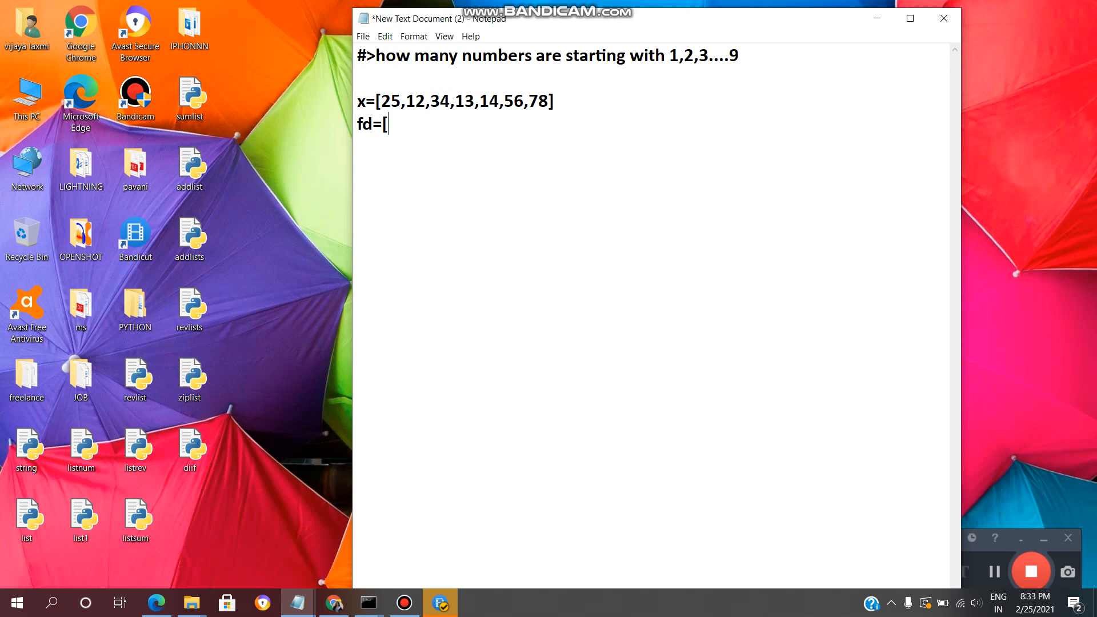
{"action": "type", "text": "0,0,0"}
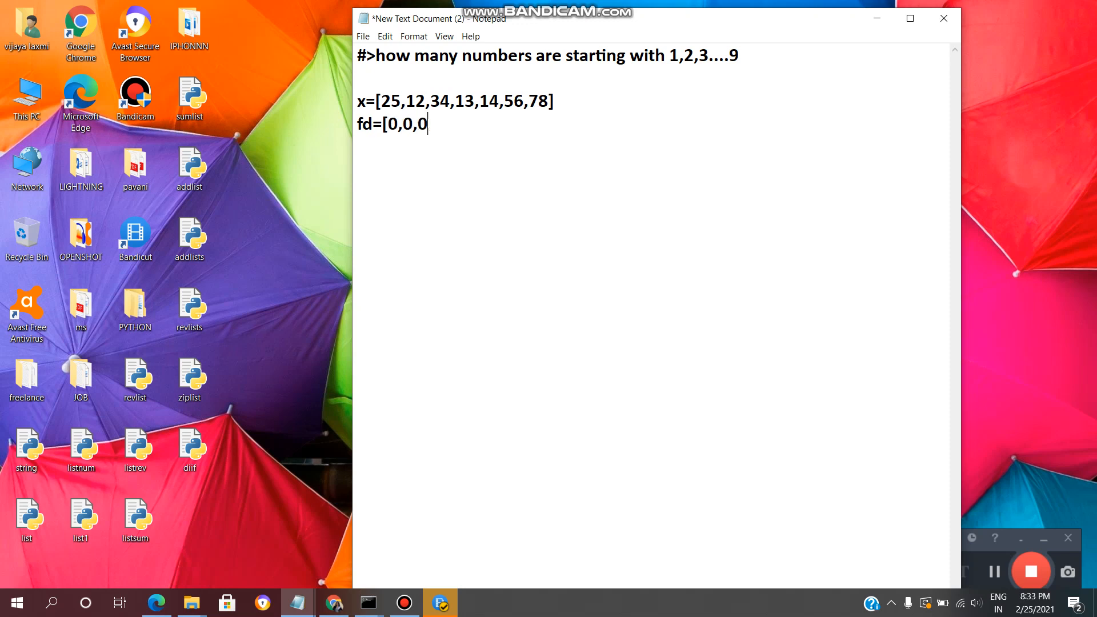
{"action": "type", "text": ",0,0,,"}
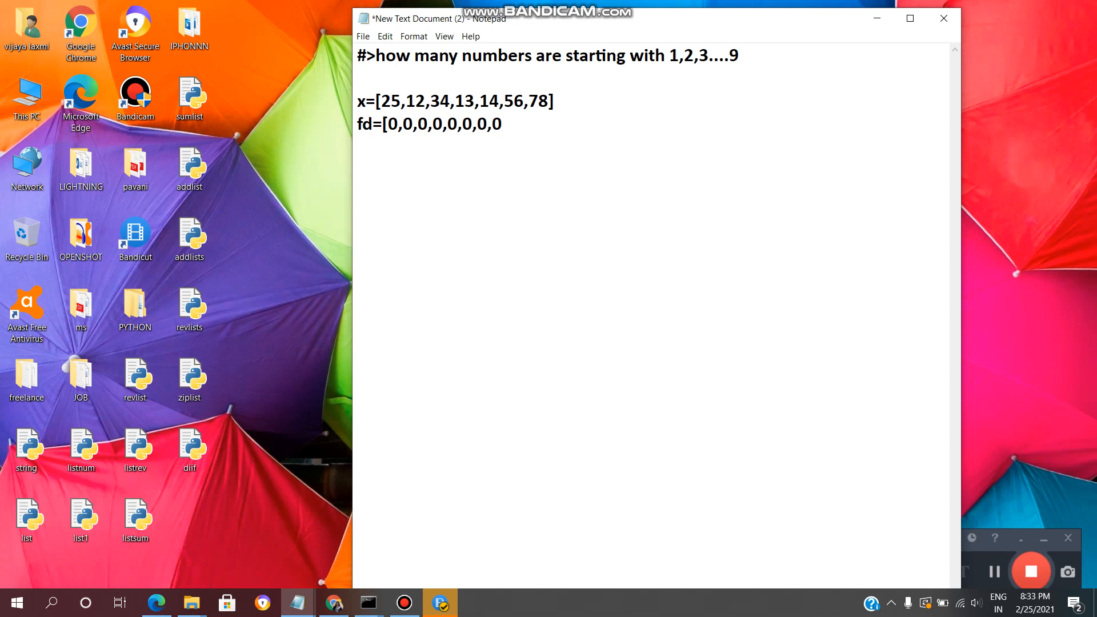
{"action": "type", "text": ","}
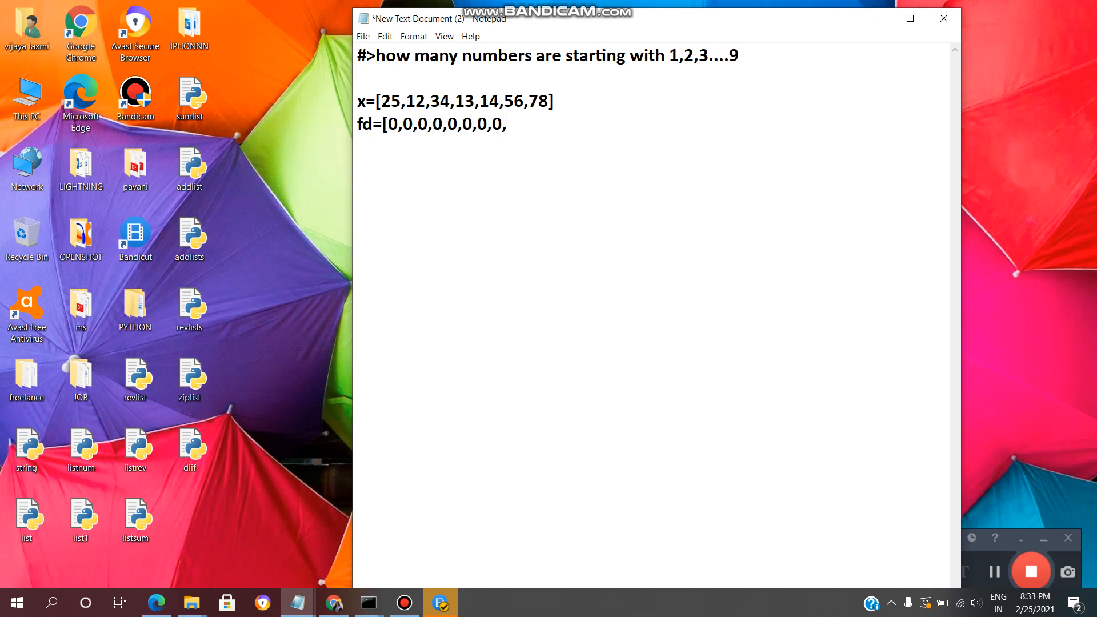
- Close fd, rename the list to li and write the loop header 'for x in li:'
{"action": "type", "text": "0"}
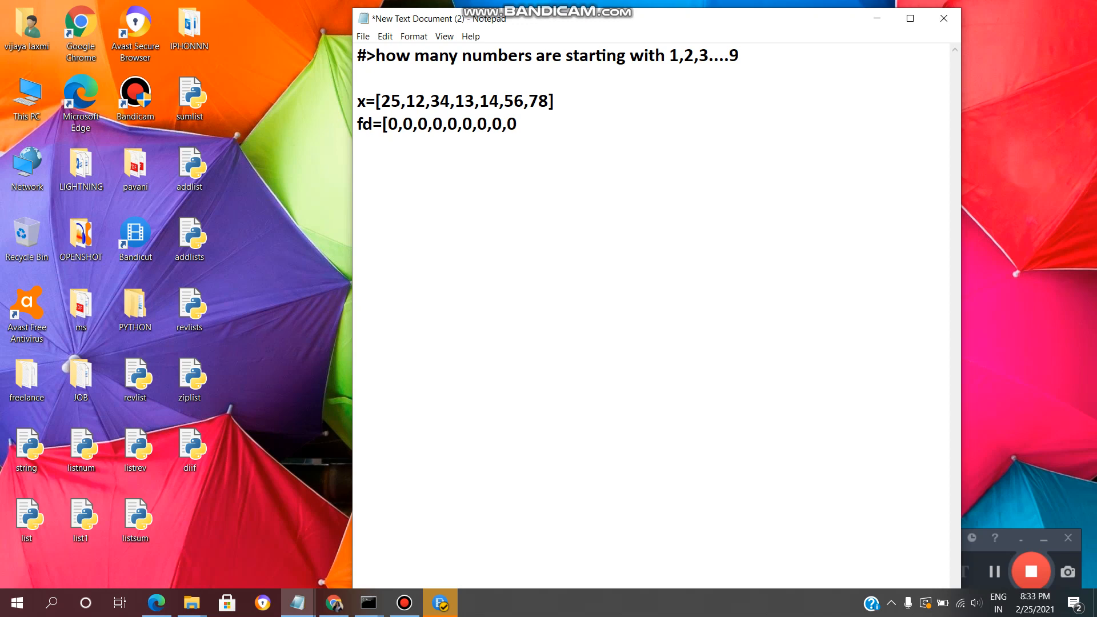
{"action": "type", "text": "]"}
{"action": "type", "text": "for"}
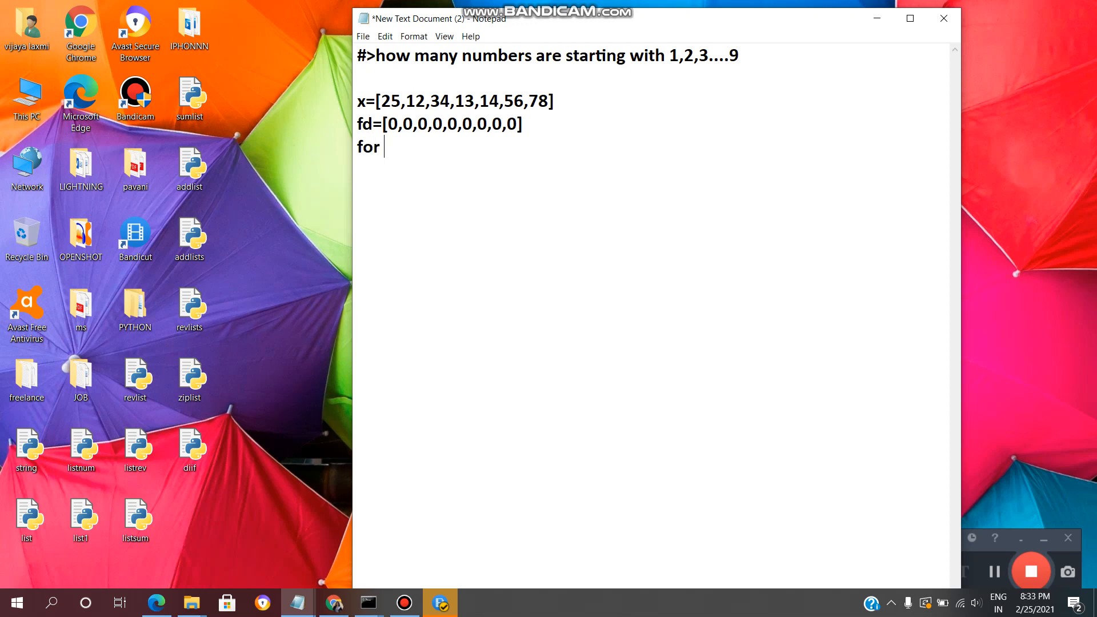
{"action": "type", "text": "x i"}
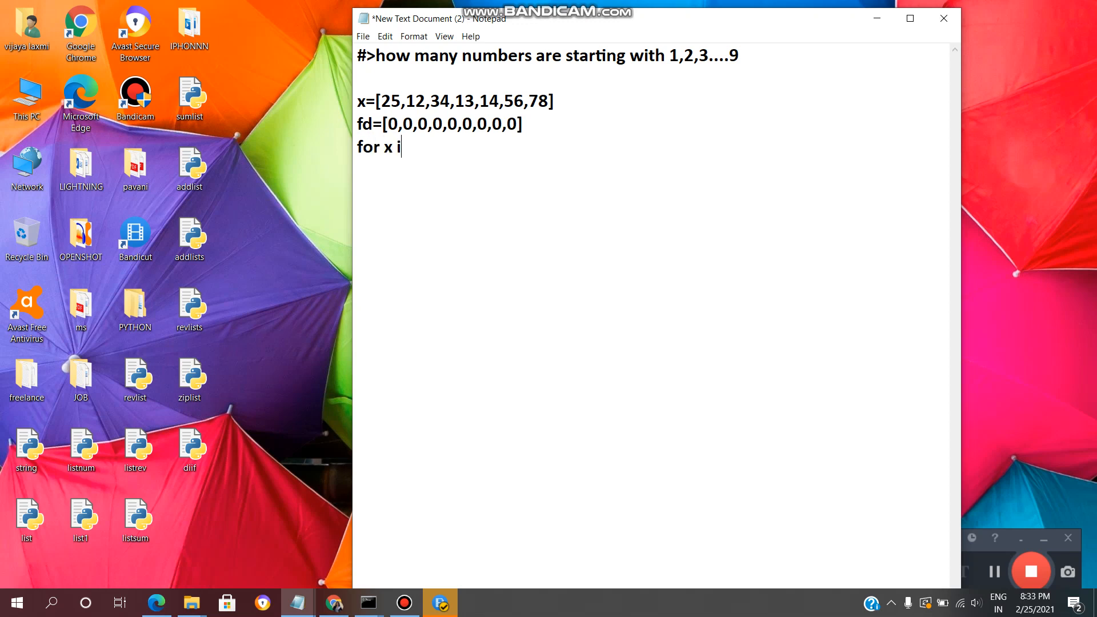
{"action": "type", "text": "n"}
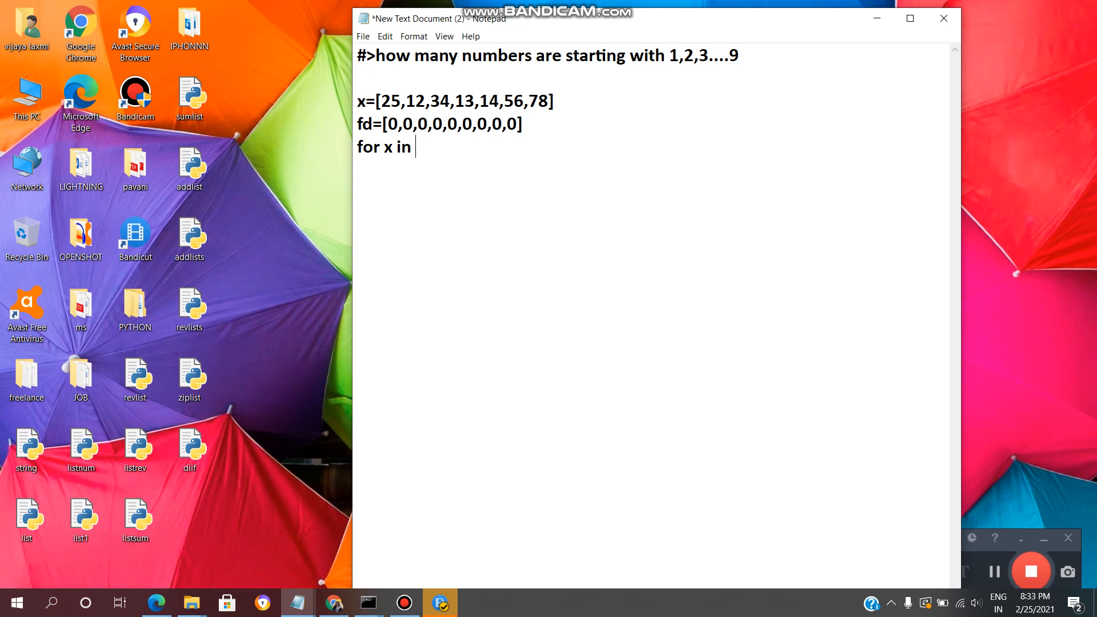
{"action": "key", "text": "Backspace"}
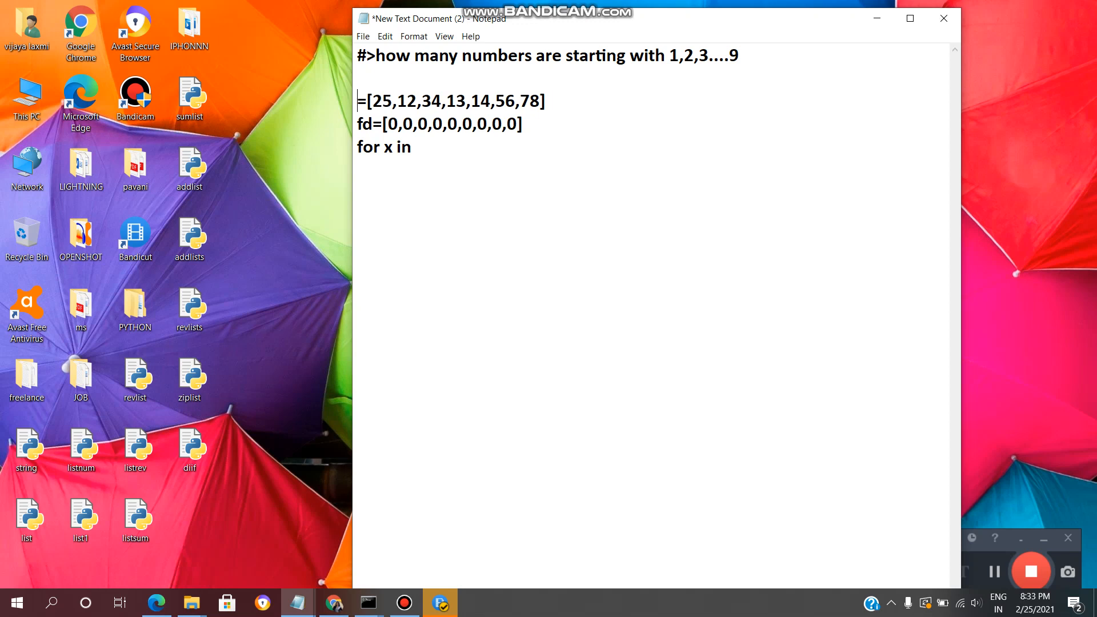
{"action": "type", "text": "li"}
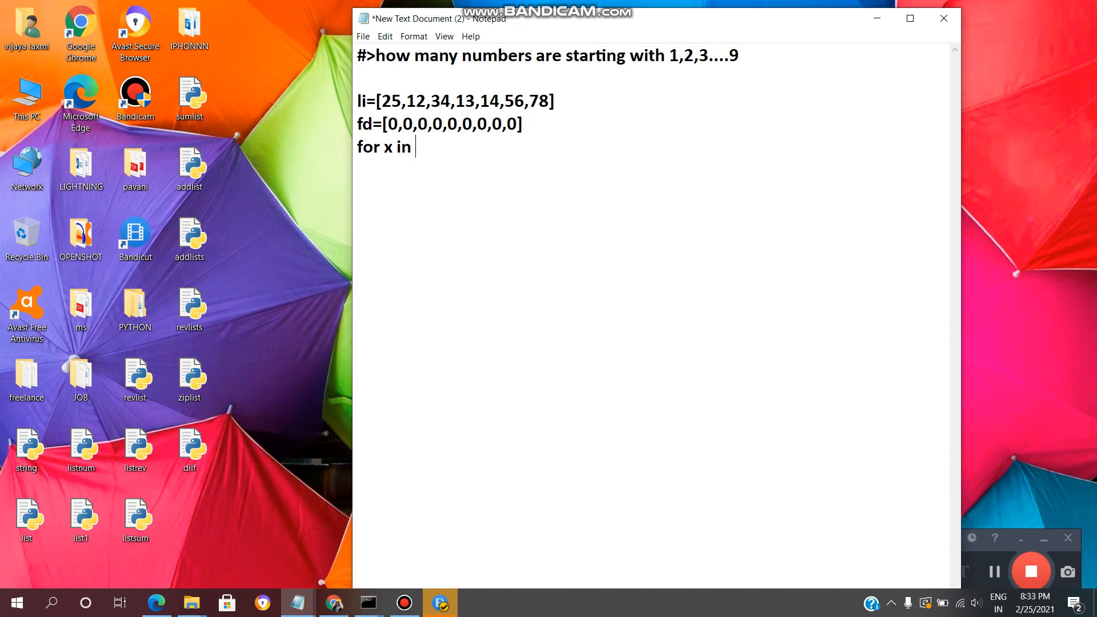
{"action": "type", "text": "li:"}
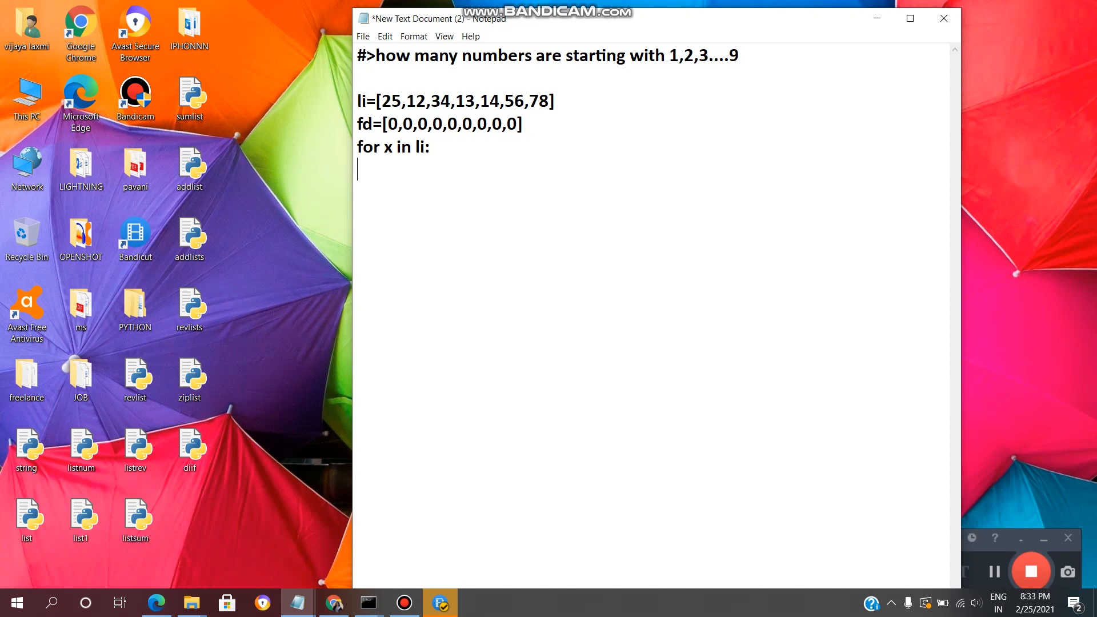
- Write the loop body n=str(x) and fd[int(n[0]-1]+=1 to tally leading digits
{"action": "type", "text": "n"}
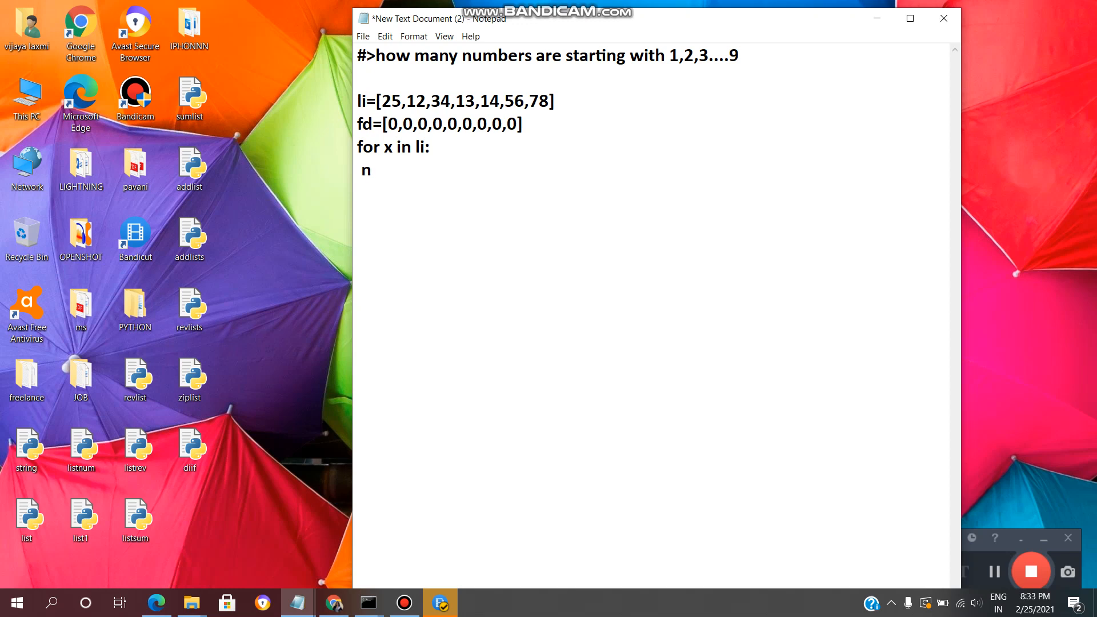
{"action": "type", "text": "=str(x"}
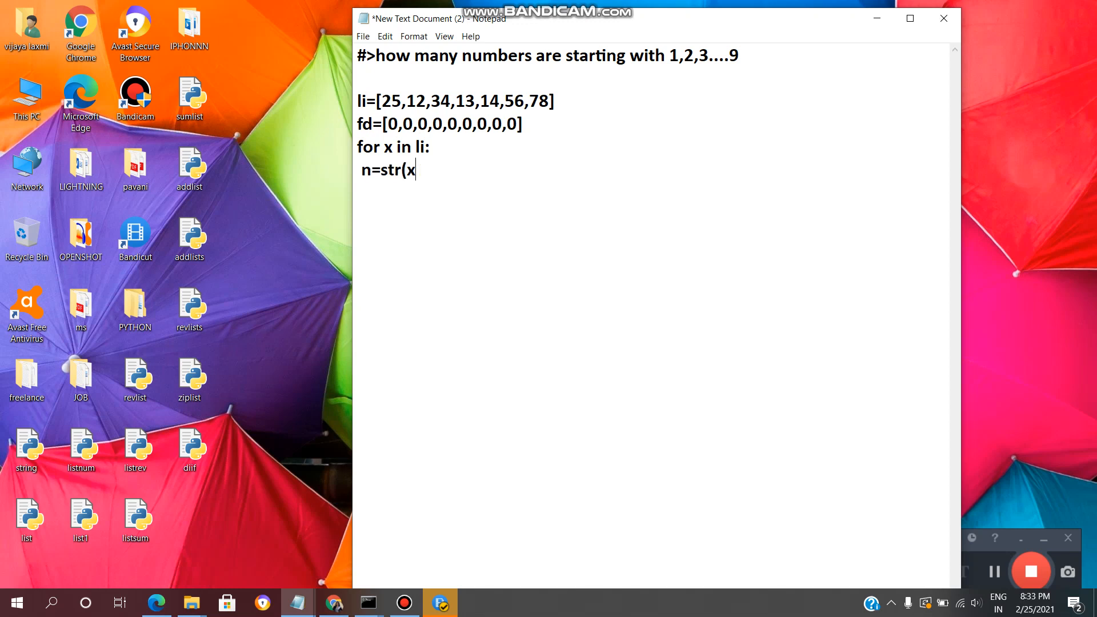
{"action": "type", "text": "("}
{"action": "type", "text": "fd"}
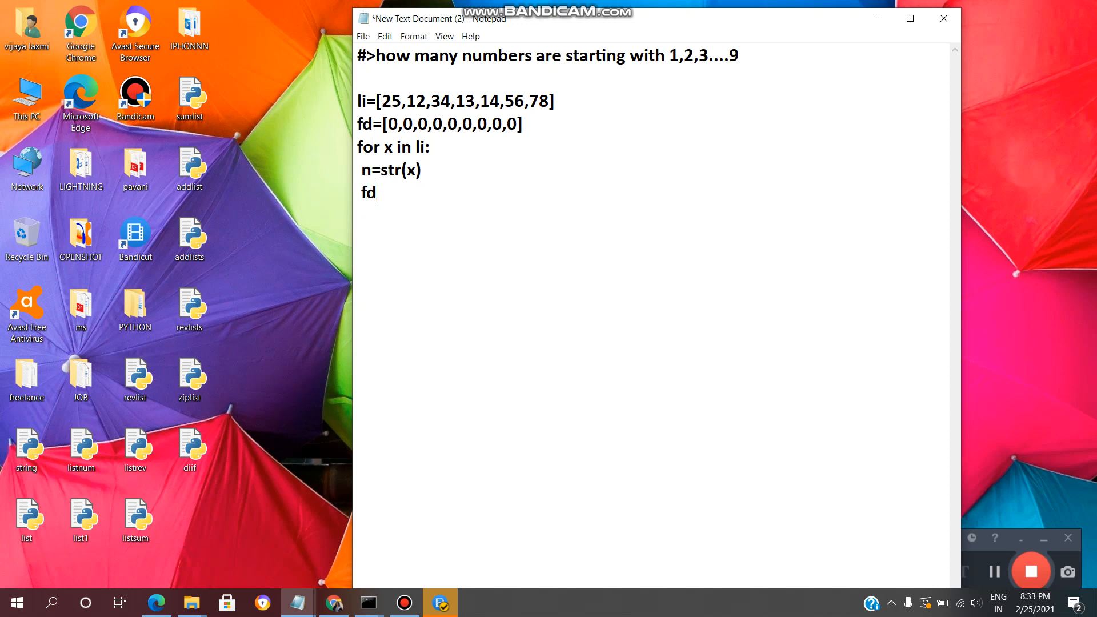
{"action": "type", "text": "["}
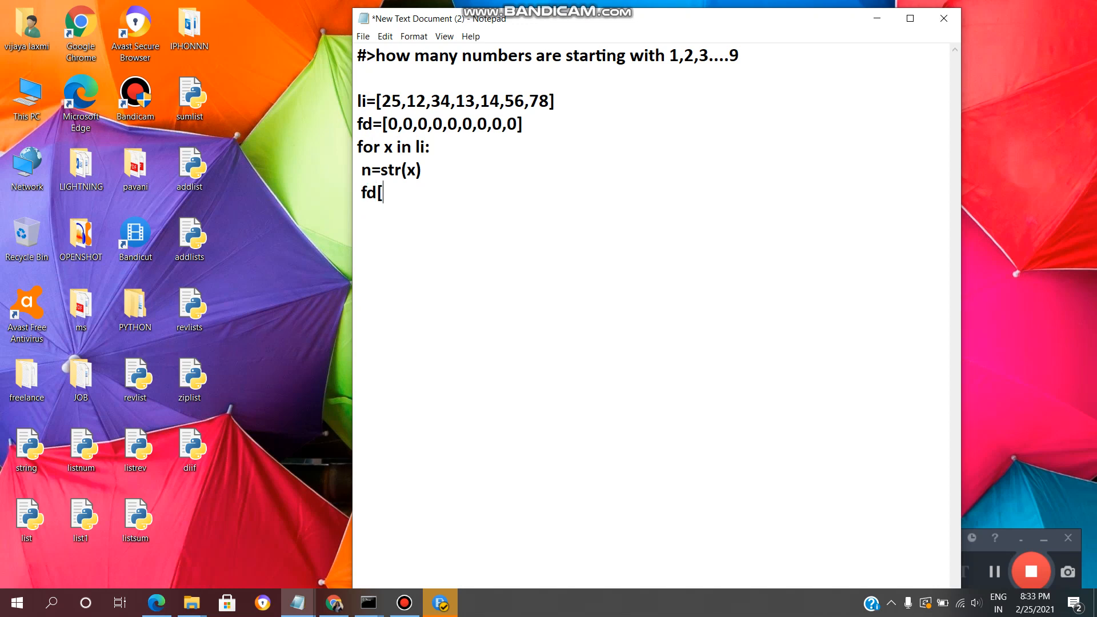
{"action": "type", "text": "int("}
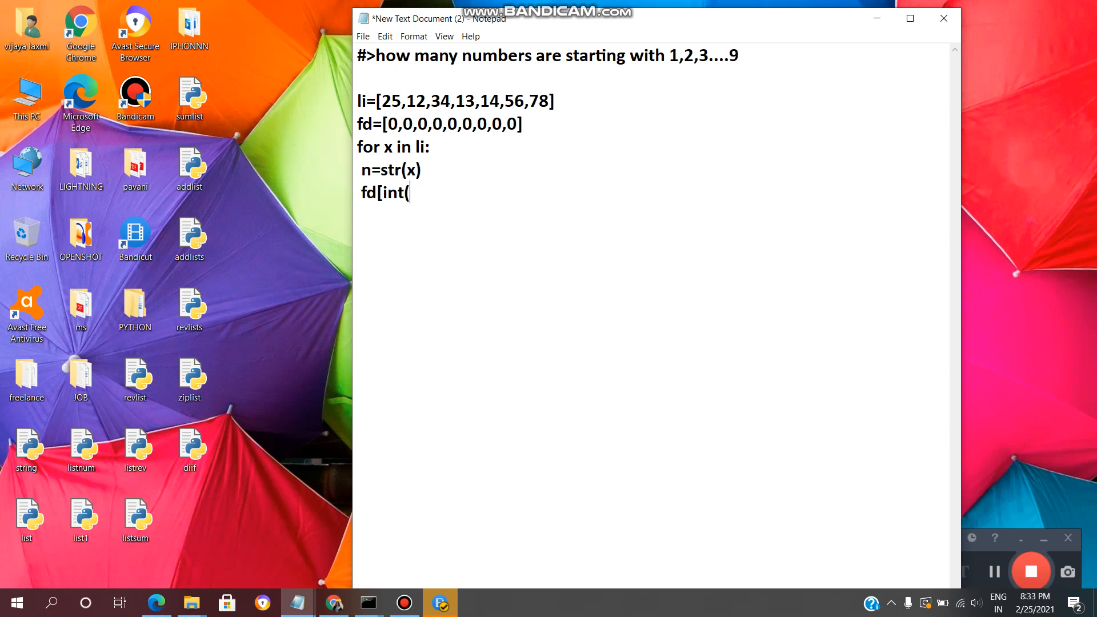
{"action": "type", "text": "n"}
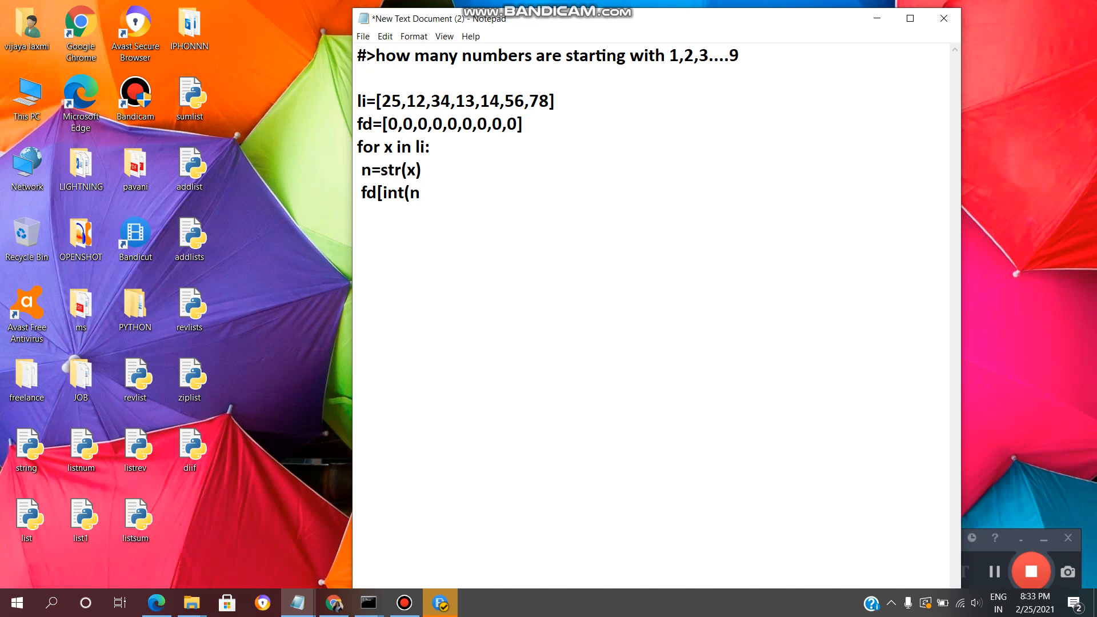
{"action": "type", "text": "[0"}
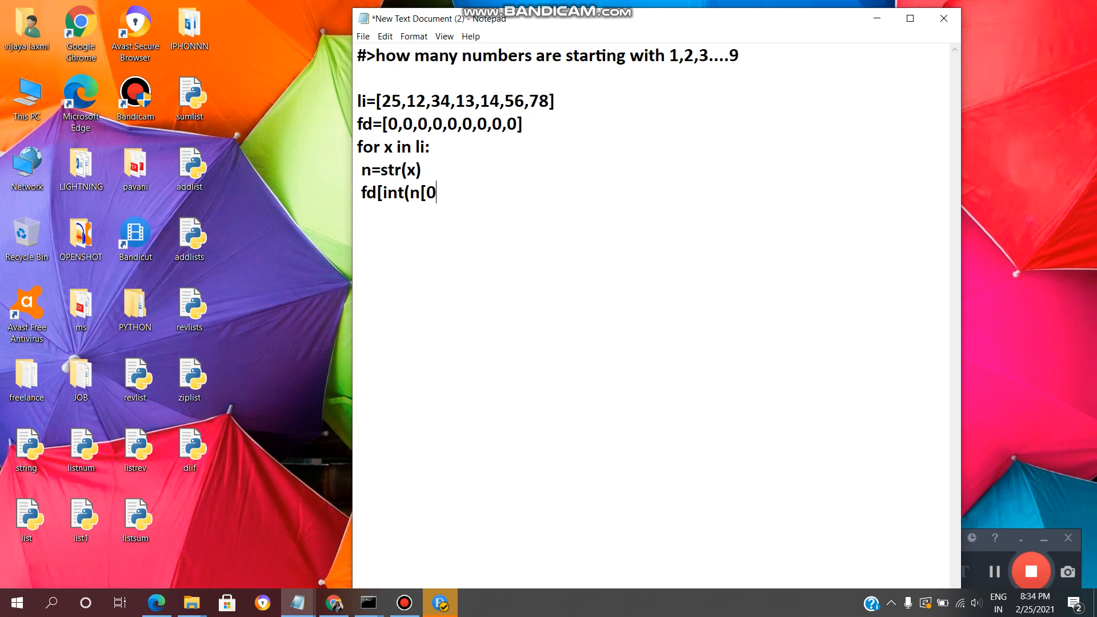
{"action": "type", "text": "]"}
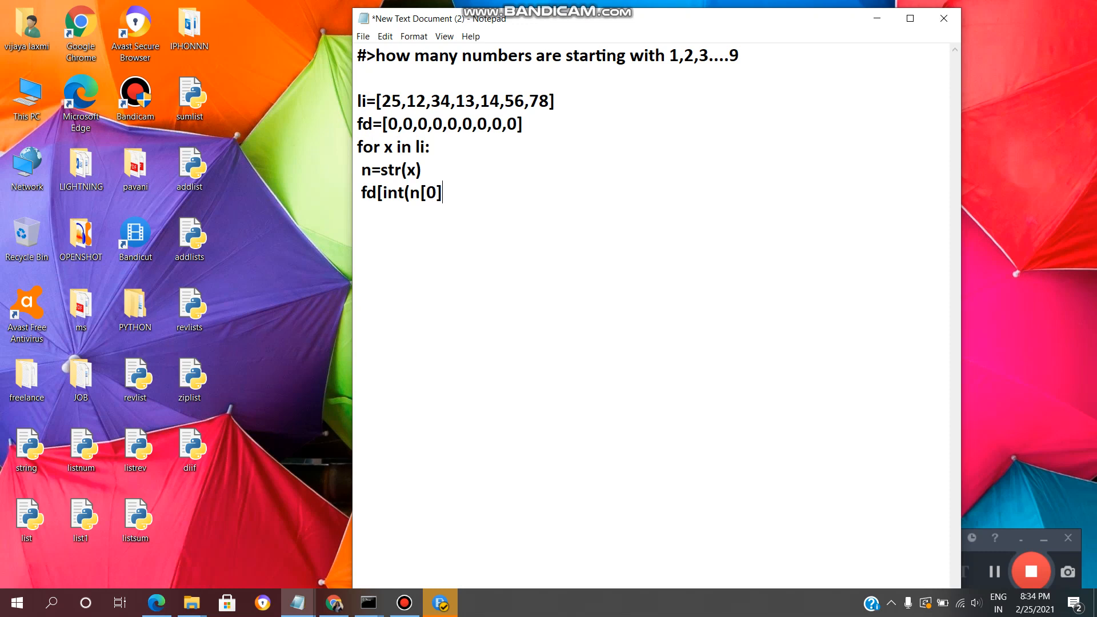
{"action": "type", "text": "-1"}
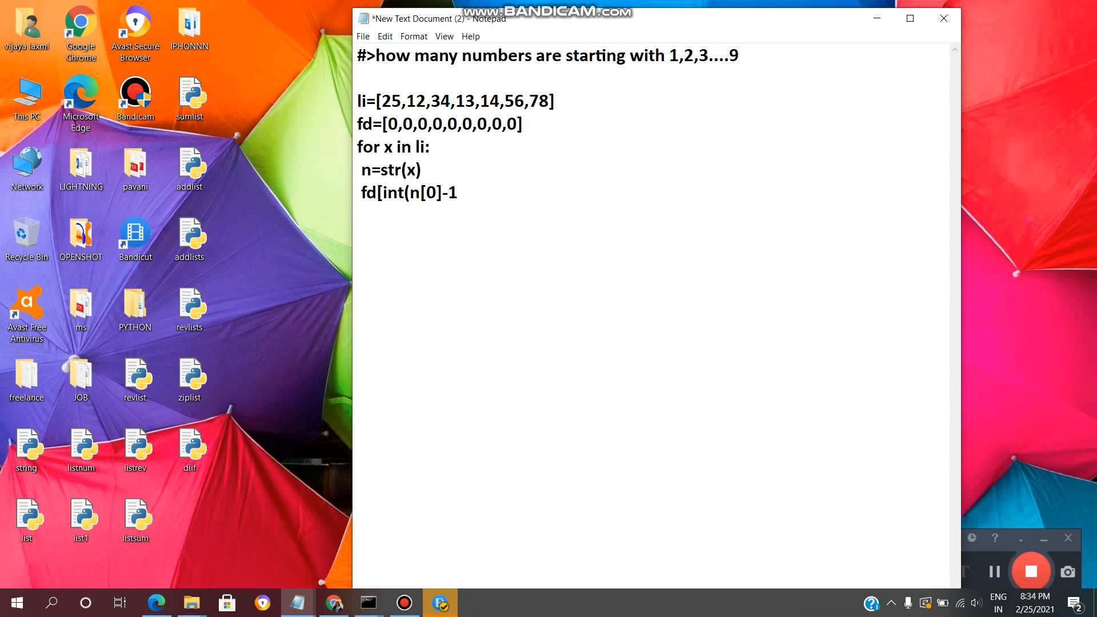
{"action": "type", "text": "]"}
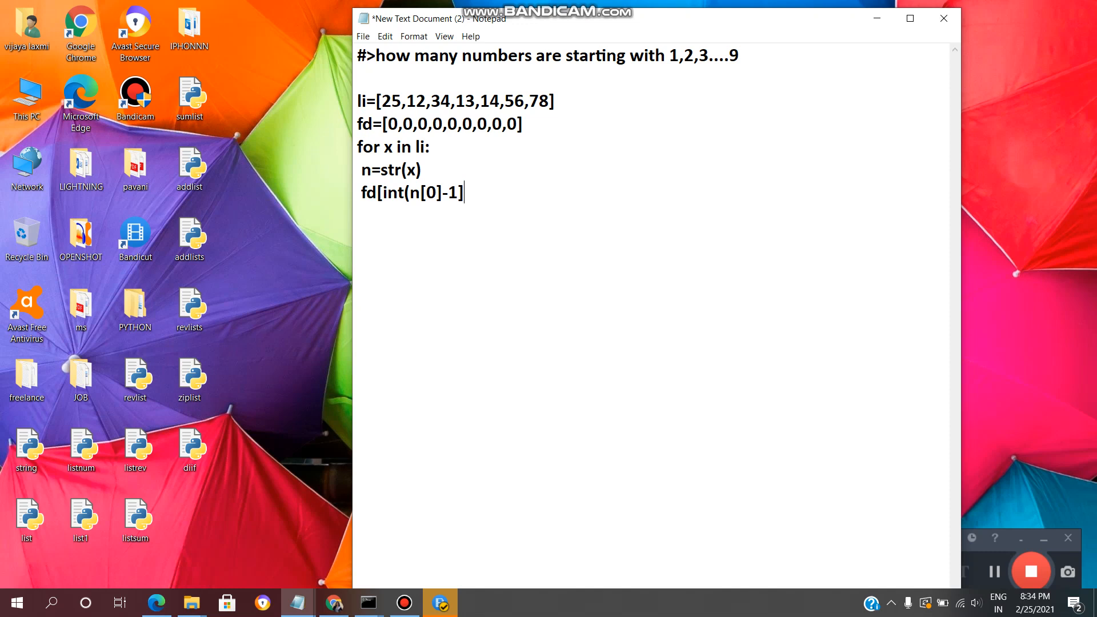
{"action": "type", "text": "+="}
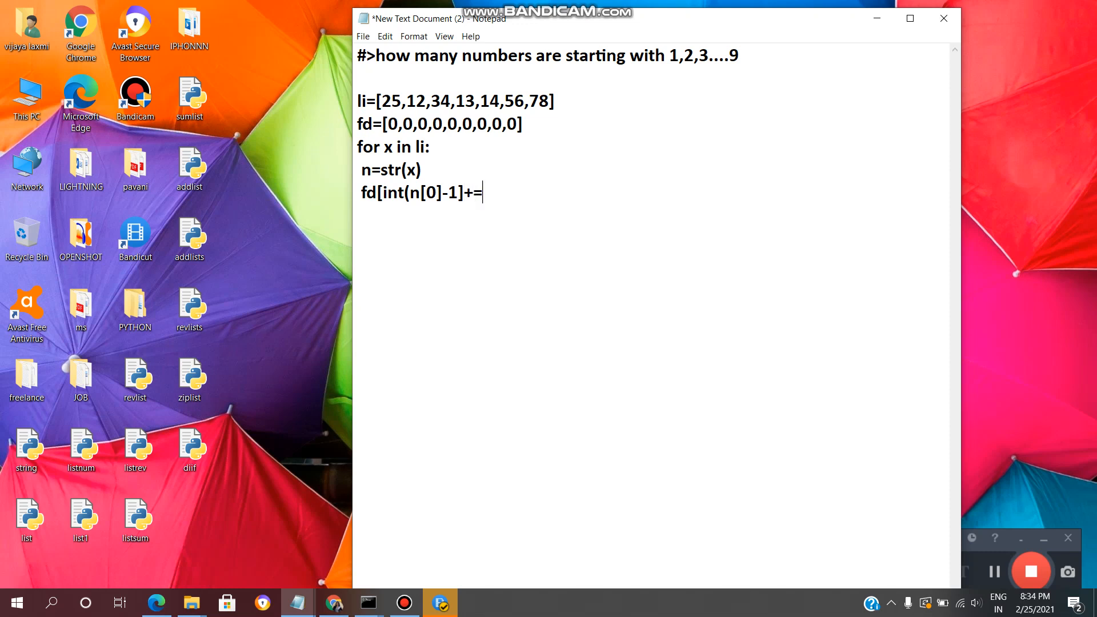
{"action": "type", "text": "1"}
{"action": "type", "text": "pri"}
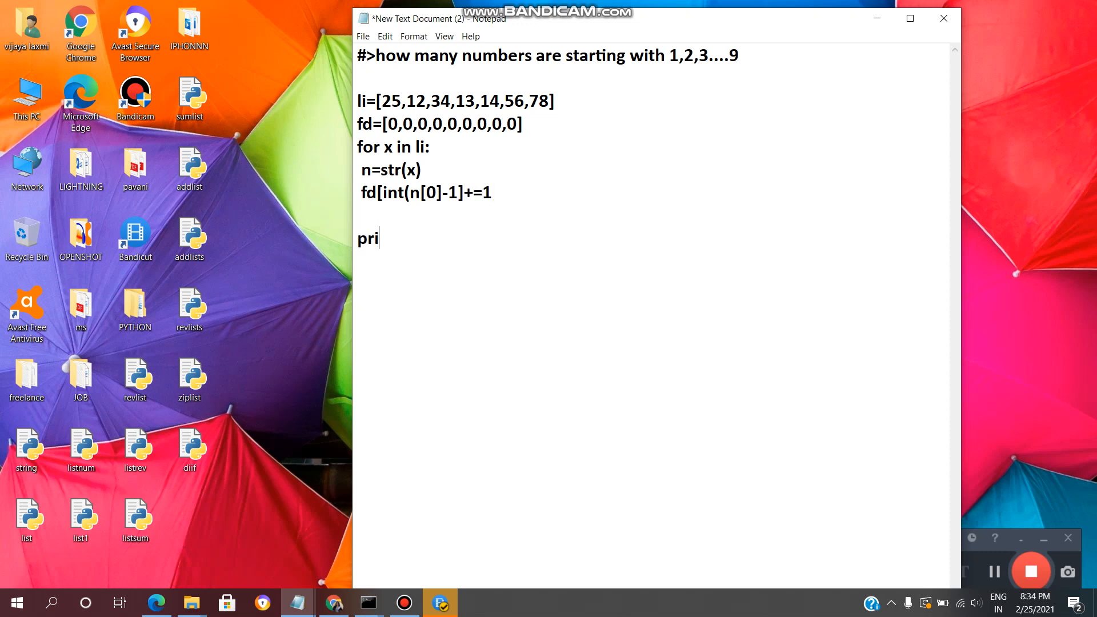
- Add print(li) and the second loop header 'for i in range(len(fd)):'
{"action": "type", "text": "nt(l"}
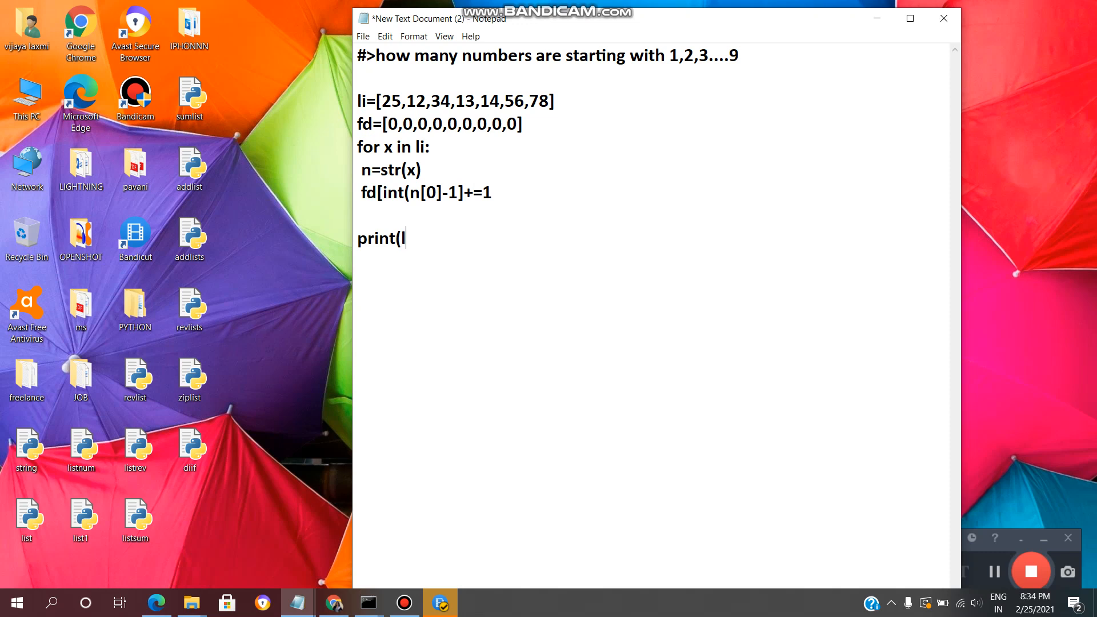
{"action": "type", "text": "i)"}
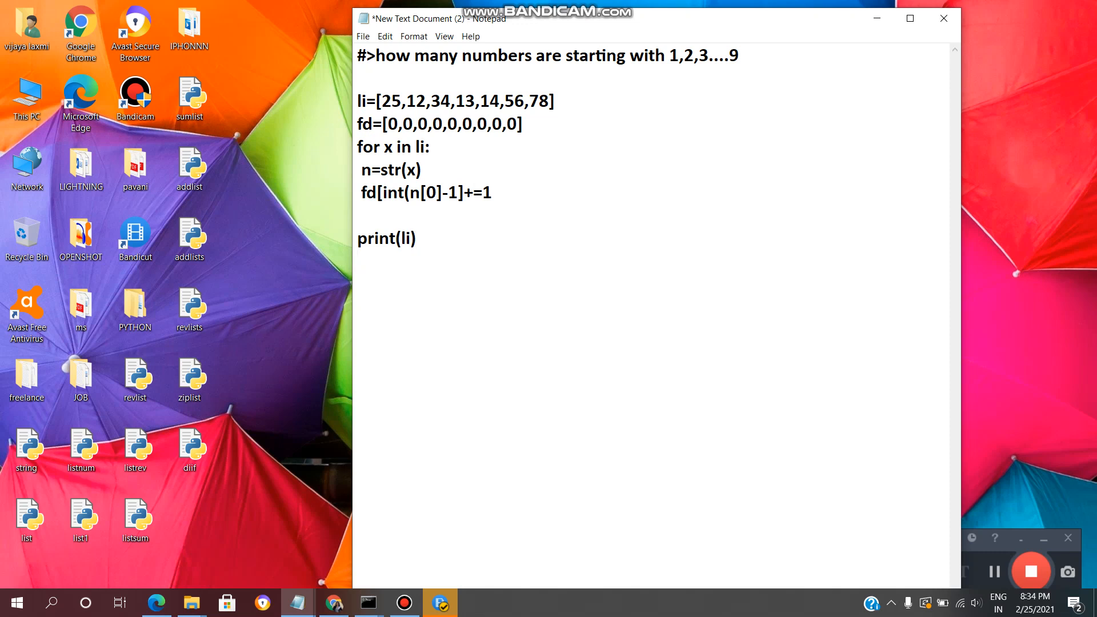
{"action": "type", "text": "for i i"}
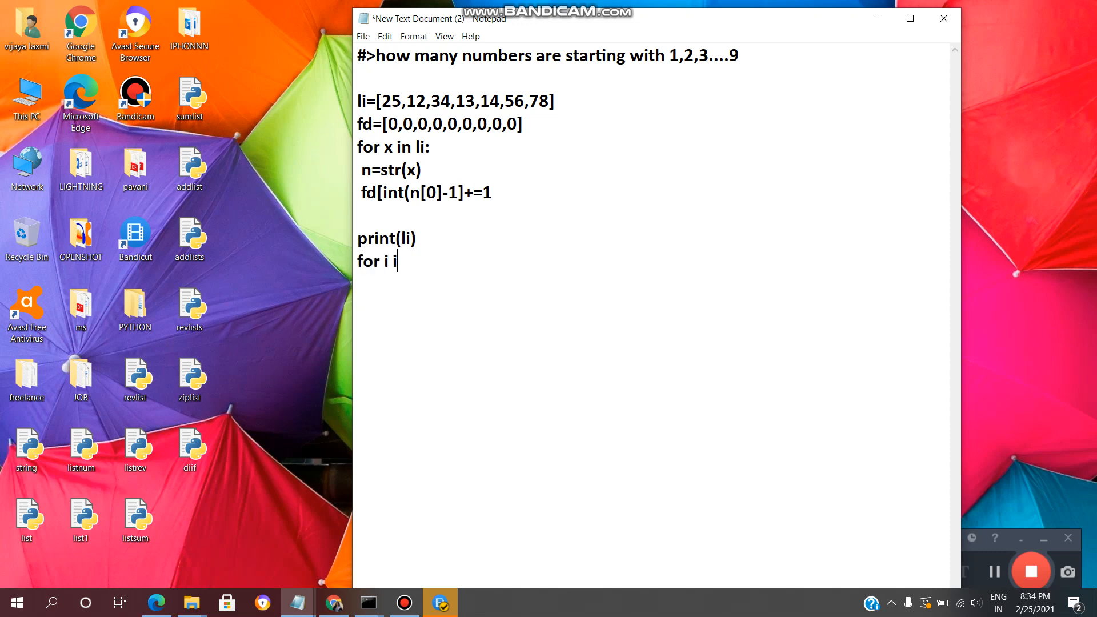
{"action": "type", "text": "n rang"}
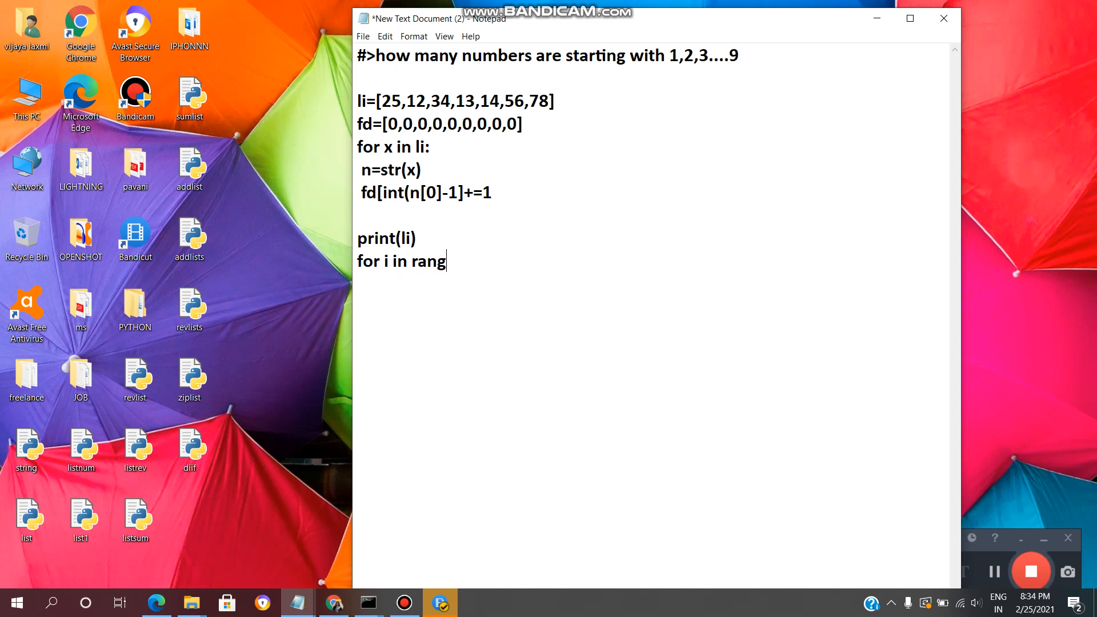
{"action": "type", "text": "e(len"}
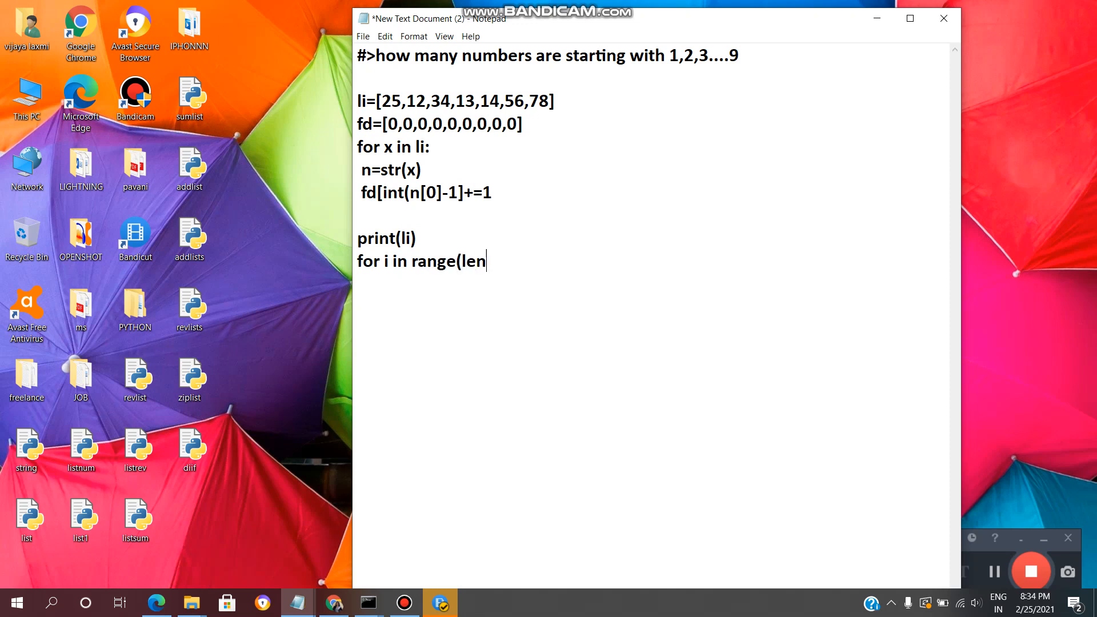
{"action": "type", "text": "(fd))"}
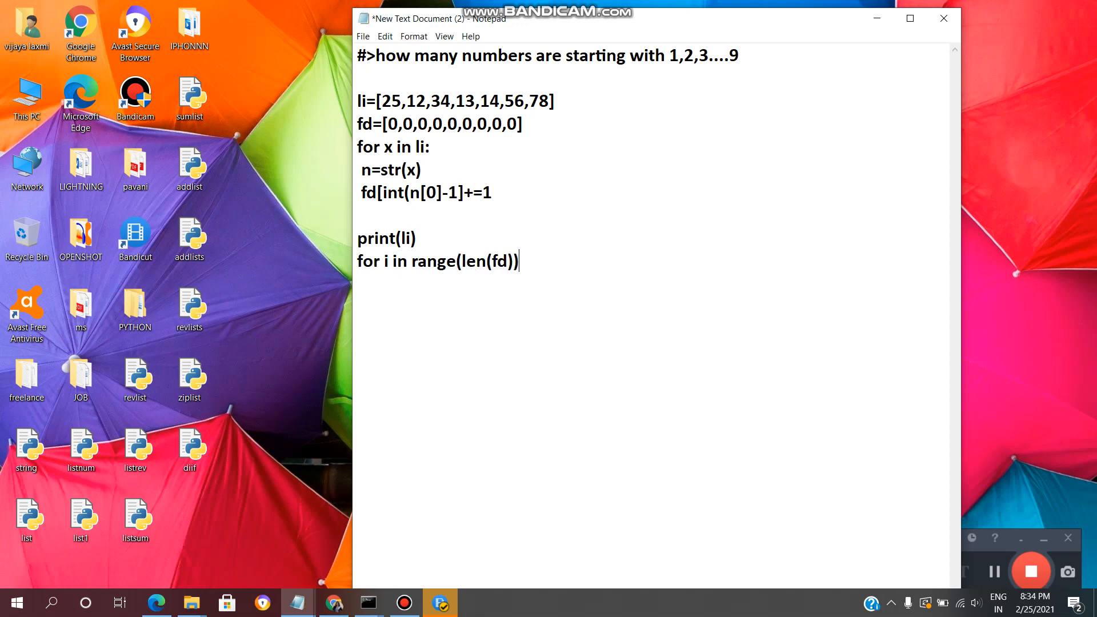
{"action": "type", "text": ":"}
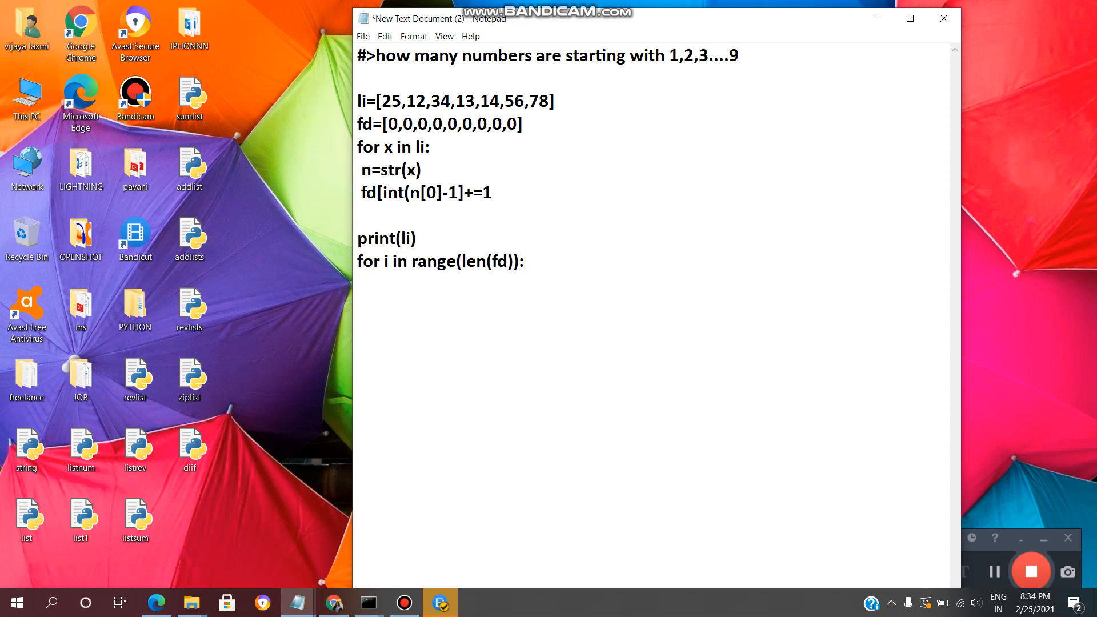
- Write print('number of values starting with', i+1,'are',fd[i]) inside the loop
{"action": "type", "text": "prin"}
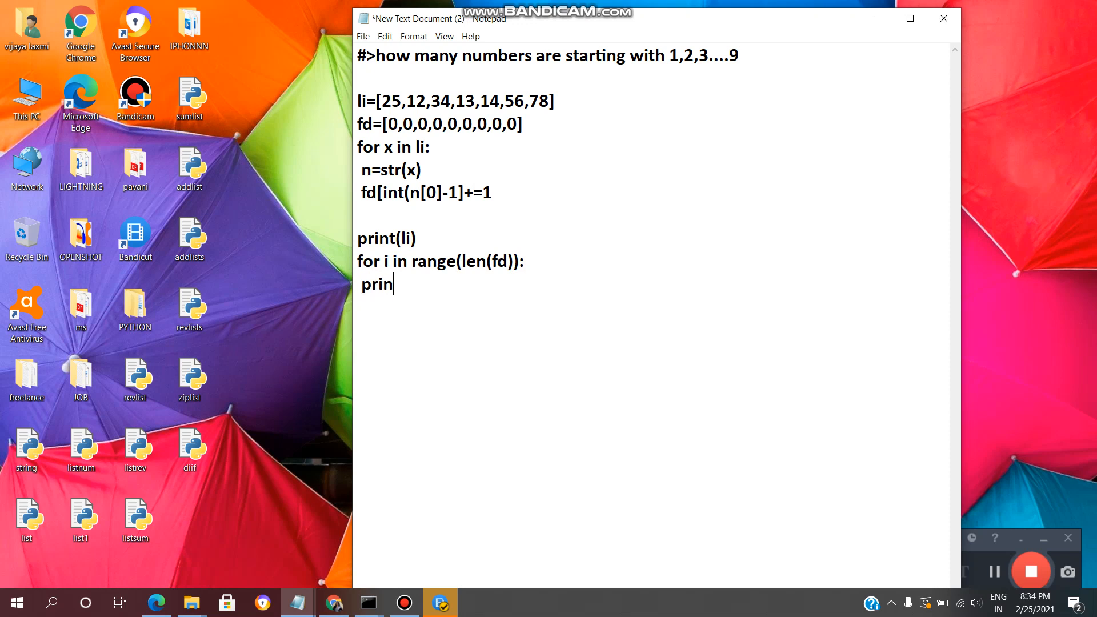
{"action": "type", "text": "t"}
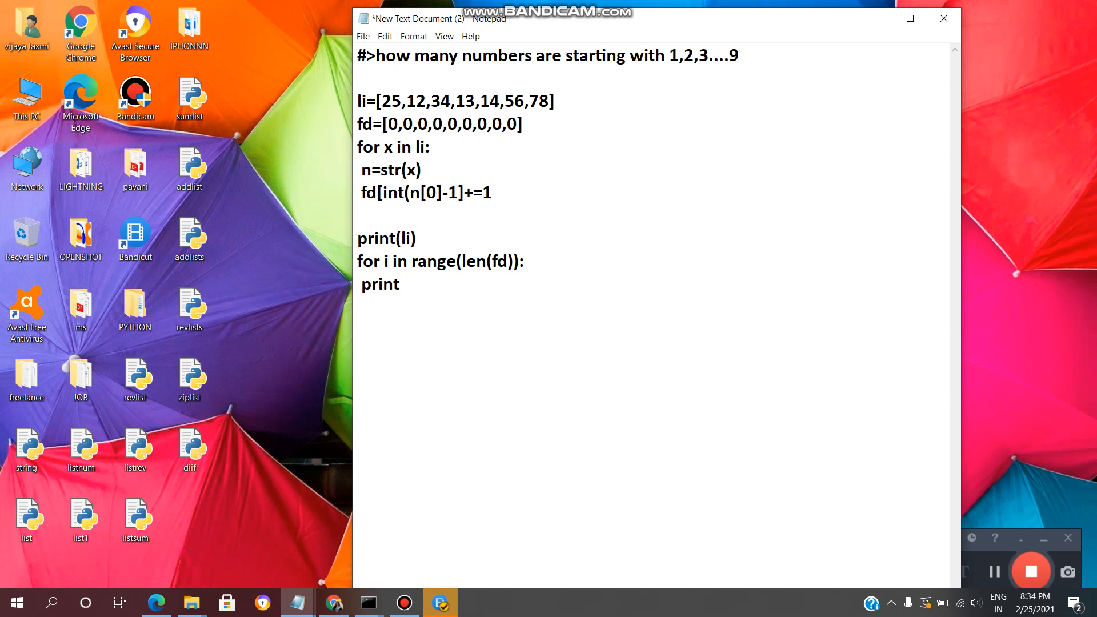
{"action": "type", "text": "('n"}
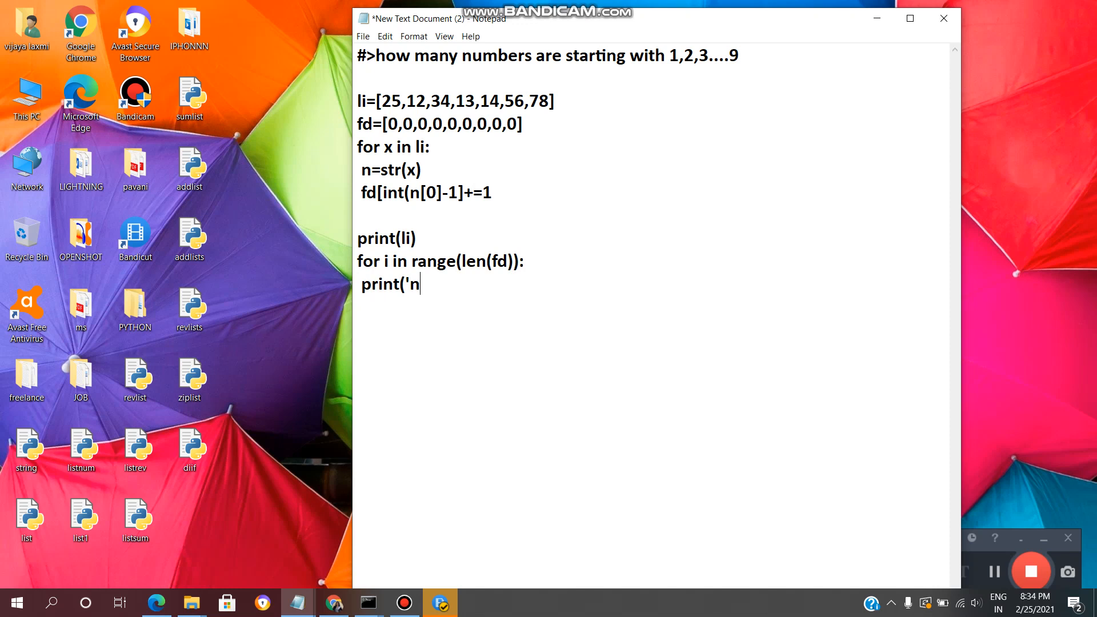
{"action": "type", "text": "umber"}
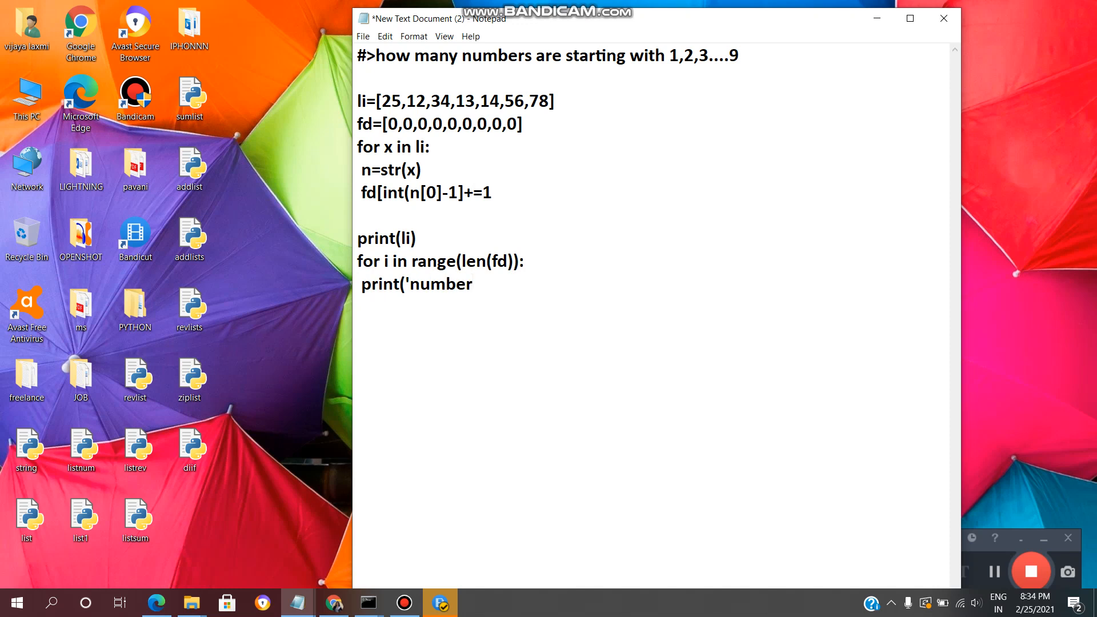
{"action": "type", "text": "of val"}
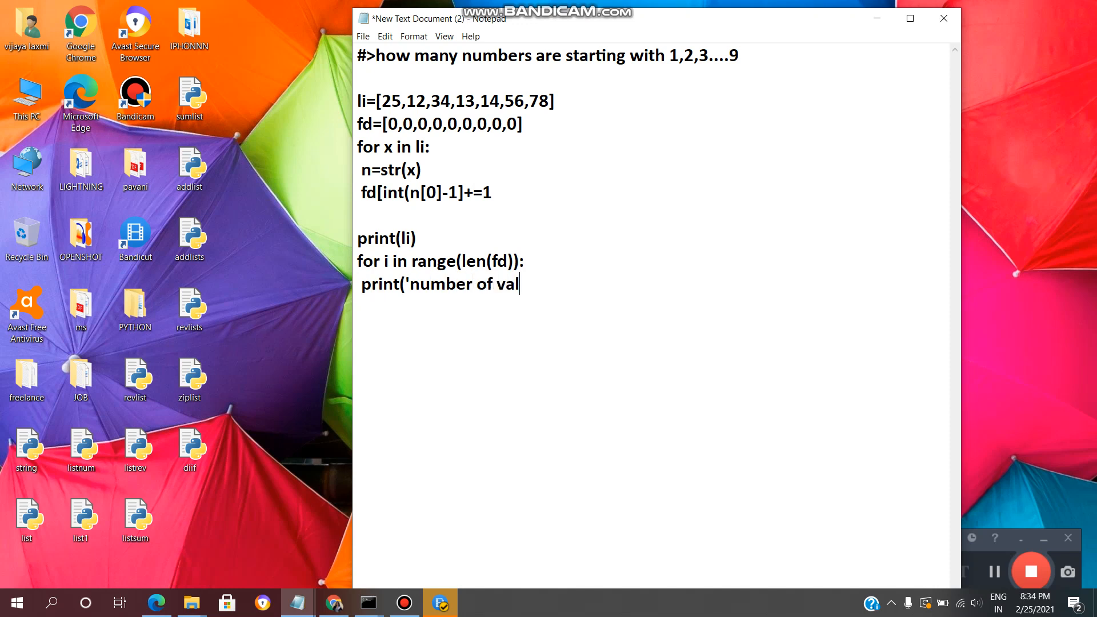
{"action": "type", "text": "ues"}
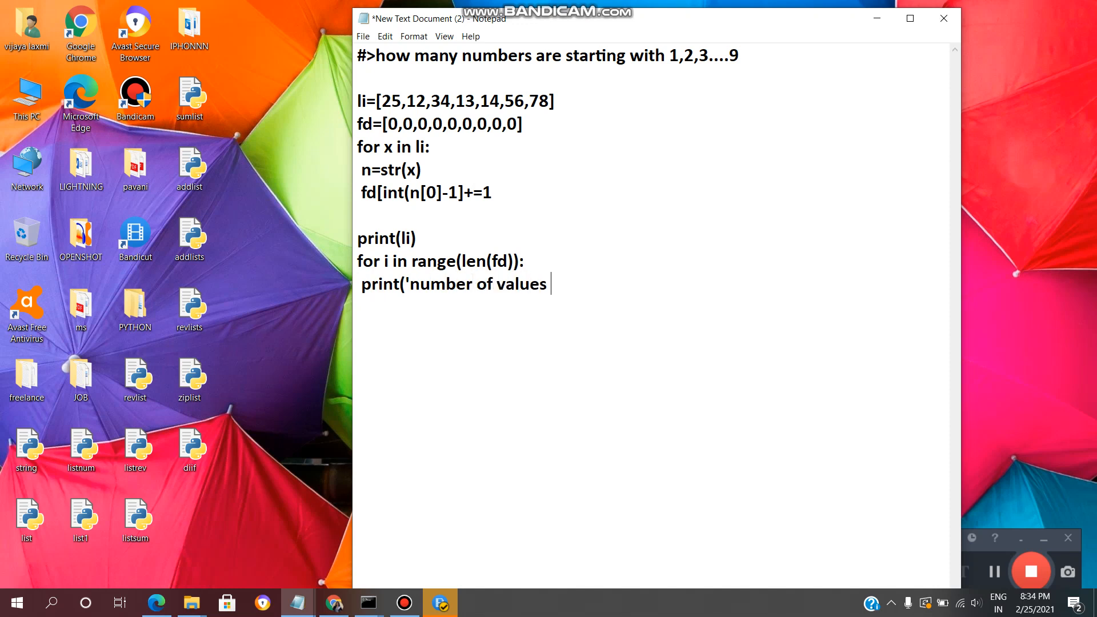
{"action": "type", "text": "starti"}
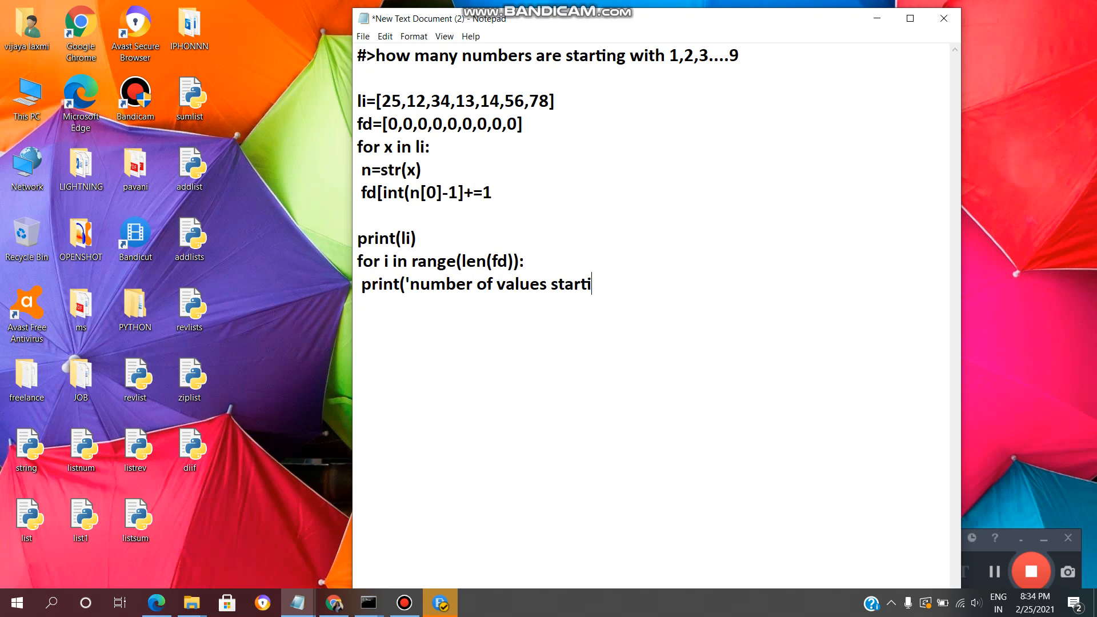
{"action": "type", "text": "ng with"}
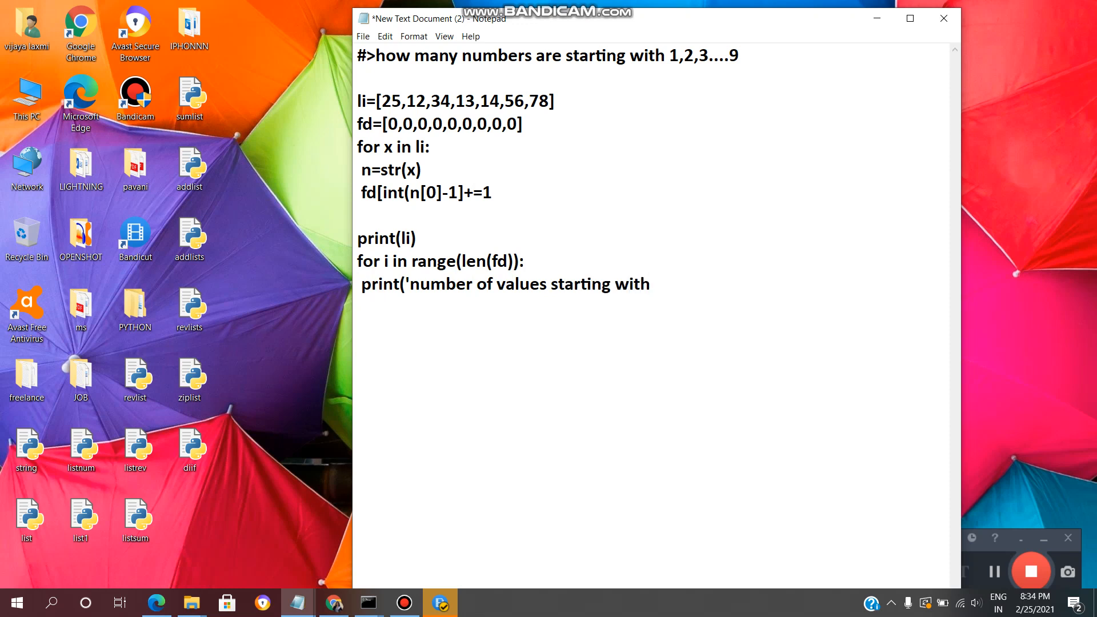
{"action": "type", "text": "'"}
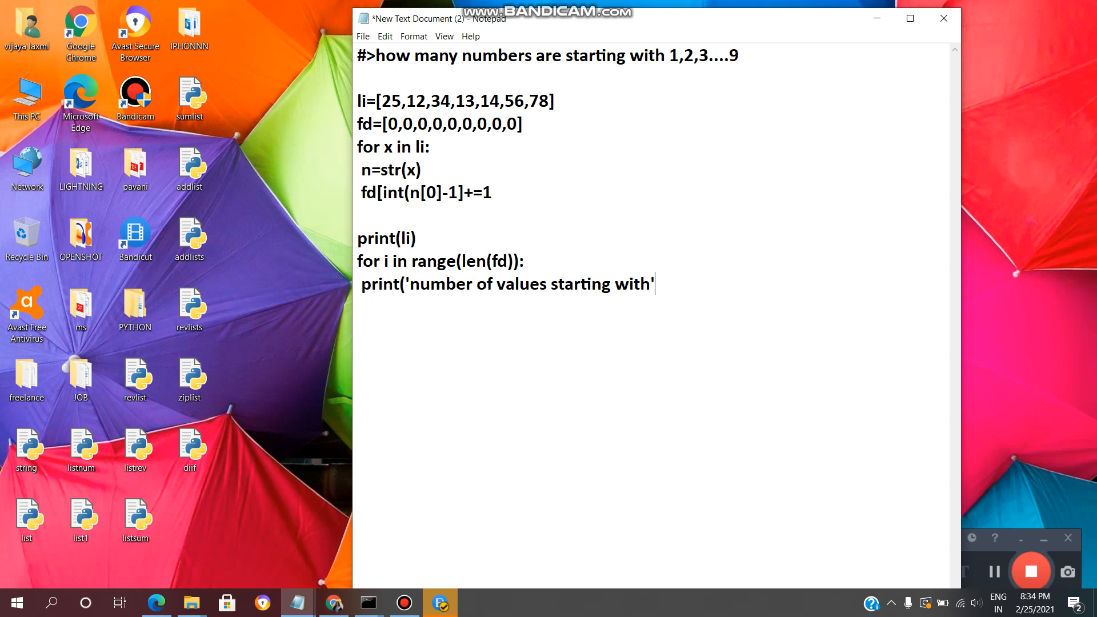
{"action": "type", "text": ","}
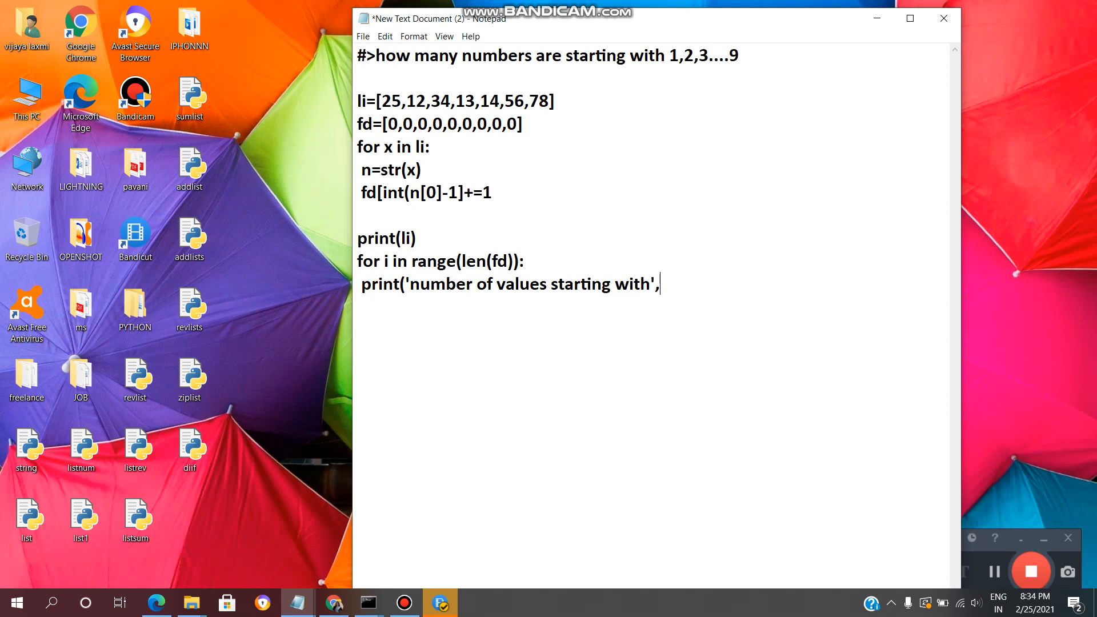
{"action": "type", "text": "i+1"}
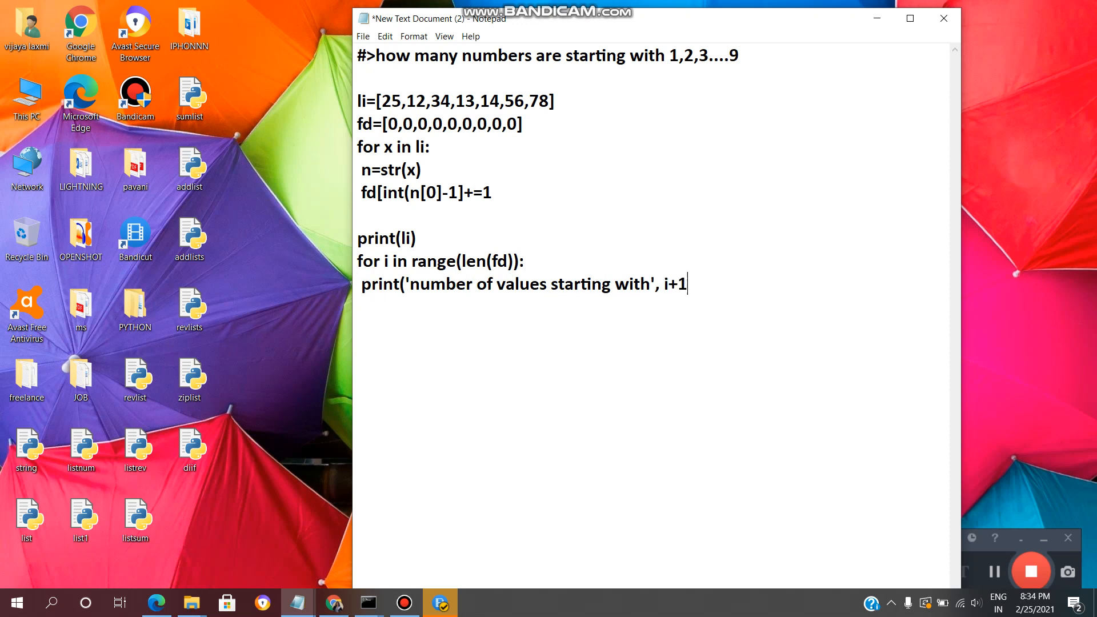
{"action": "type", "text": ","}
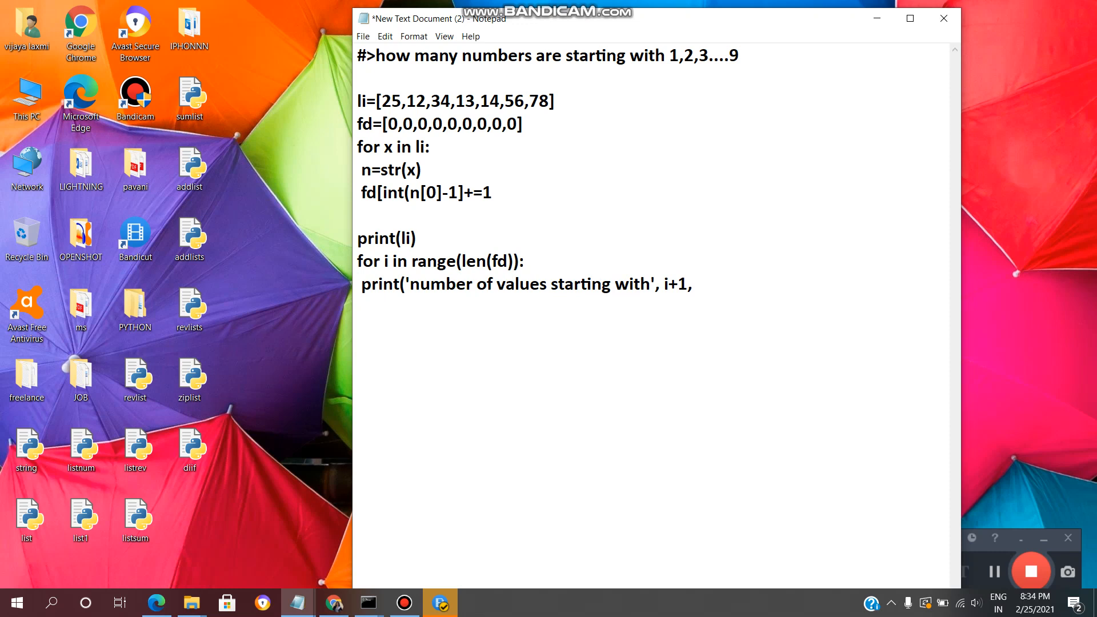
{"action": "type", "text": "'"}
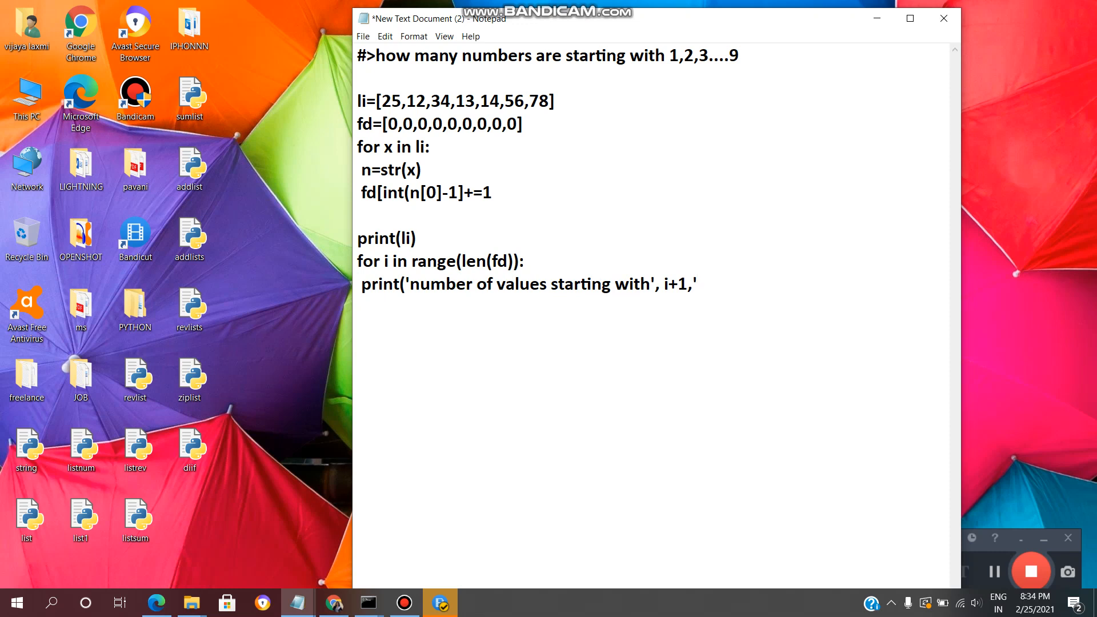
{"action": "type", "text": "are"}
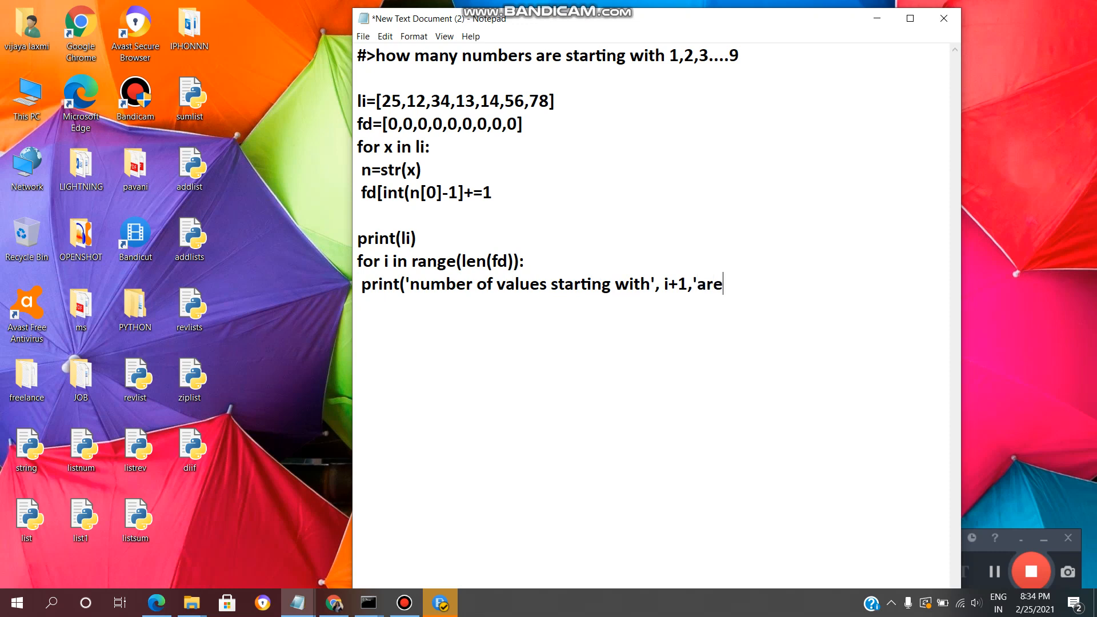
{"action": "type", "text": ",f"}
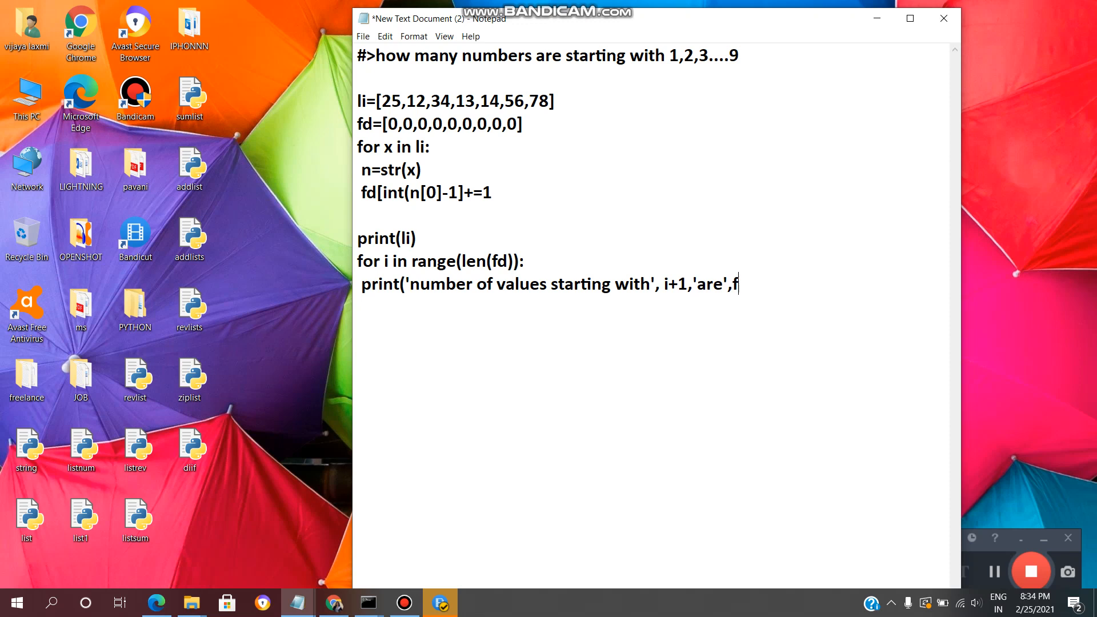
{"action": "type", "text": "d[i"}
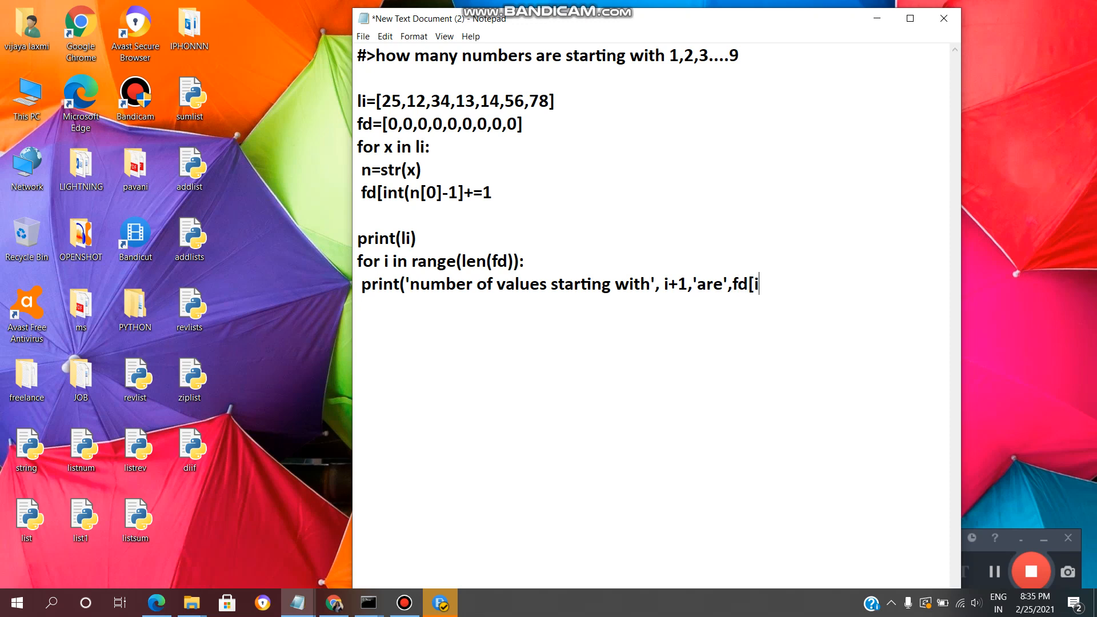
{"action": "type", "text": "])"}
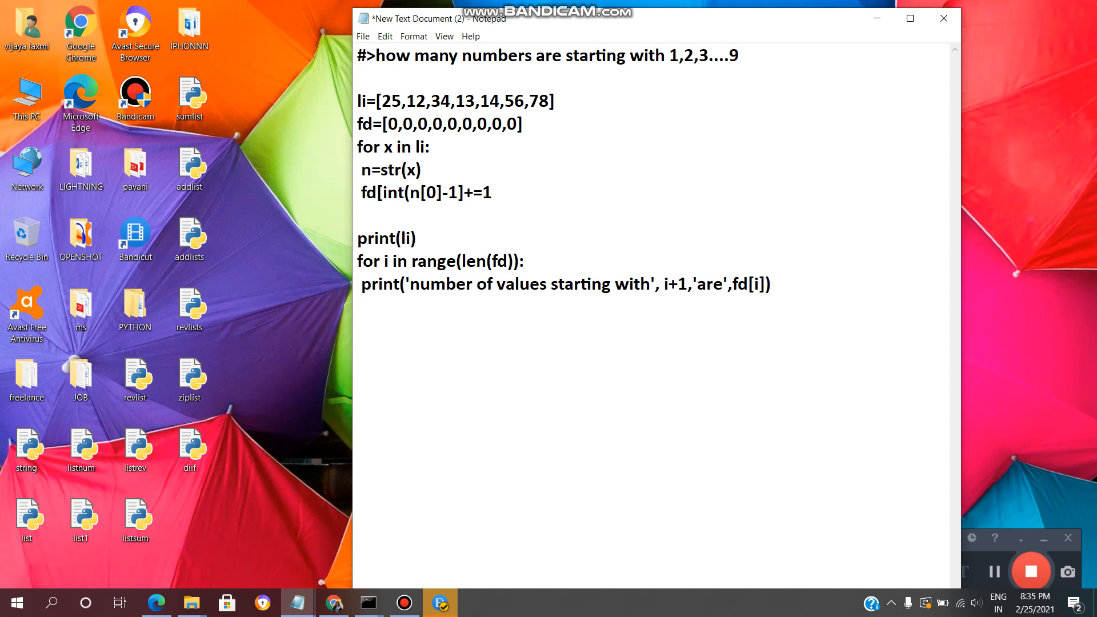
{"action": "left_click", "coordinate": [768, 284]}
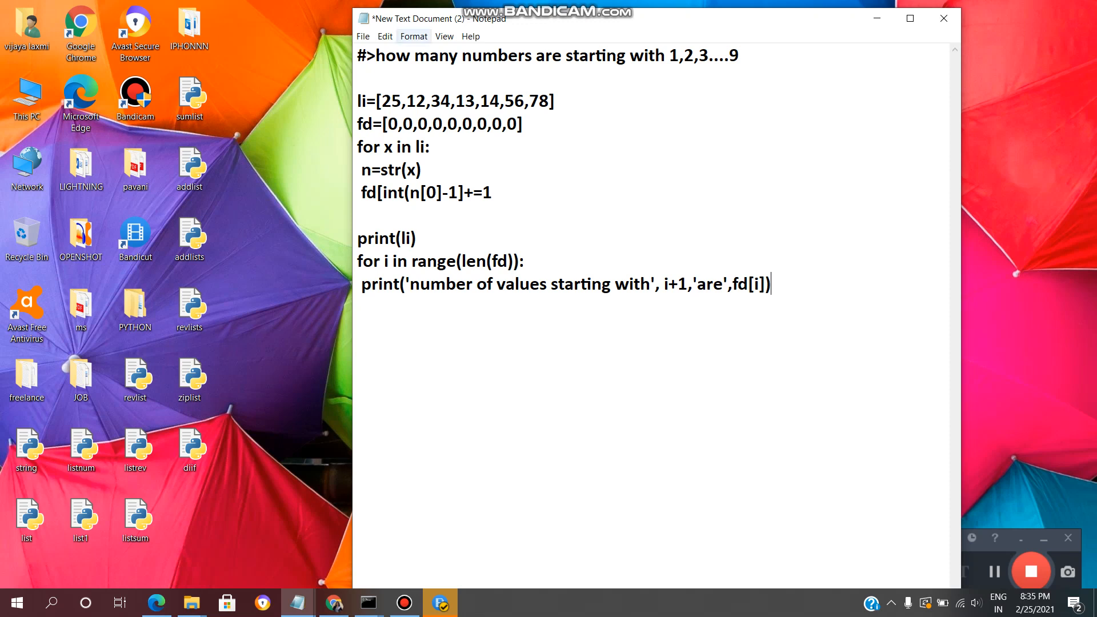
- Save the script via Save As as num.py on the Desktop
{"action": "left_click", "coordinate": [362, 35]}
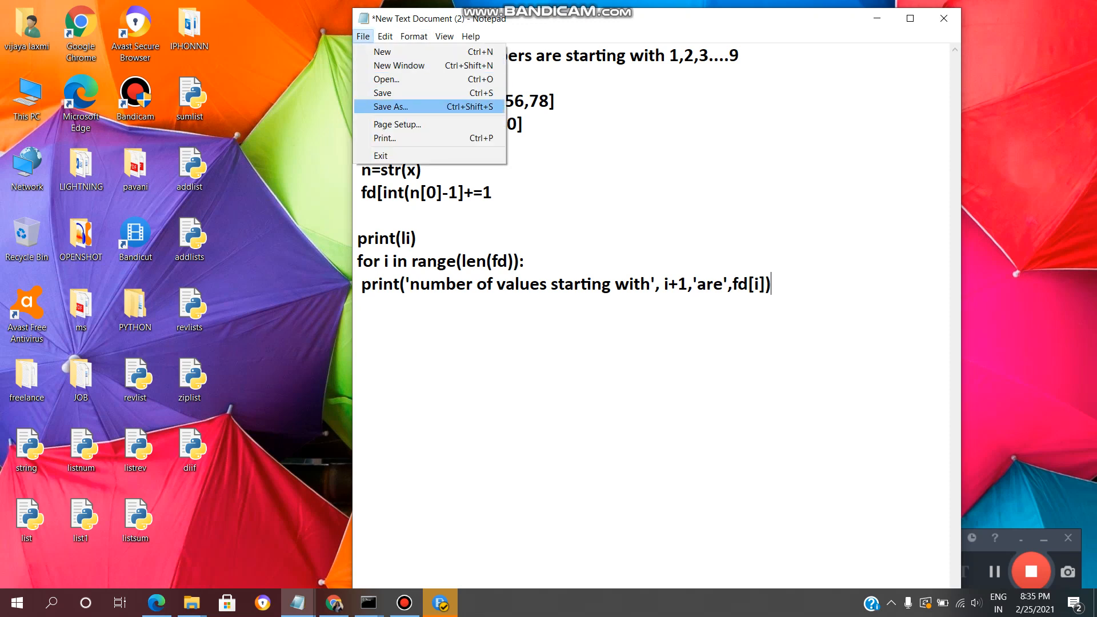
{"action": "left_click", "coordinate": [394, 106]}
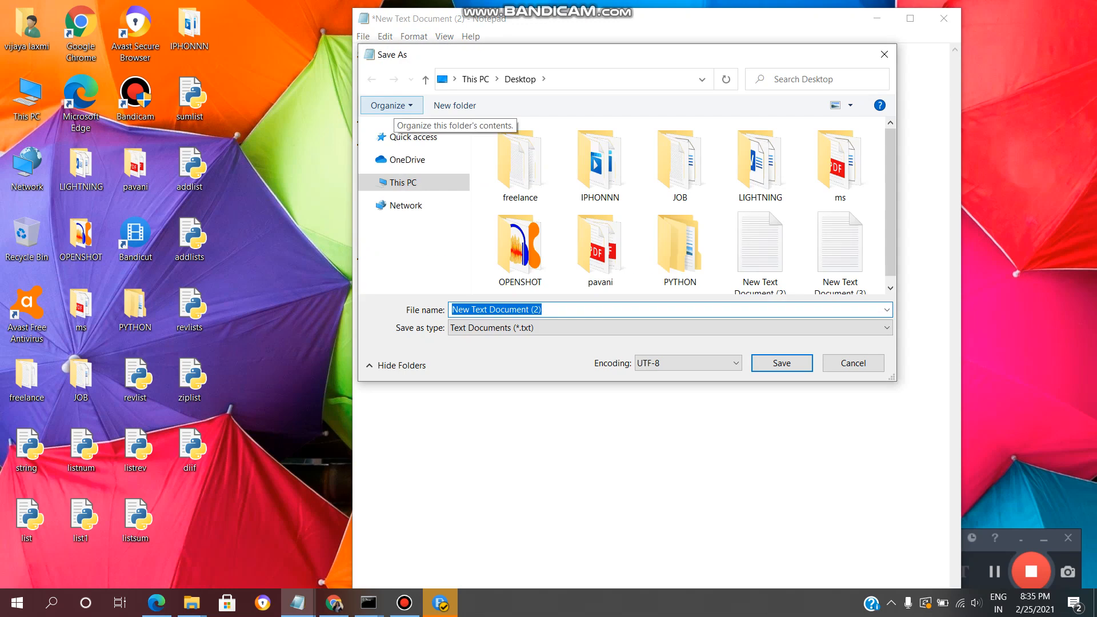
{"action": "type", "text": "n"}
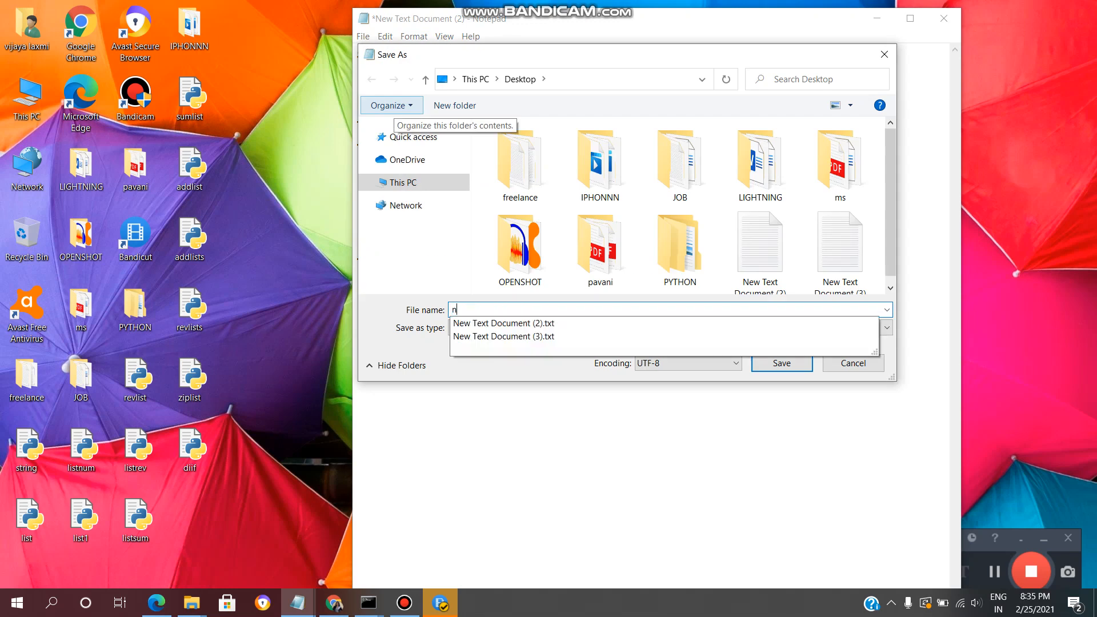
{"action": "type", "text": "um.p"}
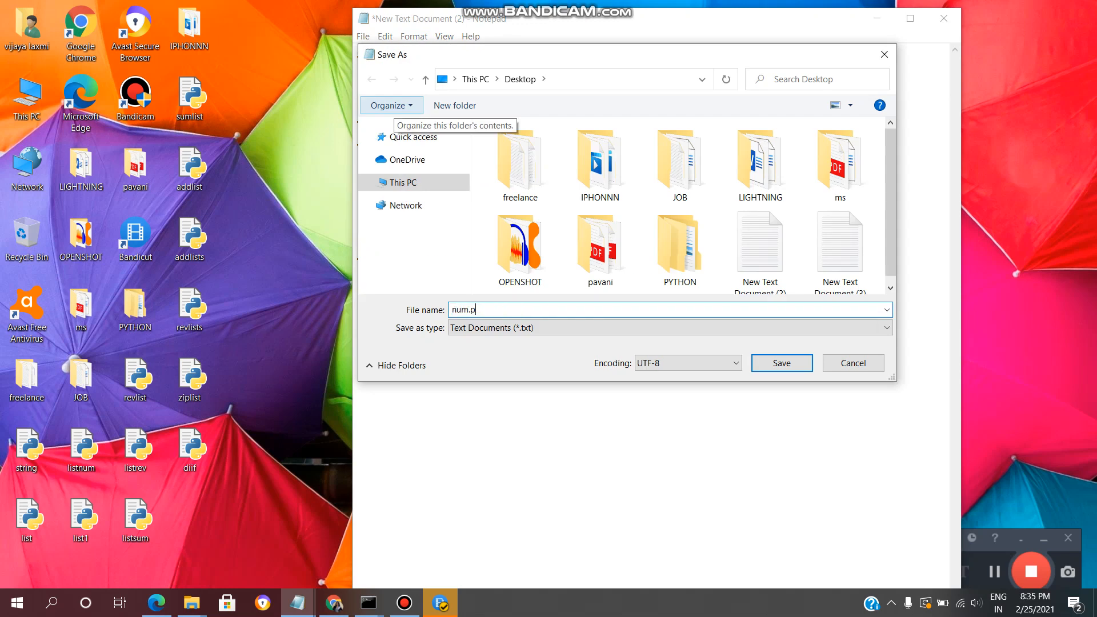
{"action": "left_click", "coordinate": [781, 364]}
{"action": "type", "text": "cd d"}
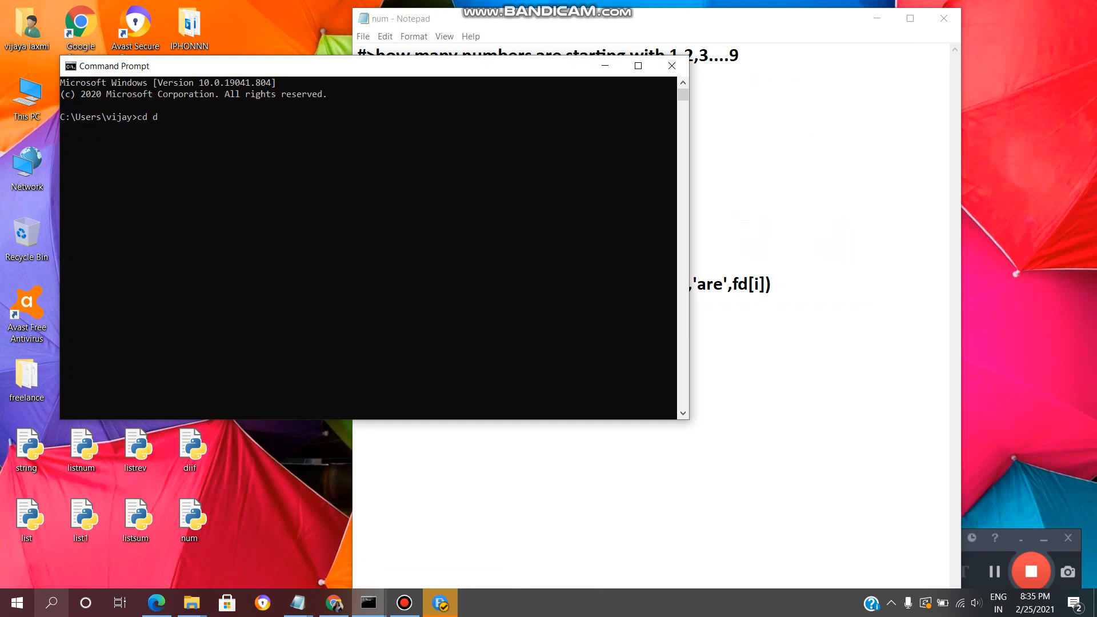
- In Command Prompt, cd to Desktop and run num.py, which fails with a SyntaxError on line 7
{"action": "type", "text": "eskt"}
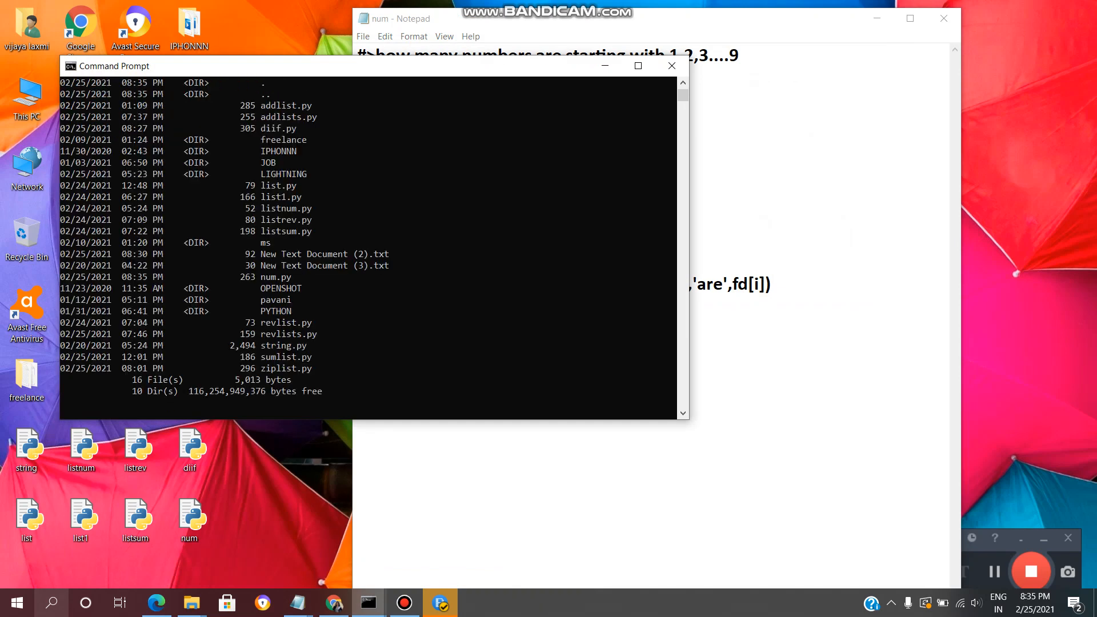
{"action": "key", "text": "Return"}
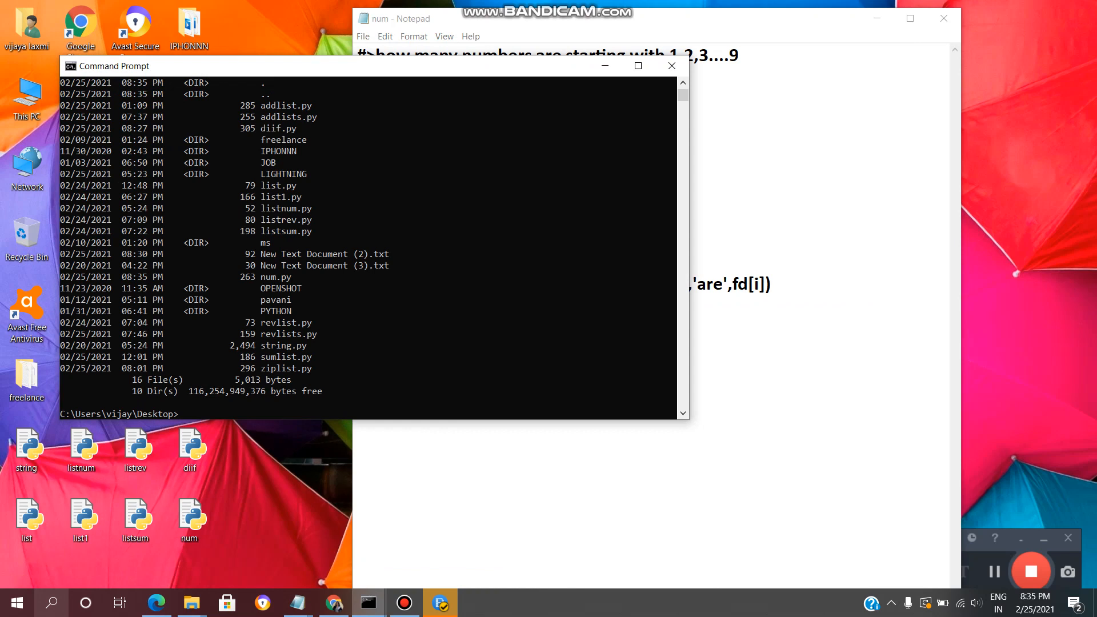
{"action": "type", "text": "num"}
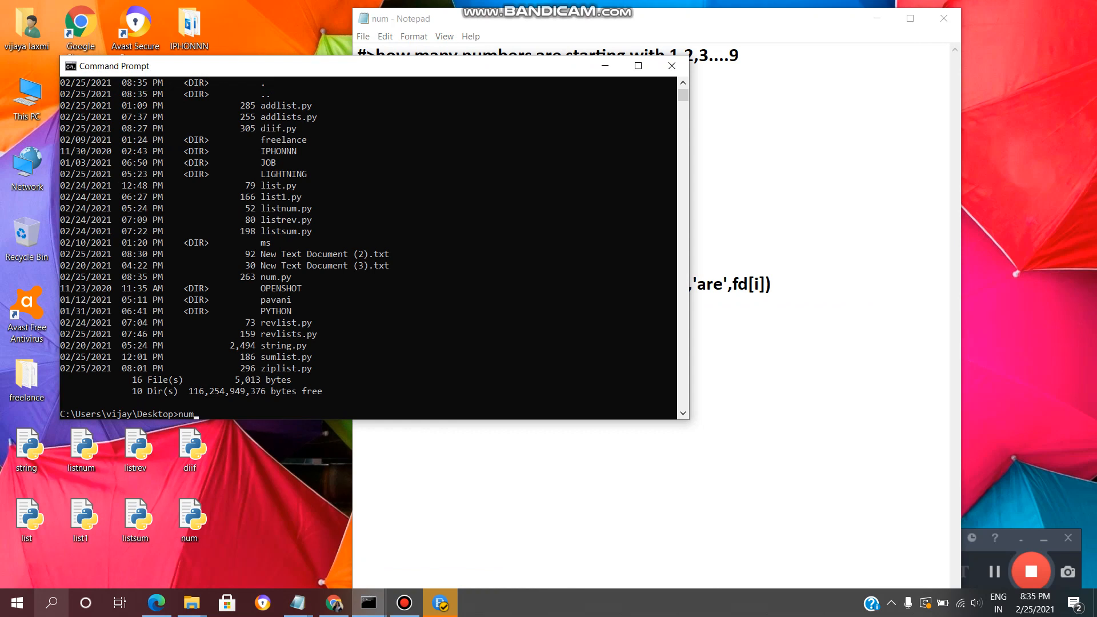
{"action": "type", "text": ".py"}
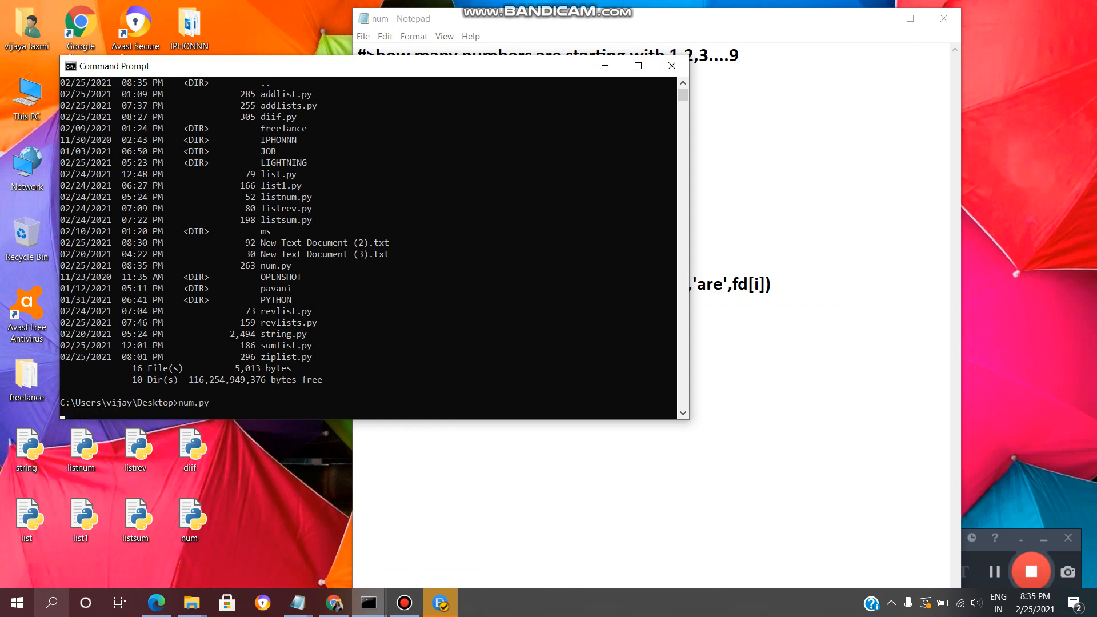
{"action": "key", "text": "Return"}
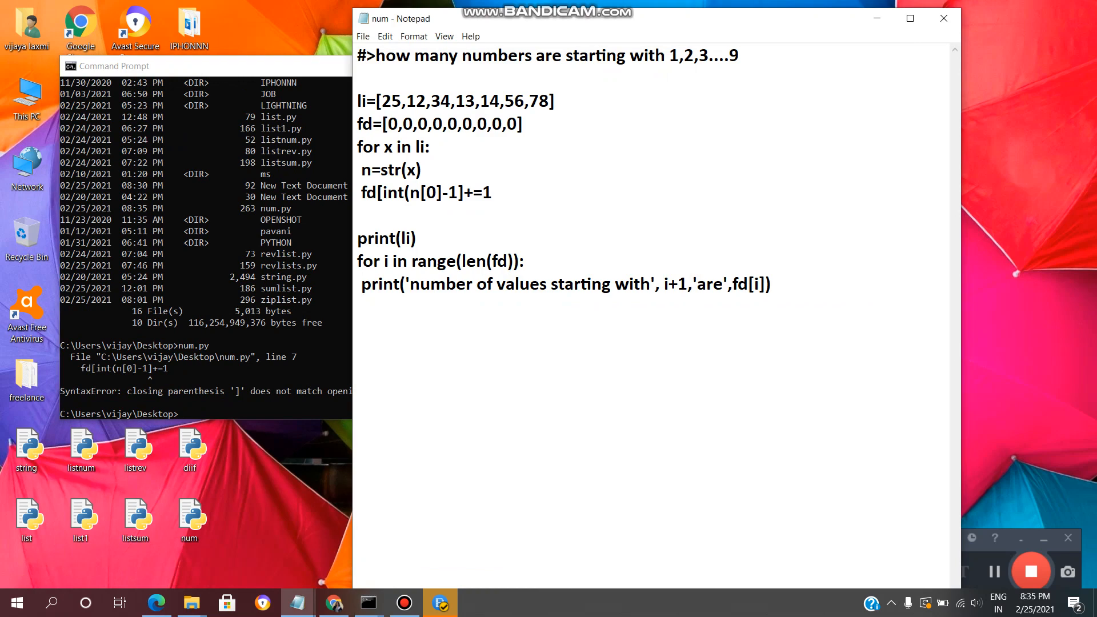
- Inspect line 7 in the Notepad code, then bring the Command Prompt error back in front
{"action": "left_click", "coordinate": [358, 329]}
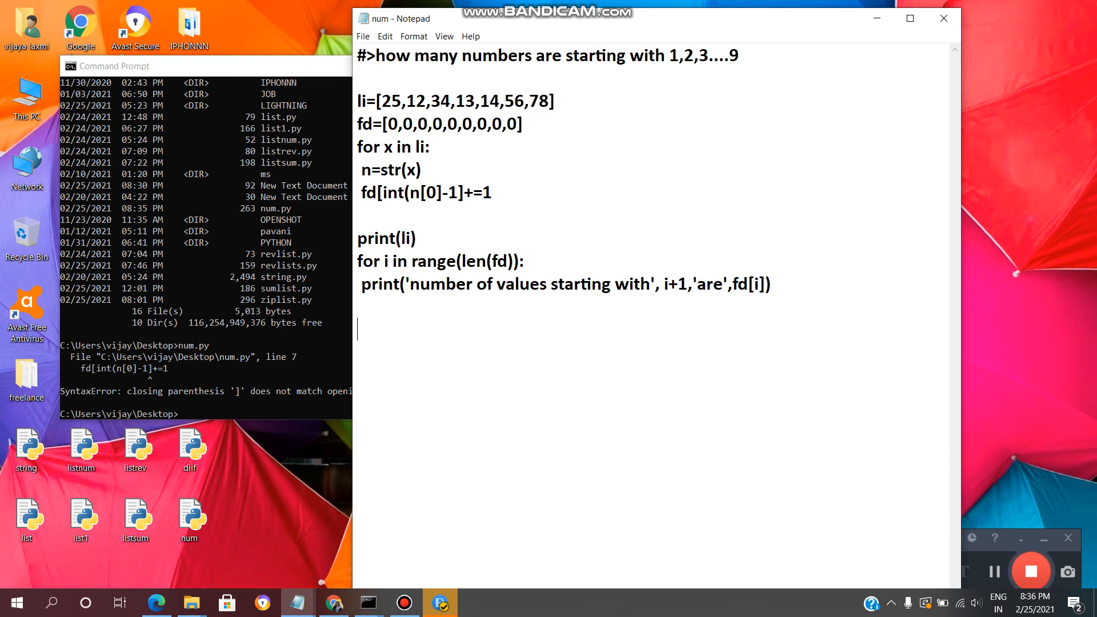
{"action": "left_click", "coordinate": [444, 192]}
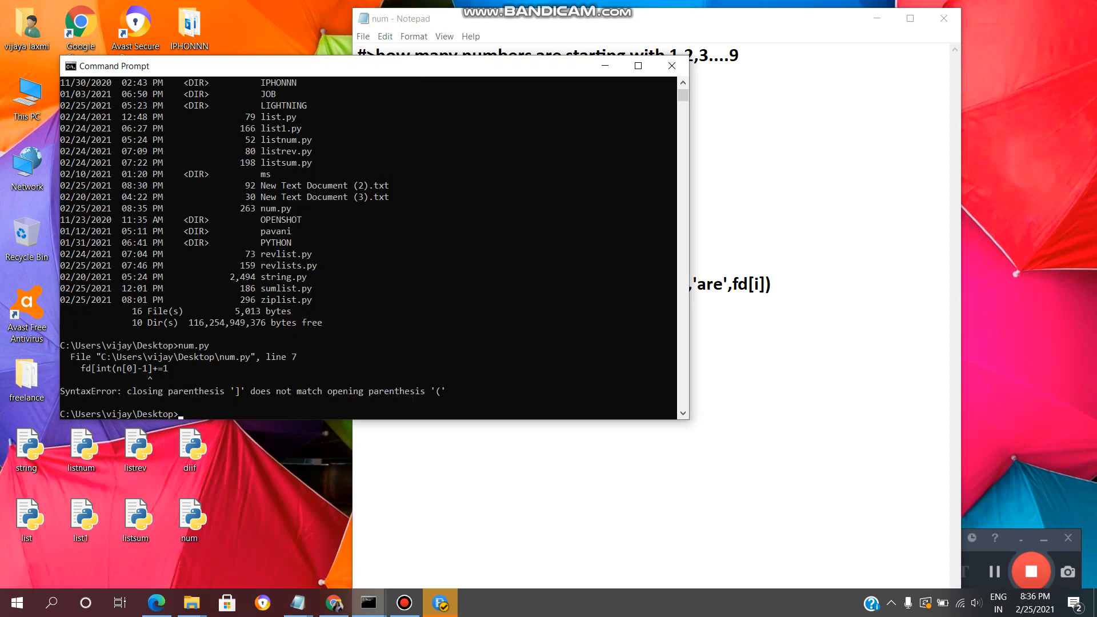
- Rerun num.py in Command Prompt after fixing line 7 to fd[int(n[0])-1]+=1
{"action": "type", "text": "num.py"}
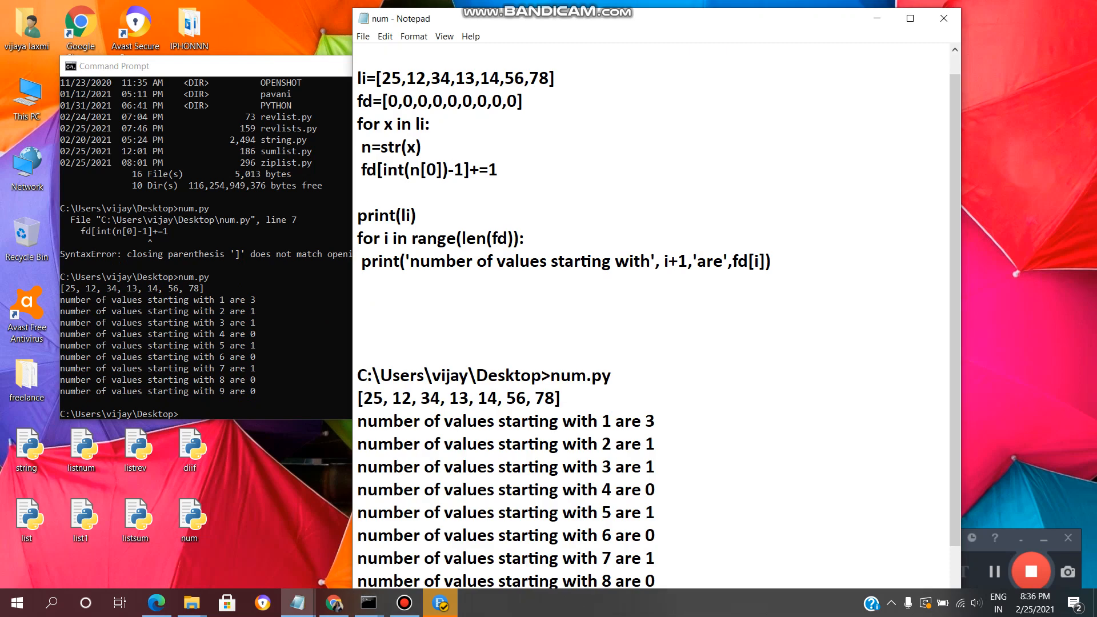
{"action": "double_click", "coordinate": [438, 78]}
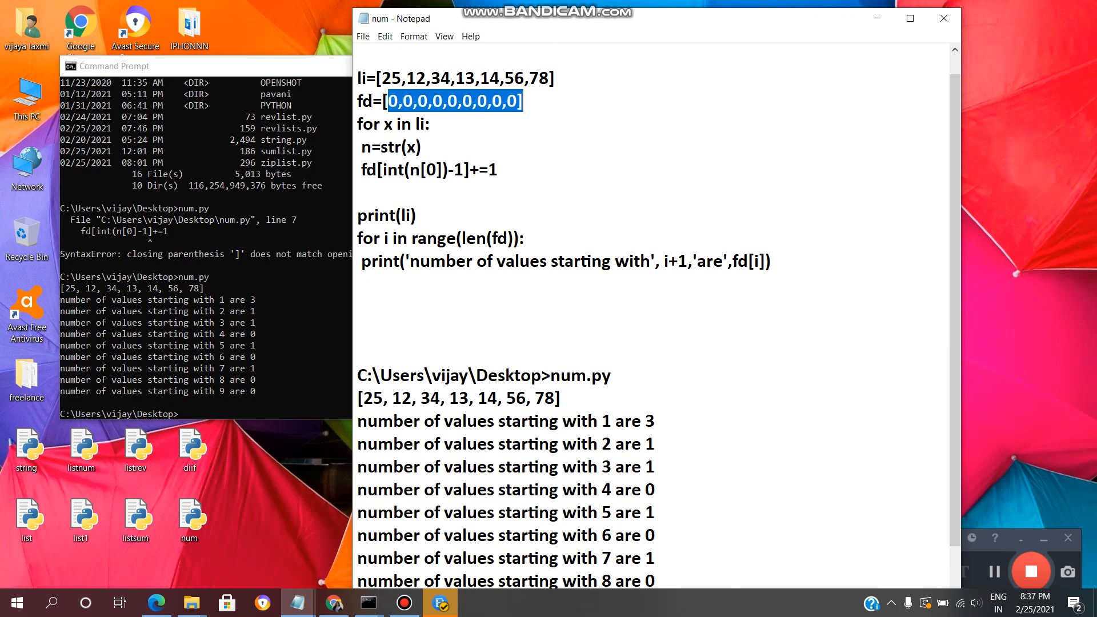
{"action": "left_click", "coordinate": [376, 100]}
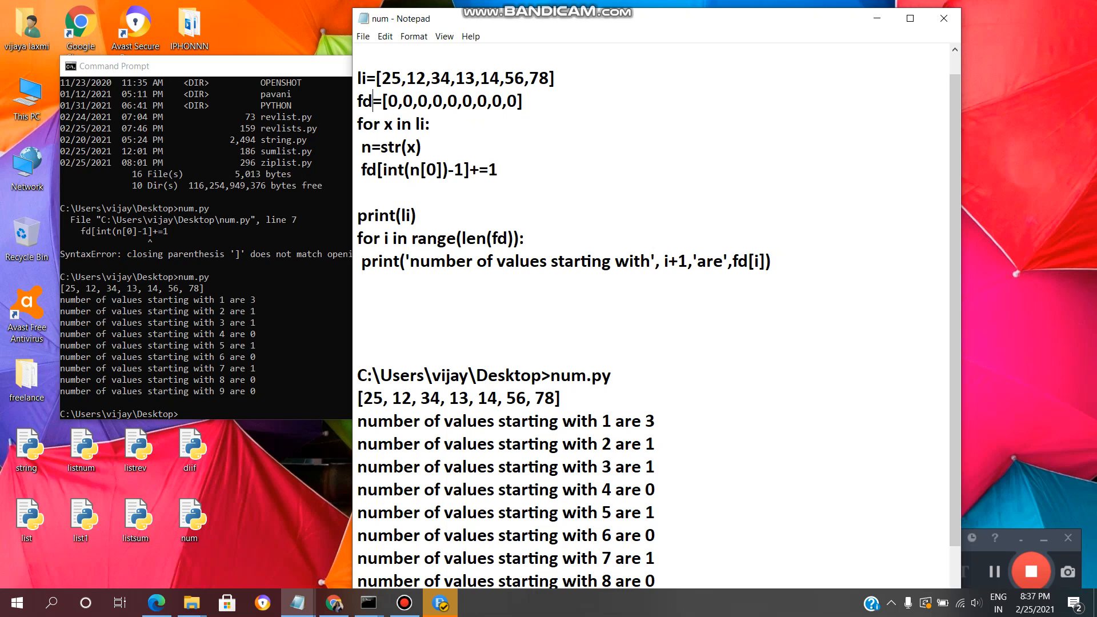
{"action": "left_click", "coordinate": [360, 124]}
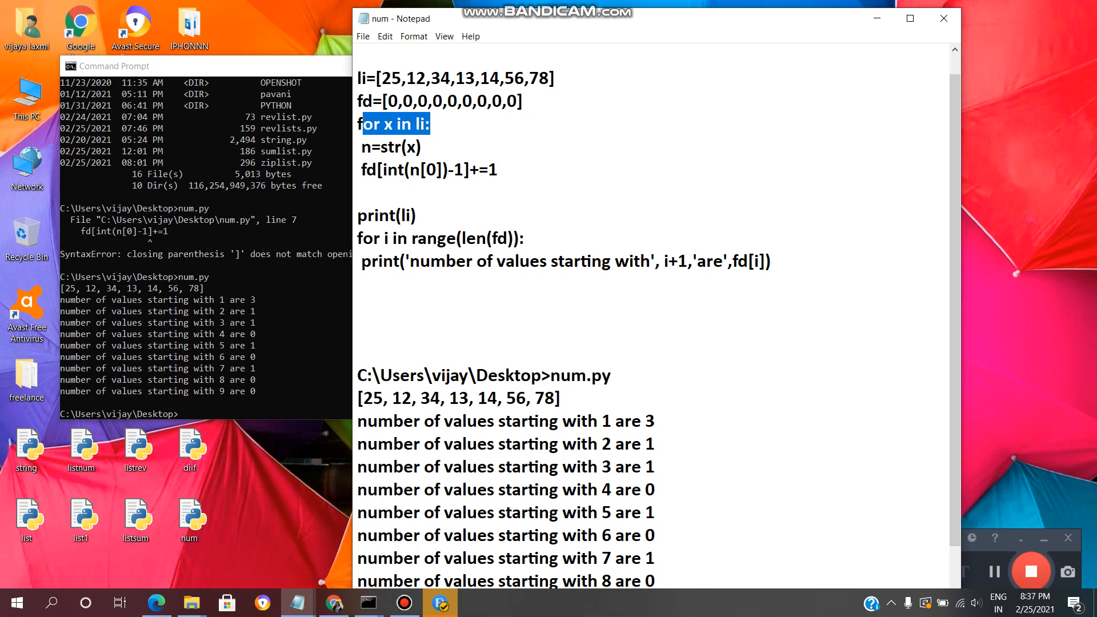
{"action": "left_click", "coordinate": [384, 123]}
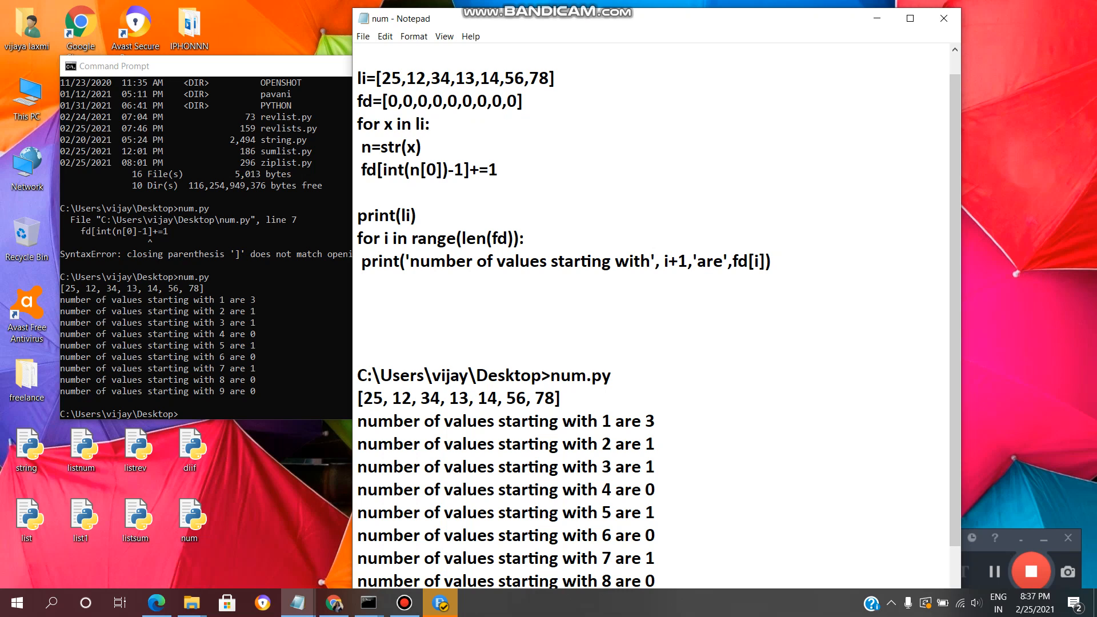
{"action": "left_click", "coordinate": [376, 147]}
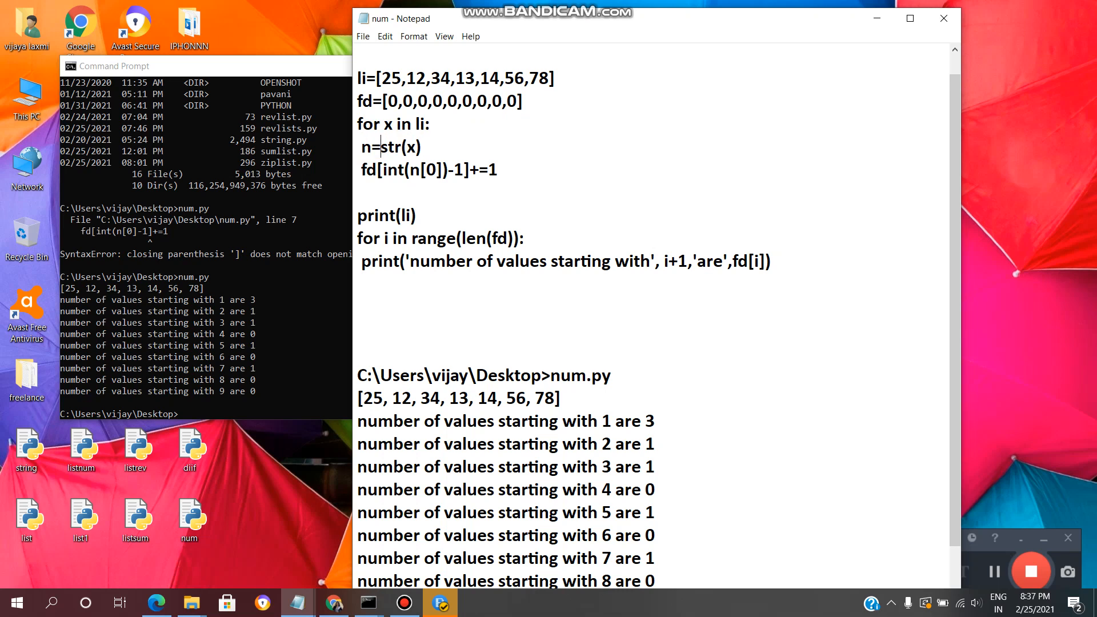
{"action": "double_click", "coordinate": [388, 148]}
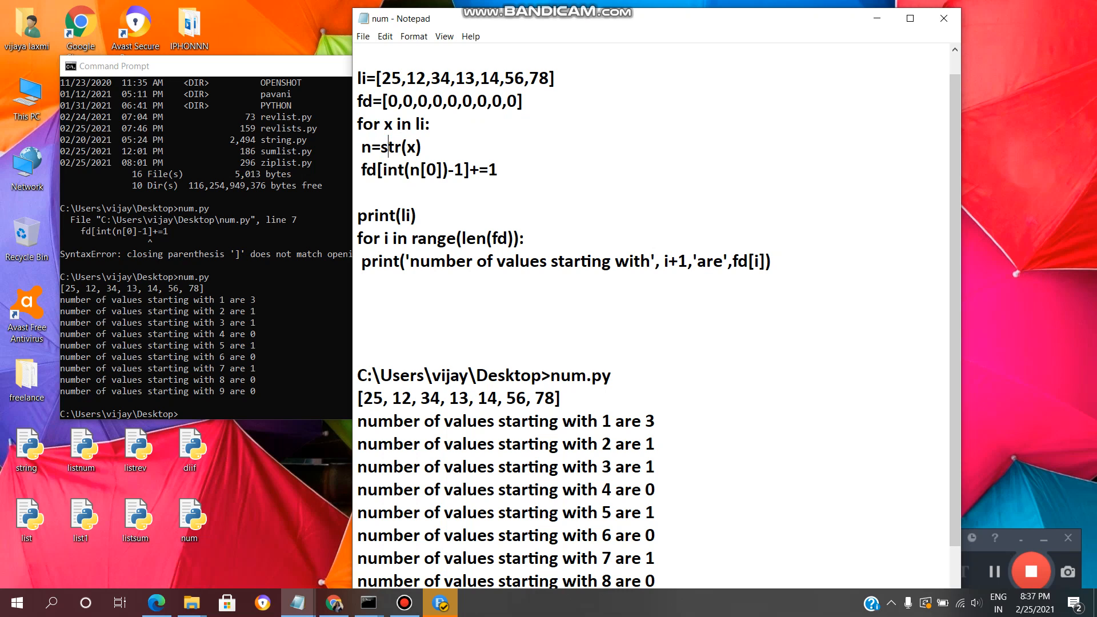
{"action": "double_click", "coordinate": [403, 147]}
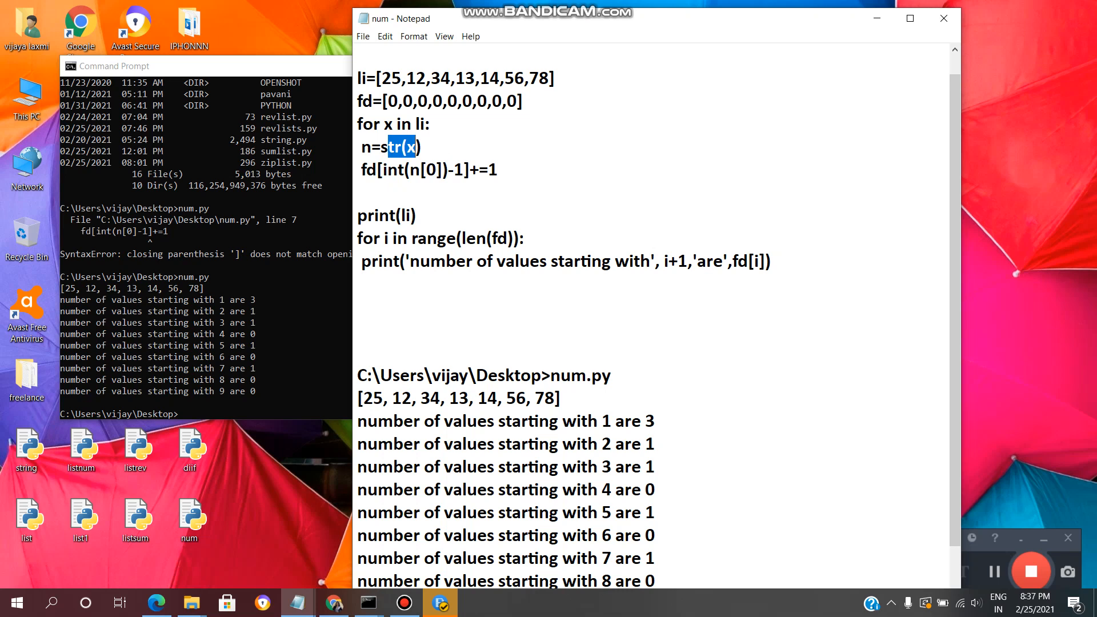
{"action": "left_click", "coordinate": [419, 169]}
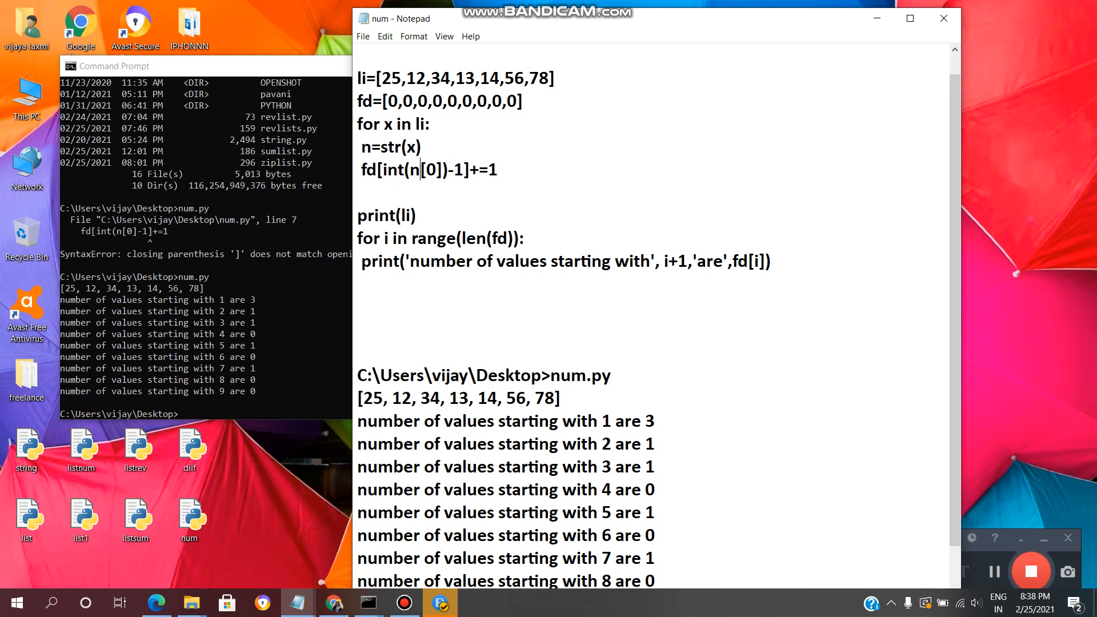
{"action": "double_click", "coordinate": [428, 170]}
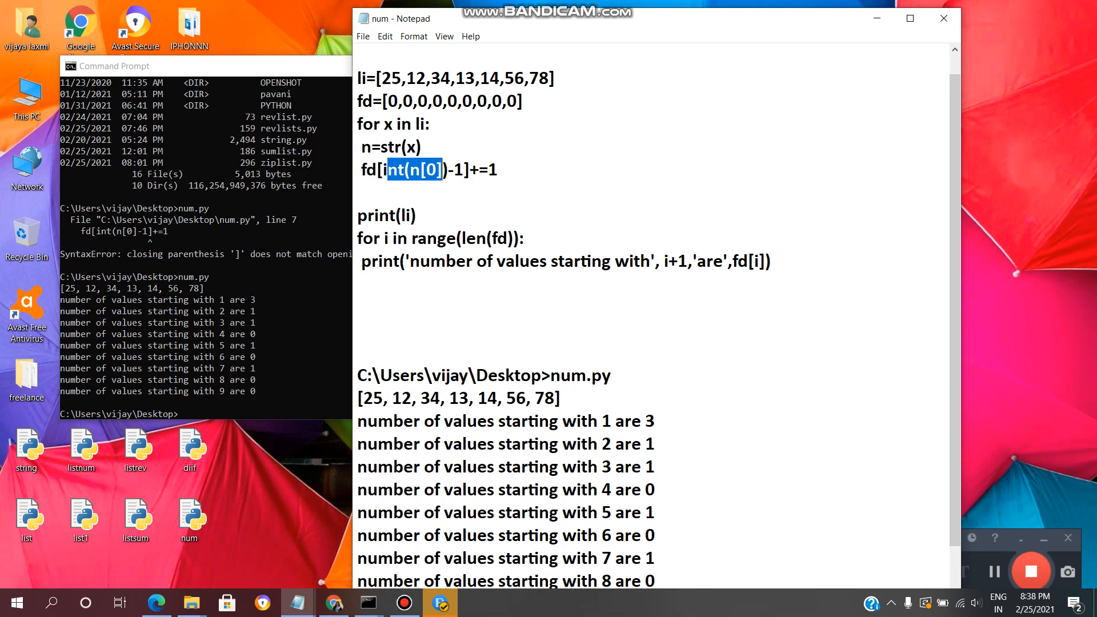
{"action": "left_click", "coordinate": [403, 100]}
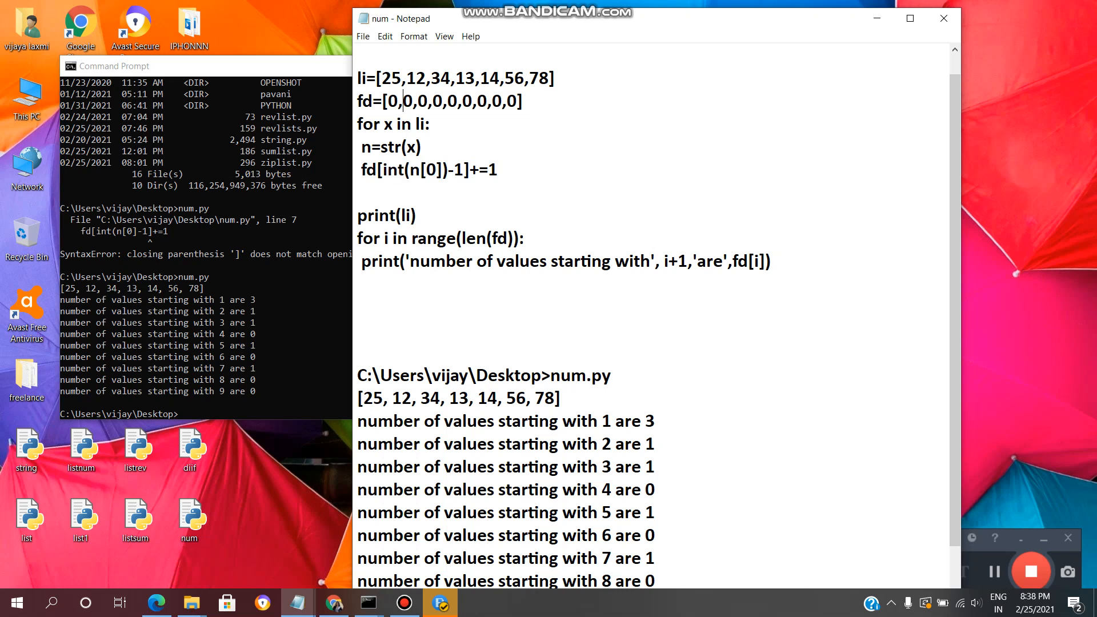
{"action": "double_click", "coordinate": [408, 101]}
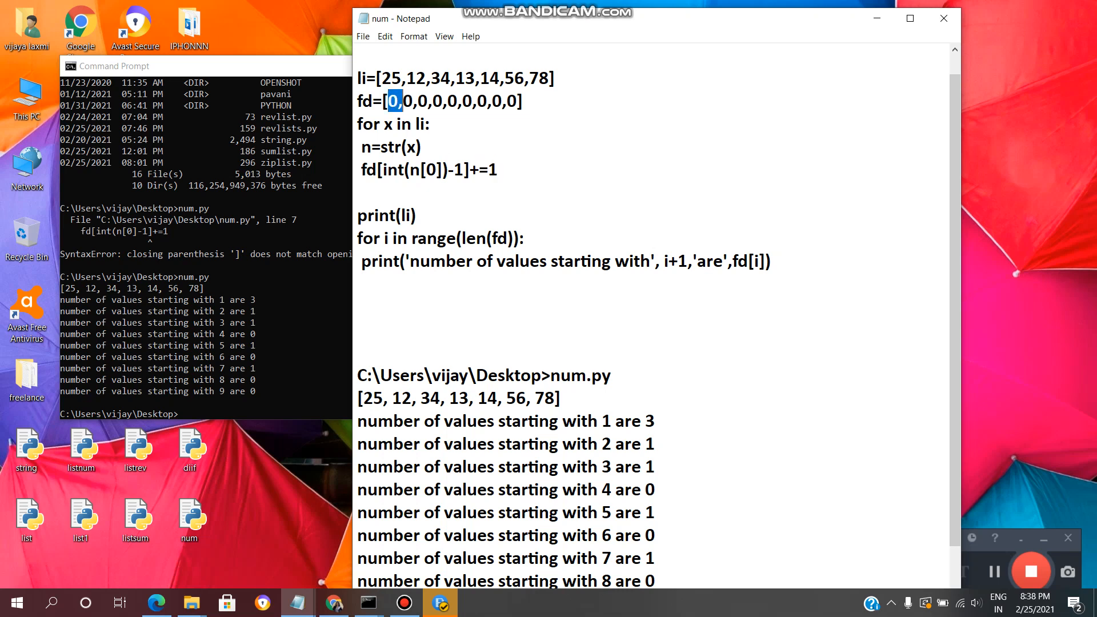
{"action": "left_click", "coordinate": [418, 100]}
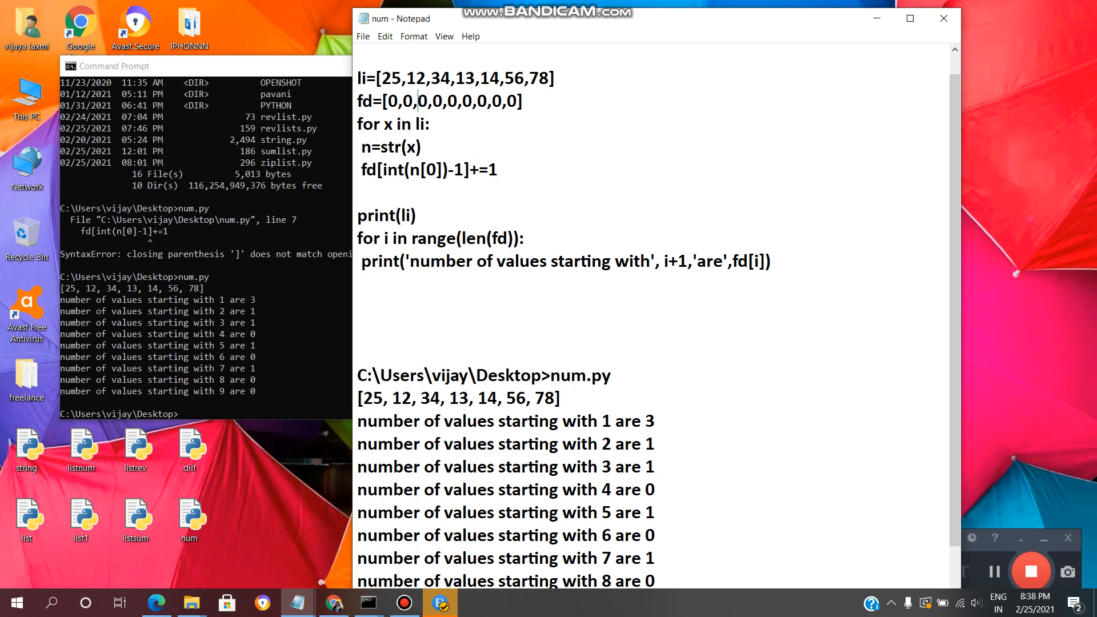
{"action": "double_click", "coordinate": [438, 102]}
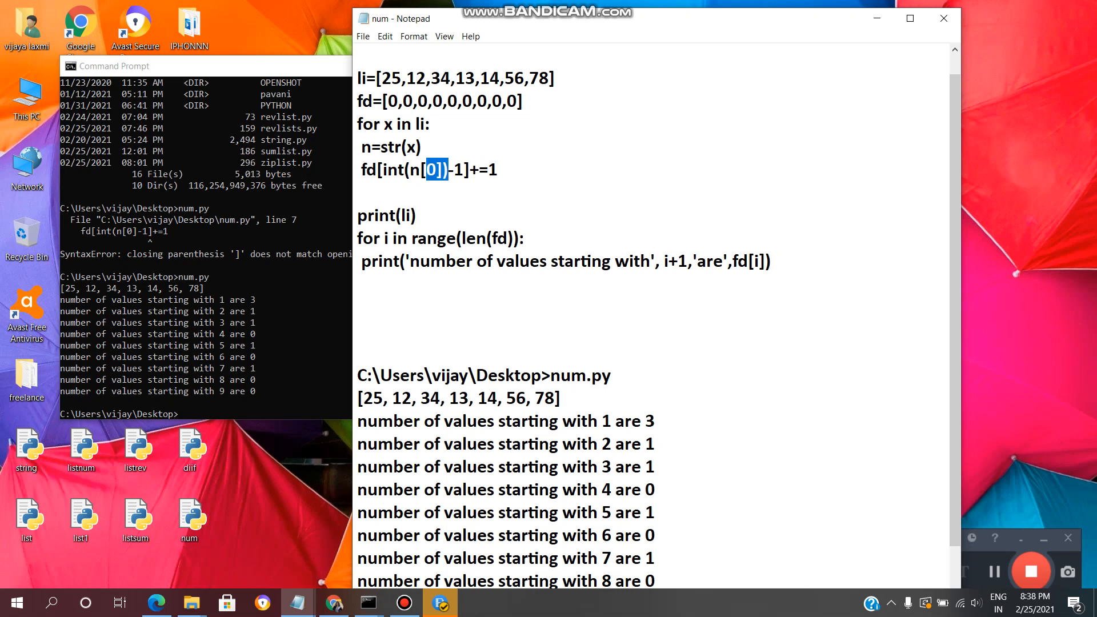
{"action": "left_click", "coordinate": [383, 124]}
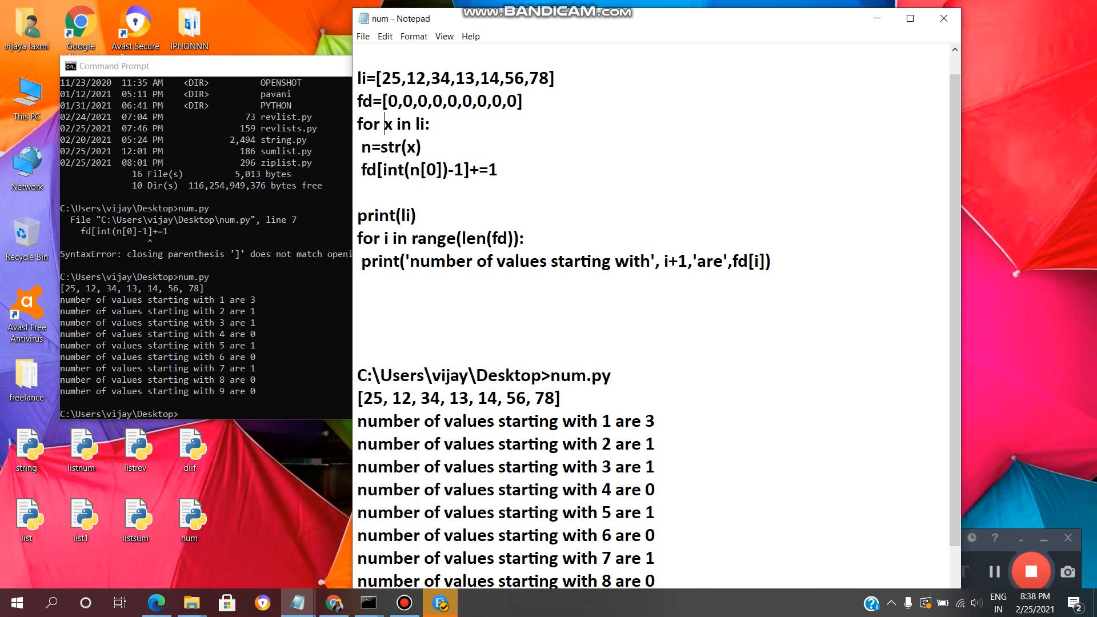
{"action": "left_click_drag", "start_coordinate": [385, 123], "coordinate": [413, 147]}
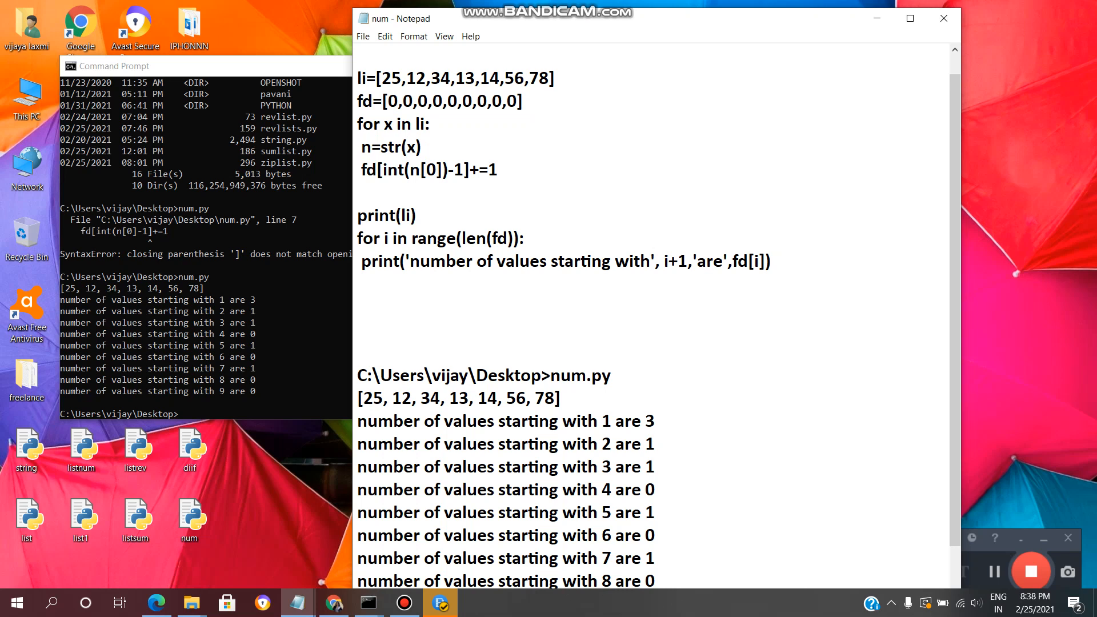
{"action": "left_click", "coordinate": [369, 148]}
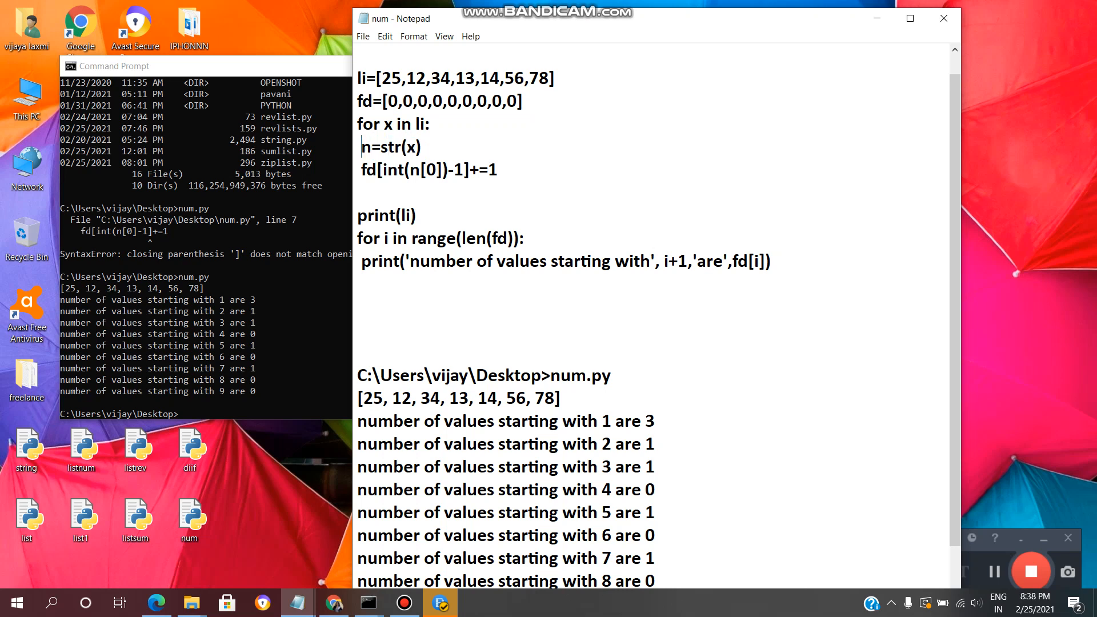
{"action": "double_click", "coordinate": [363, 148]}
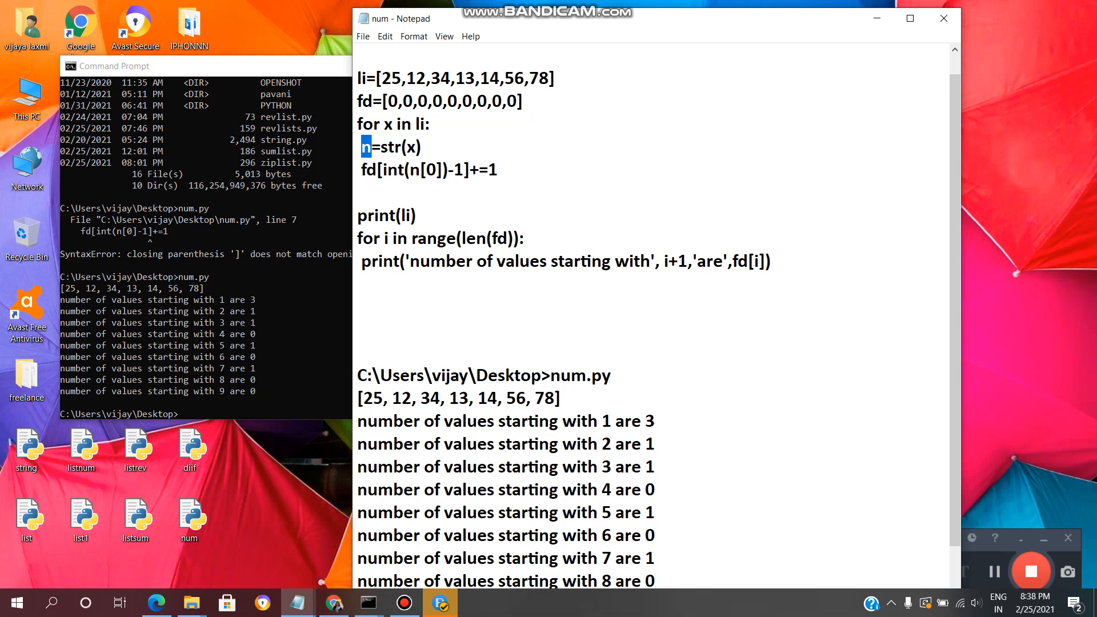
{"action": "left_click", "coordinate": [398, 169]}
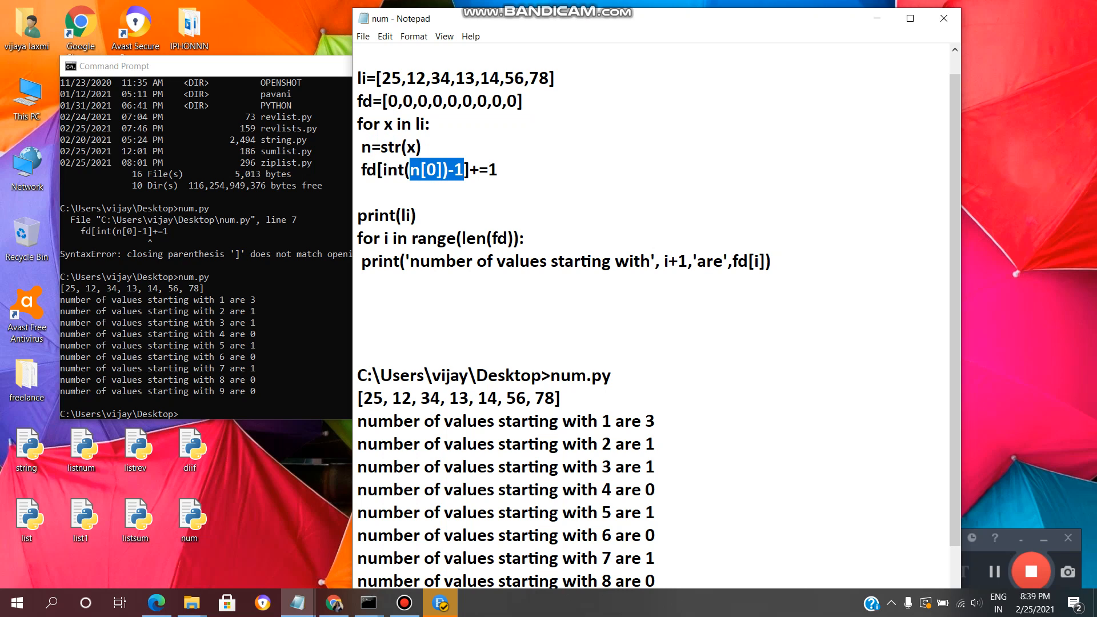
{"action": "left_click", "coordinate": [364, 169]}
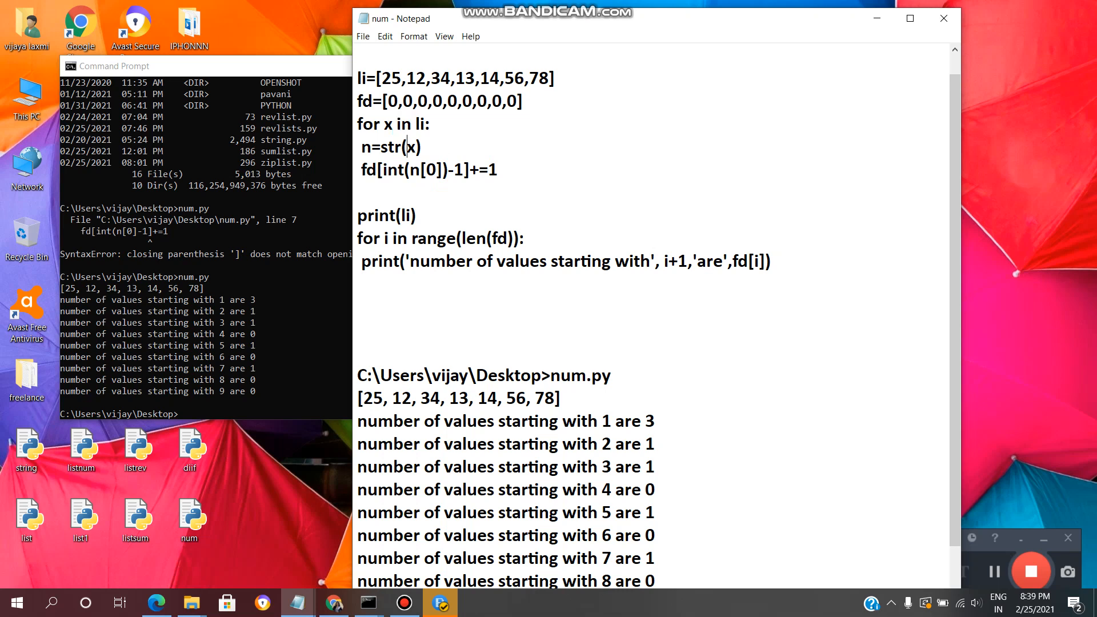
{"action": "left_click", "coordinate": [401, 123]}
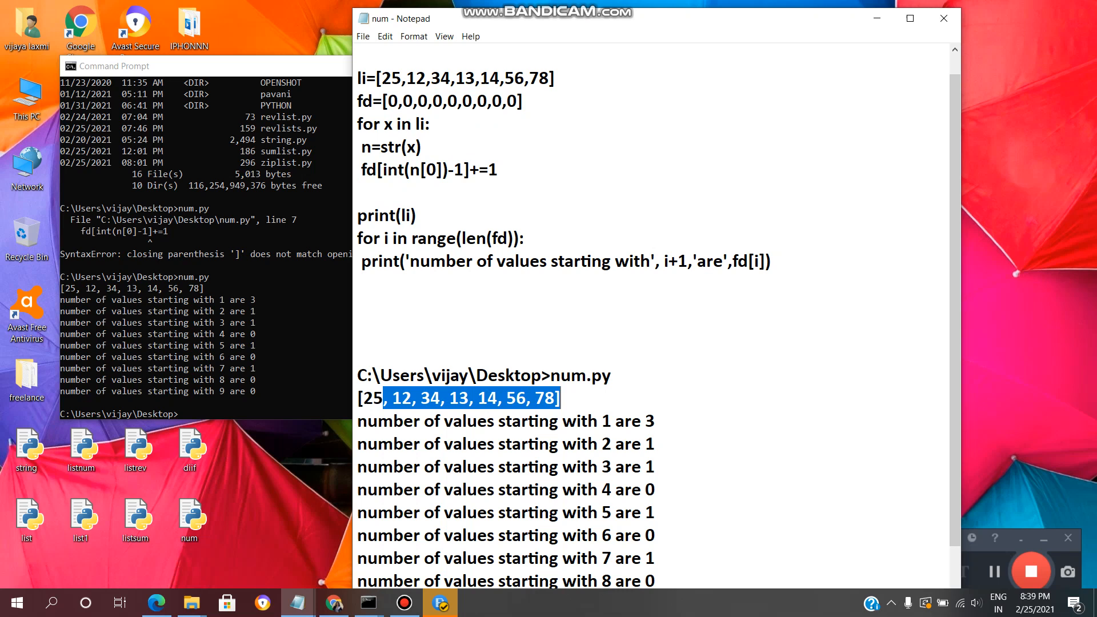
{"action": "double_click", "coordinate": [418, 237]}
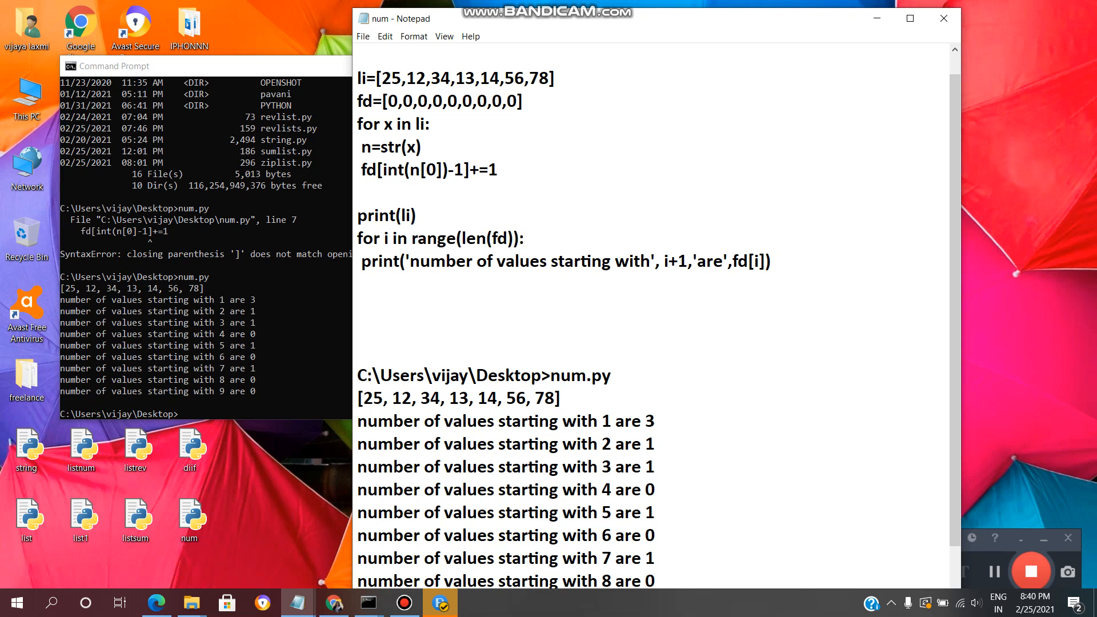
{"action": "left_click_drag", "start_coordinate": [396, 261], "coordinate": [487, 261]}
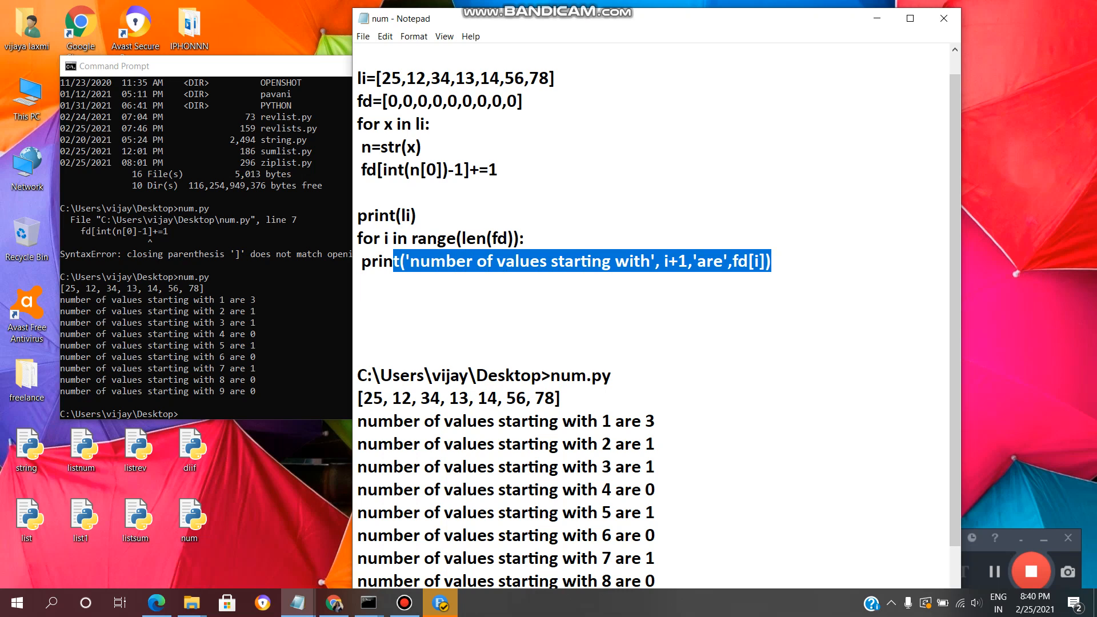
{"action": "left_click", "coordinate": [700, 260]}
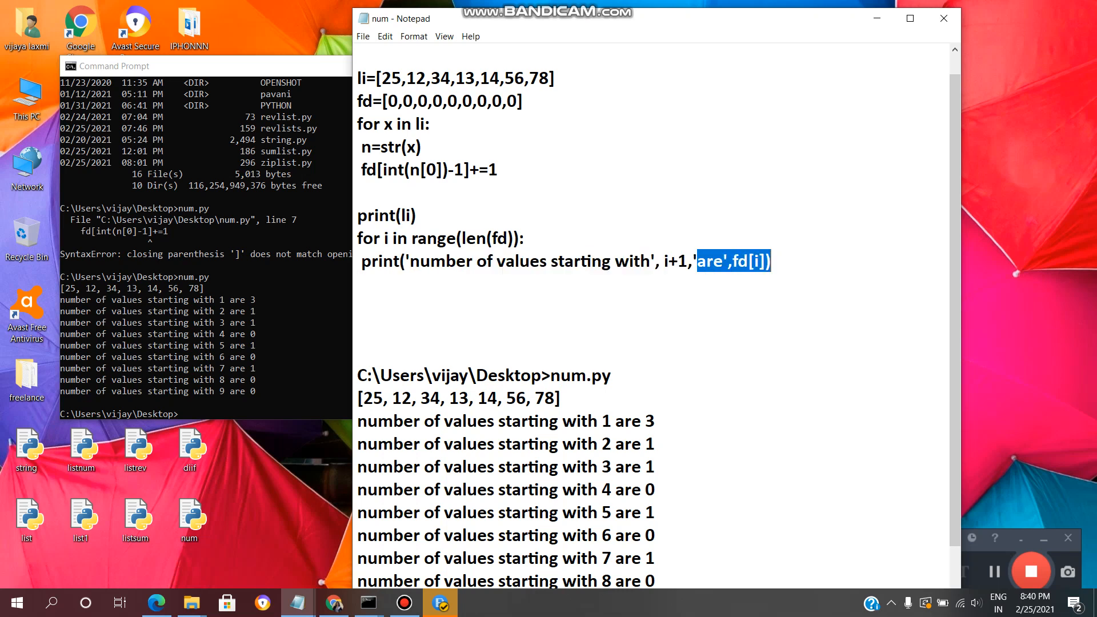
{"action": "left_click", "coordinate": [738, 260]}
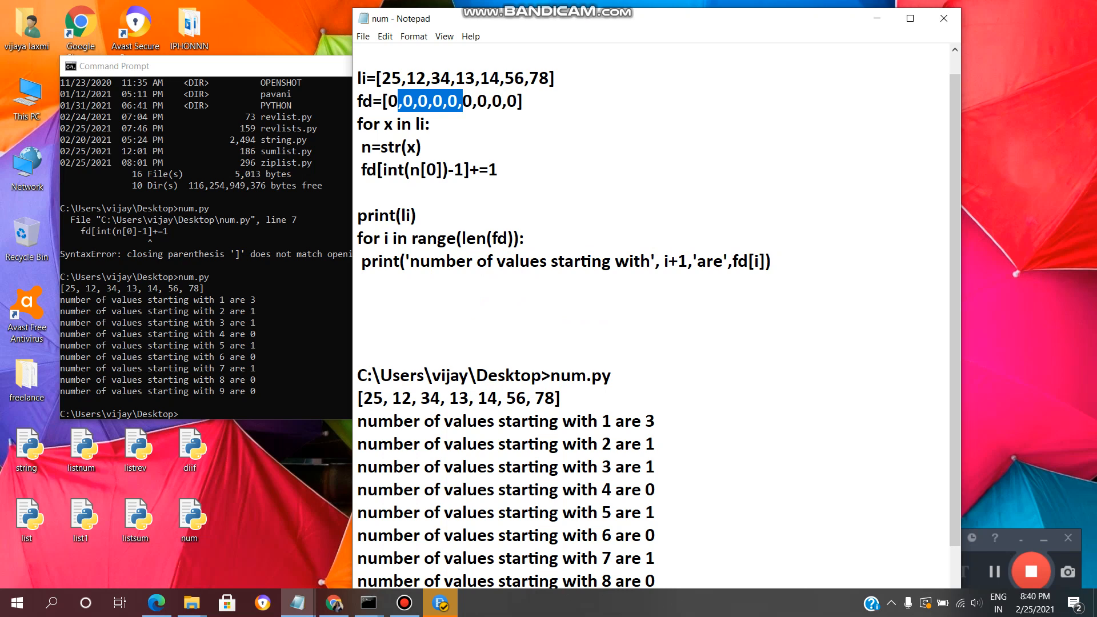
{"action": "left_click", "coordinate": [740, 261]}
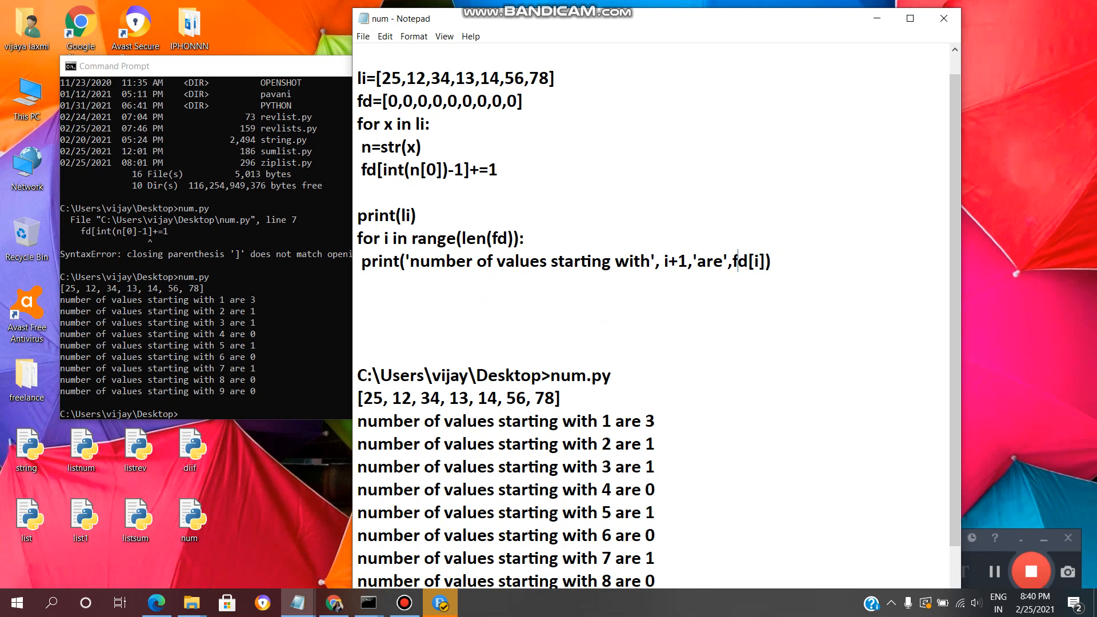
{"action": "double_click", "coordinate": [752, 261]}
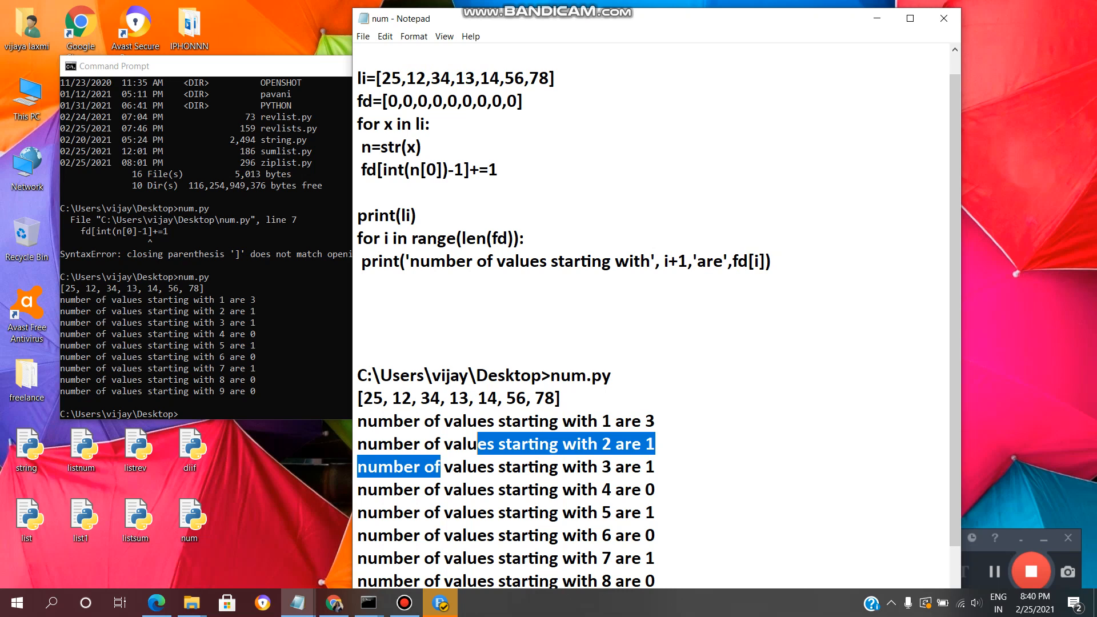
{"action": "left_click", "coordinate": [624, 443]}
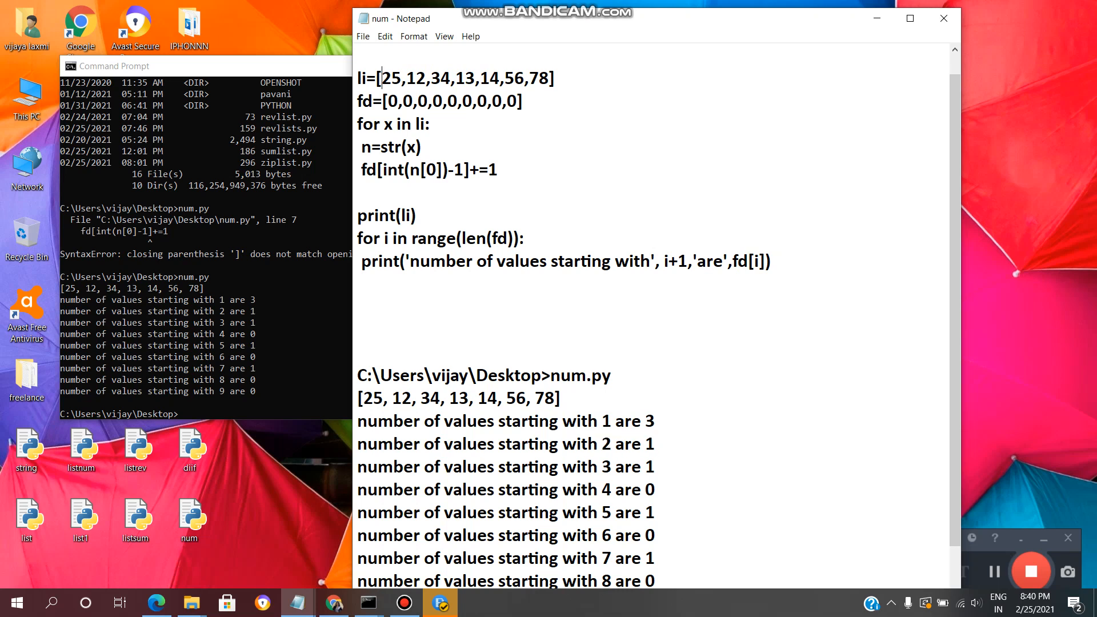
{"action": "double_click", "coordinate": [392, 77]}
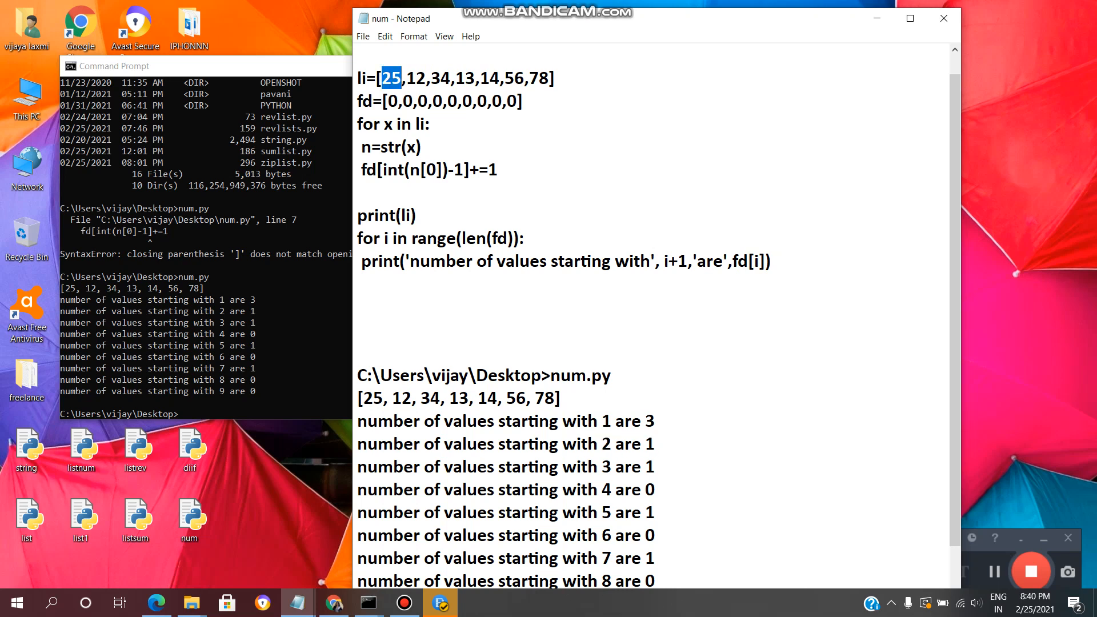
{"action": "double_click", "coordinate": [440, 78]}
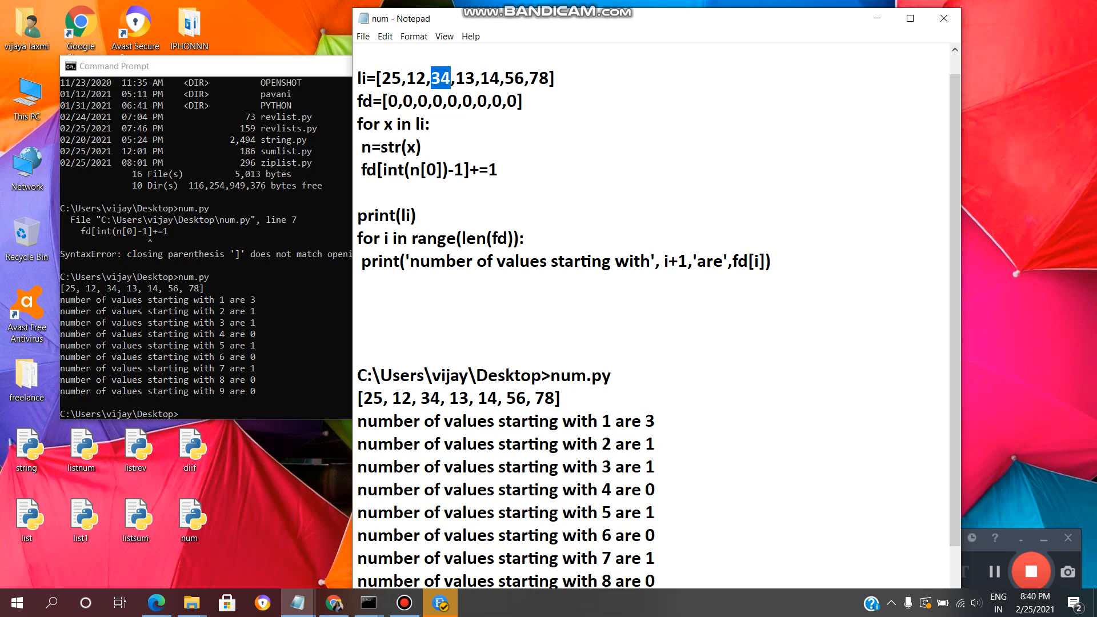
{"action": "double_click", "coordinate": [627, 466]}
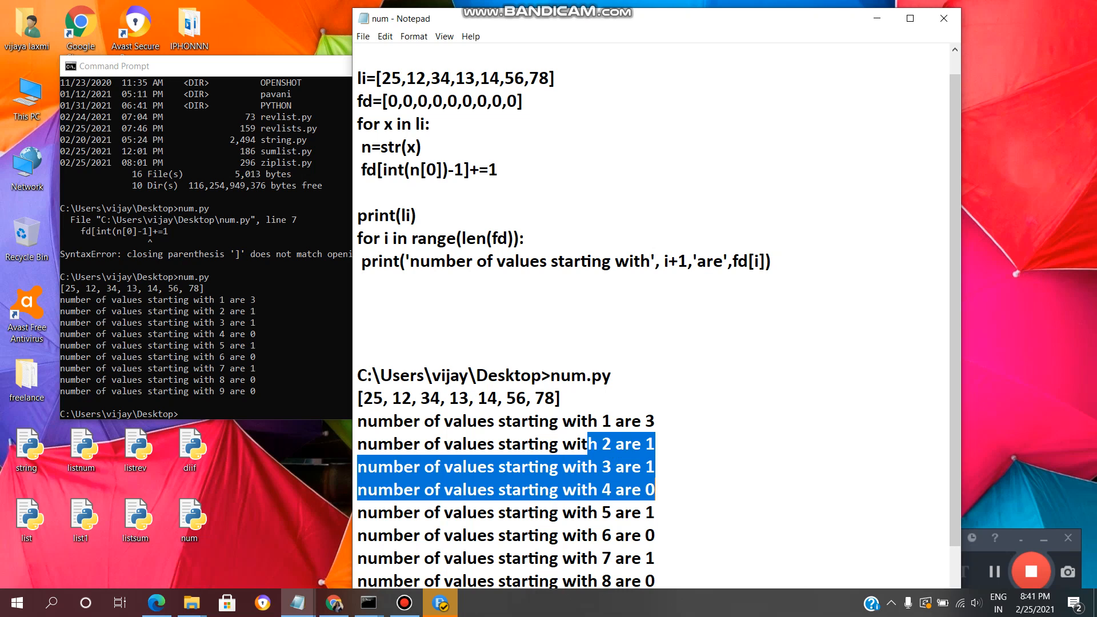
{"action": "scroll", "scroll_direction": "up", "scroll_amount": 3}
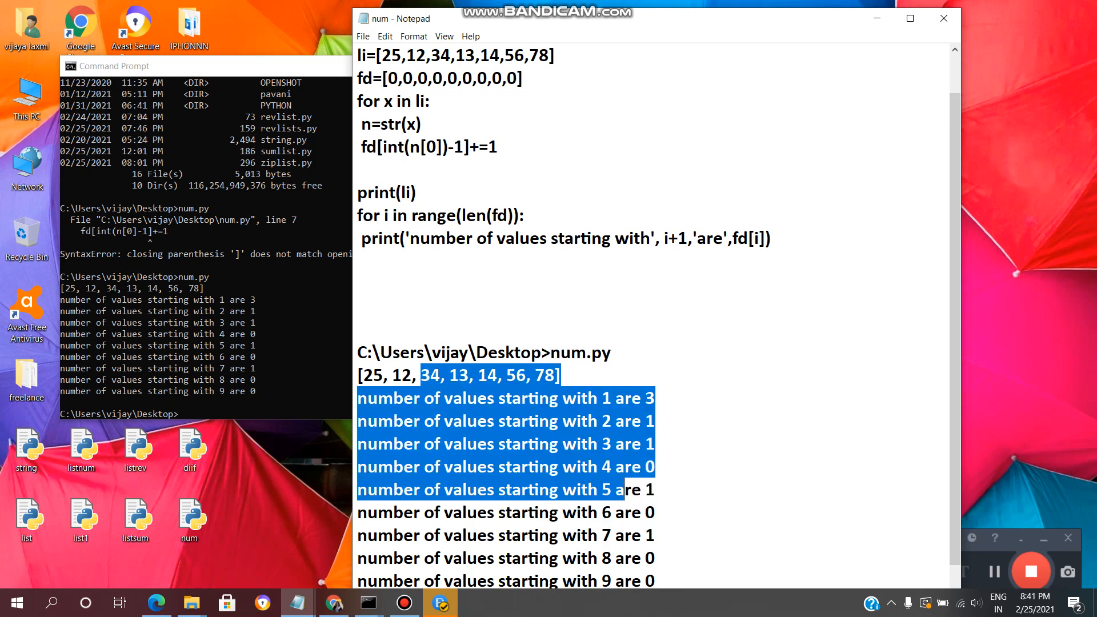
{"action": "scroll", "scroll_direction": "up", "scroll_amount": 3}
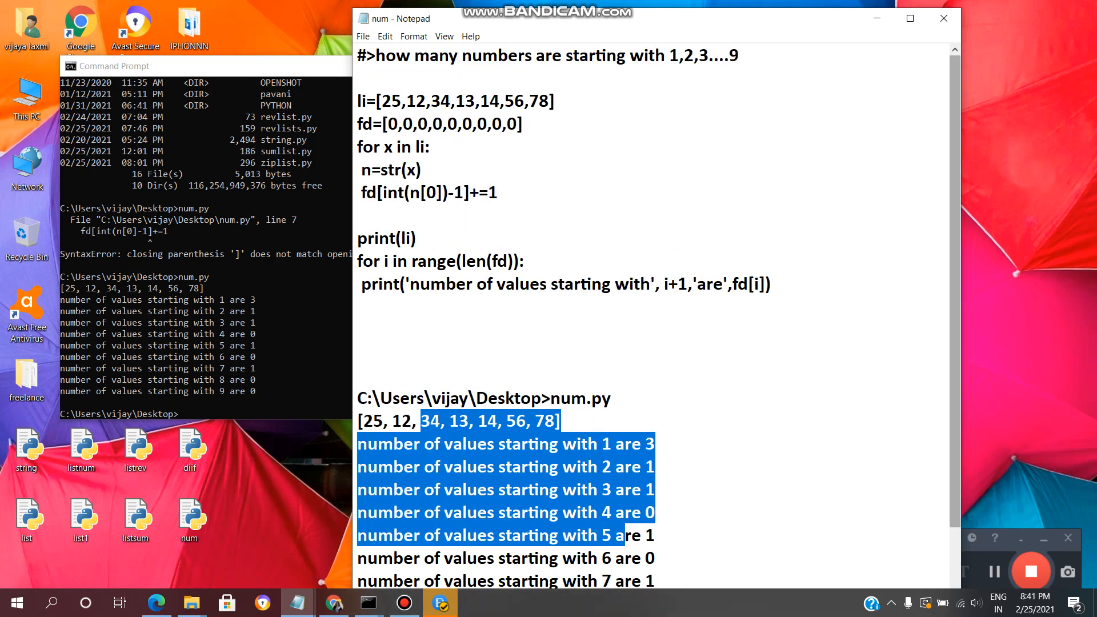